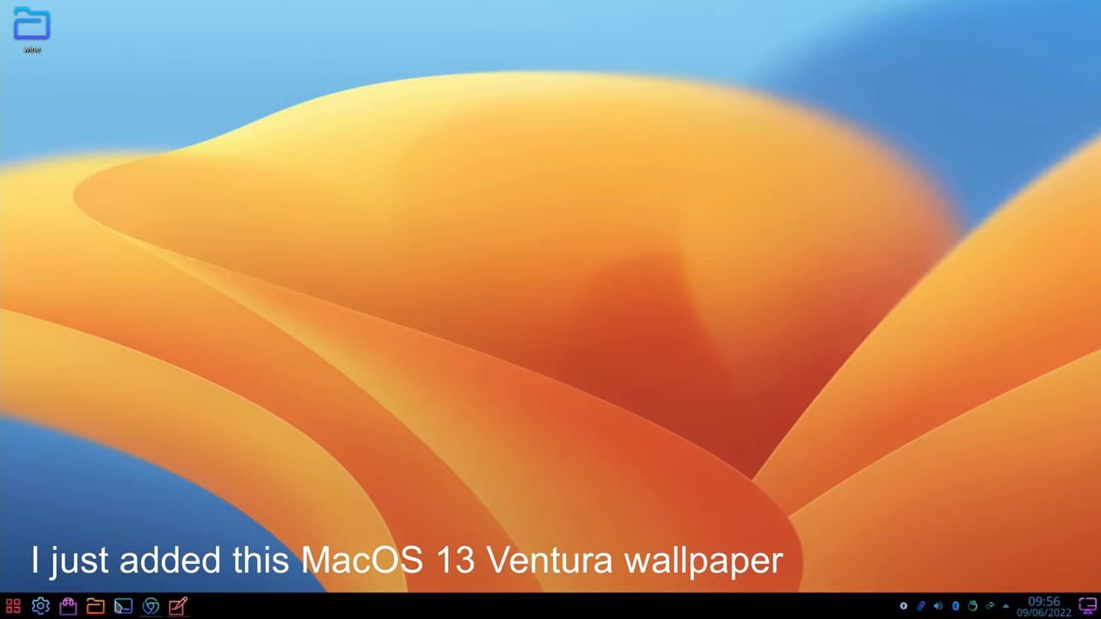
Run neofetch in LXTerminal to show the Raspberry Pi 4 / Debian 11 system summary
{"action": "left_click", "coordinate": [127, 607]}
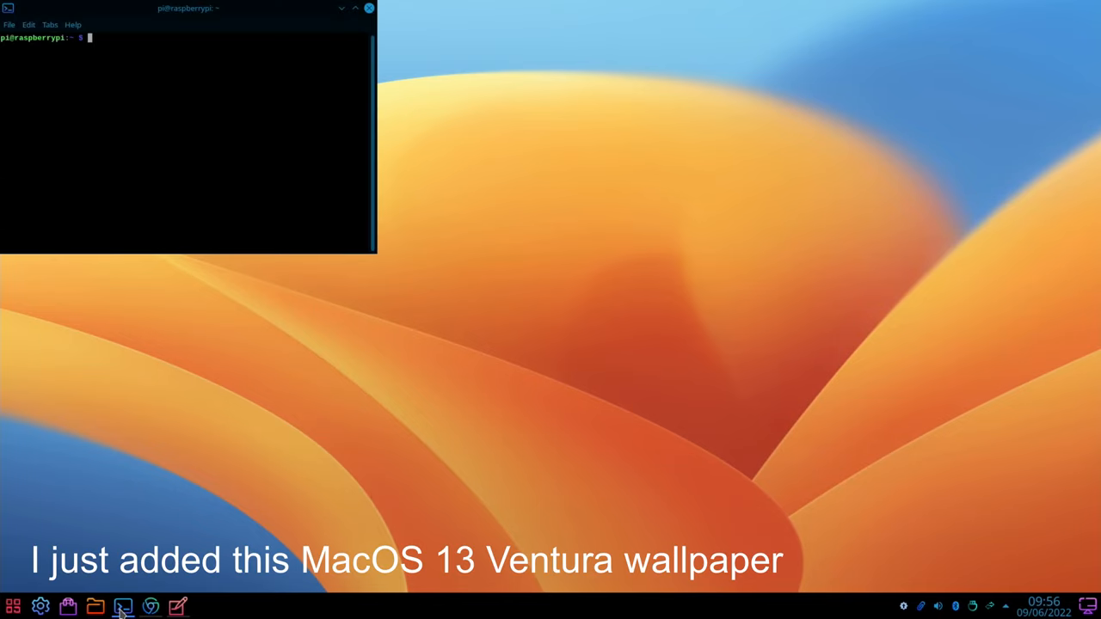
{"action": "type", "text": "neofetch"}
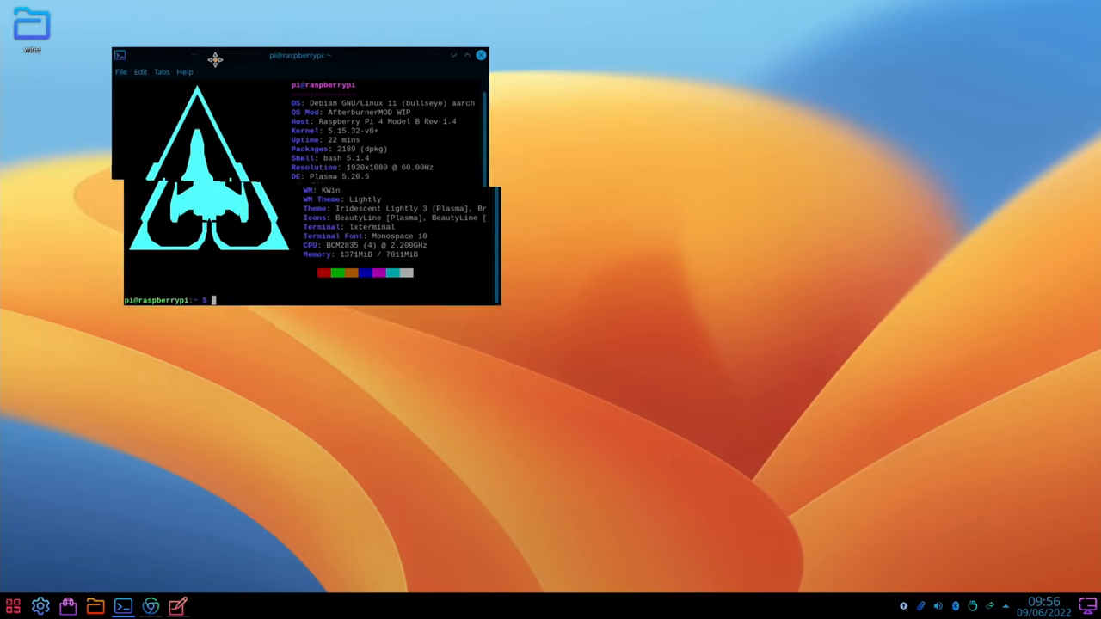
{"action": "double_click", "coordinate": [310, 55]}
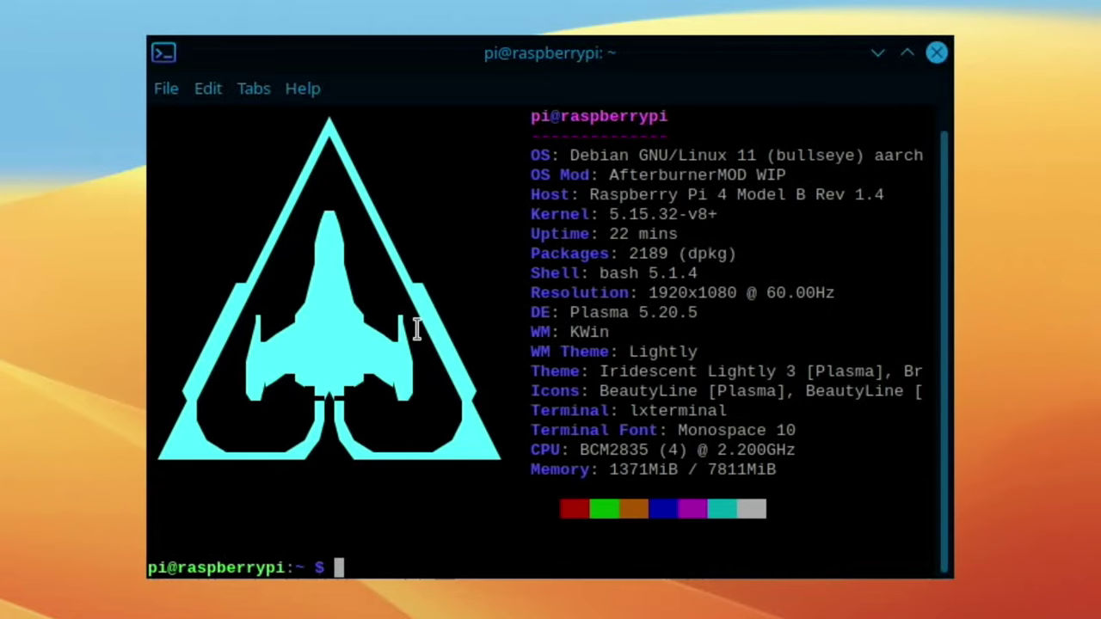
{"action": "mouse_move", "coordinate": [364, 306]}
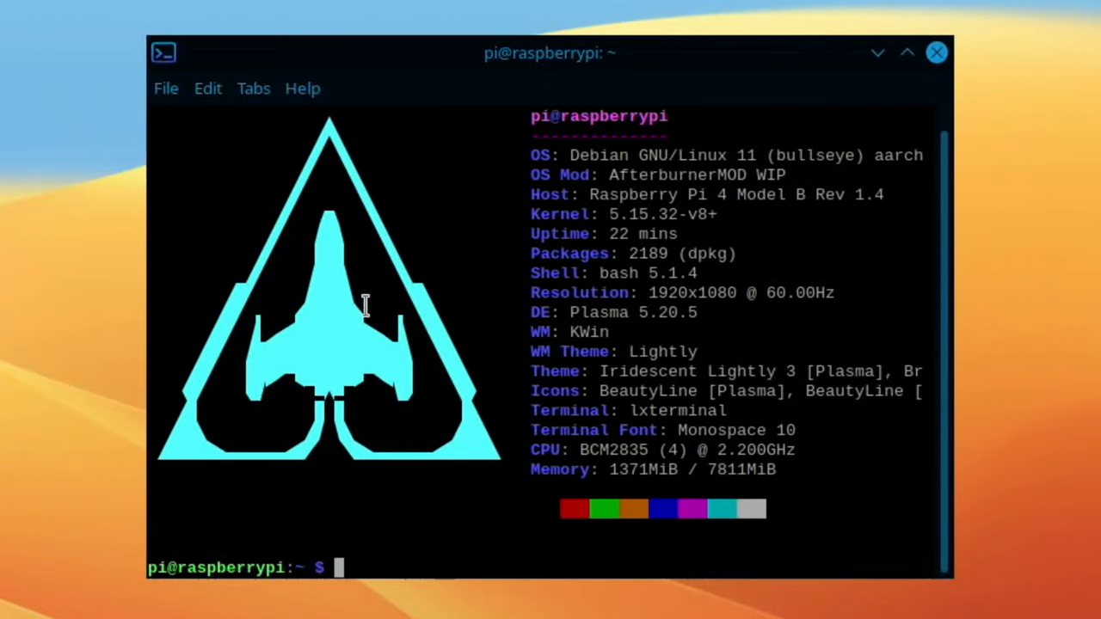
{"action": "mouse_move", "coordinate": [680, 213]}
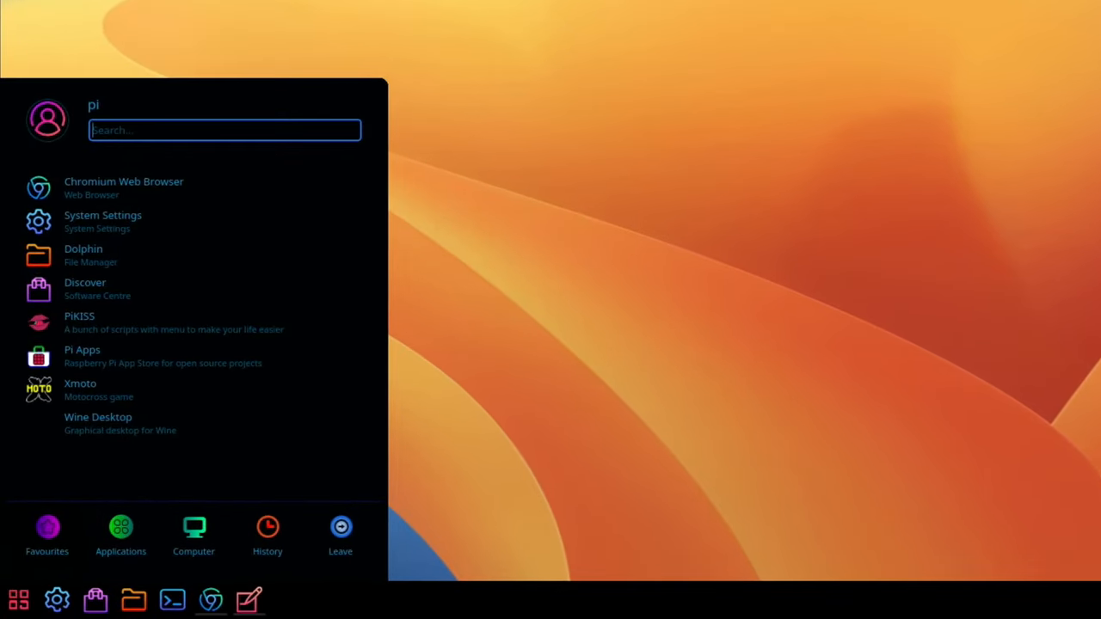
Search 'wine' in the launcher to reach Wine configuration
{"action": "type", "text": "wine"}
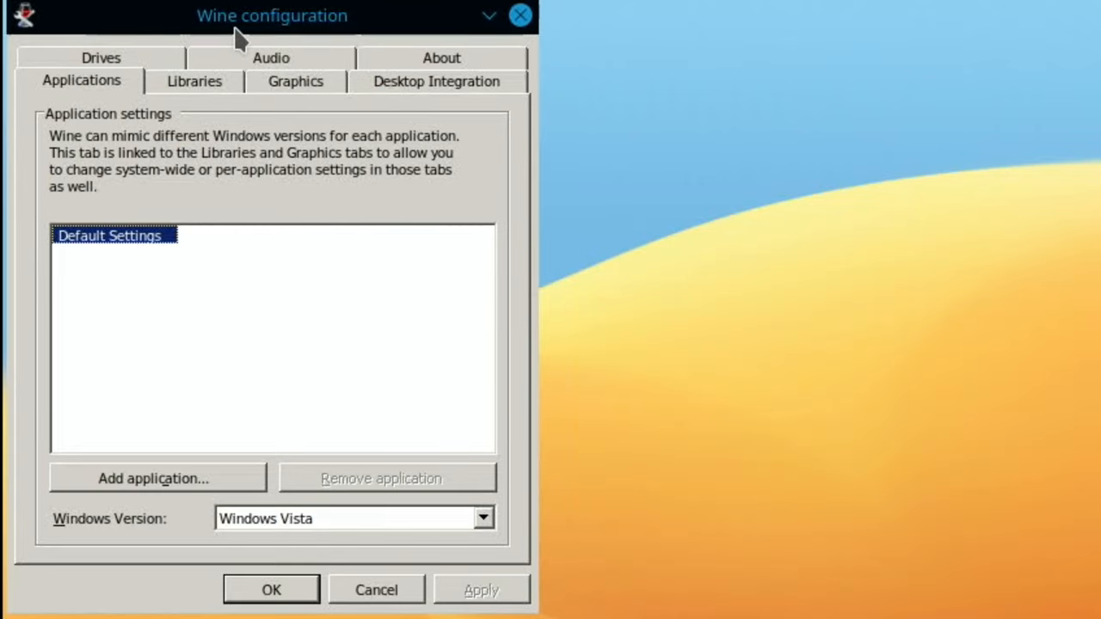
{"action": "mouse_move", "coordinate": [333, 31]}
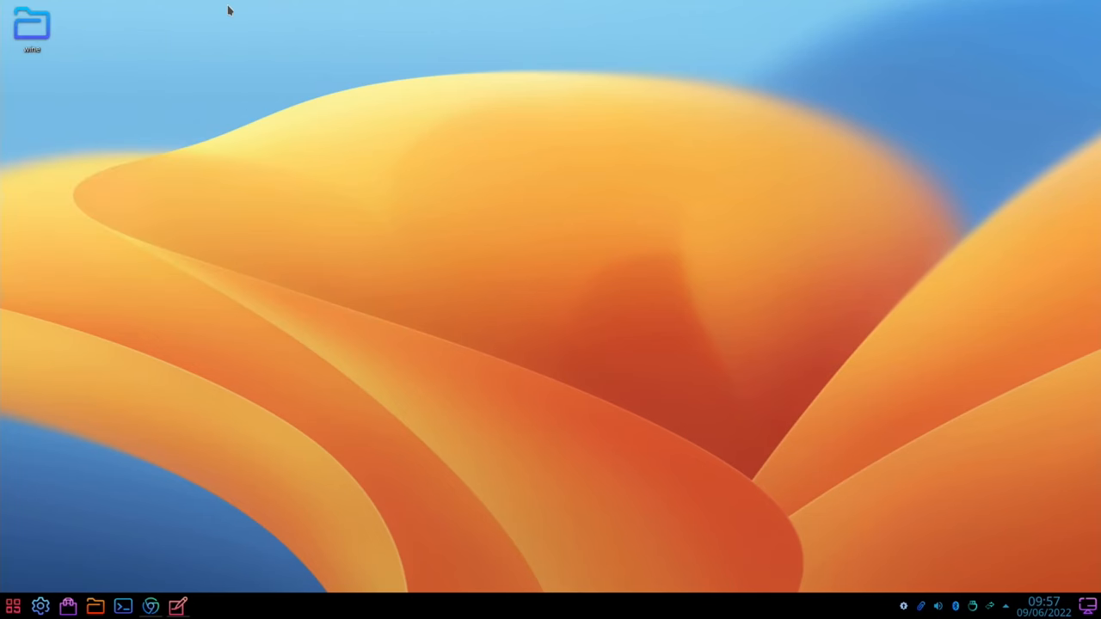
Launch Wine Desktop and start Elasto Mania from Start > Programs > ElastoMania111 > Elma
{"action": "left_click", "coordinate": [13, 606]}
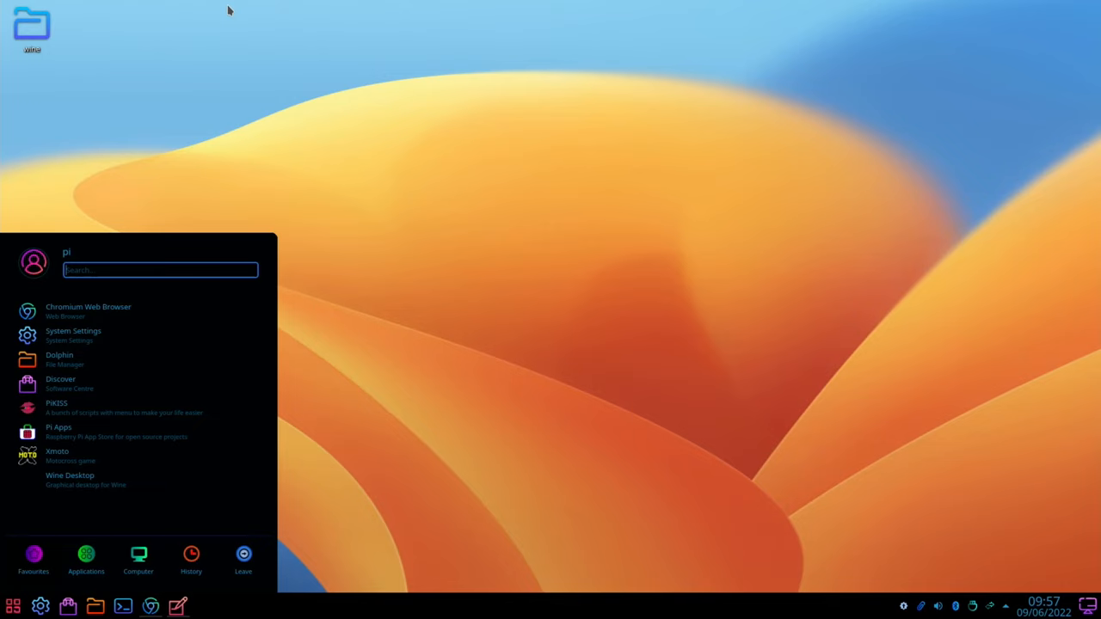
{"action": "left_click", "coordinate": [69, 475]}
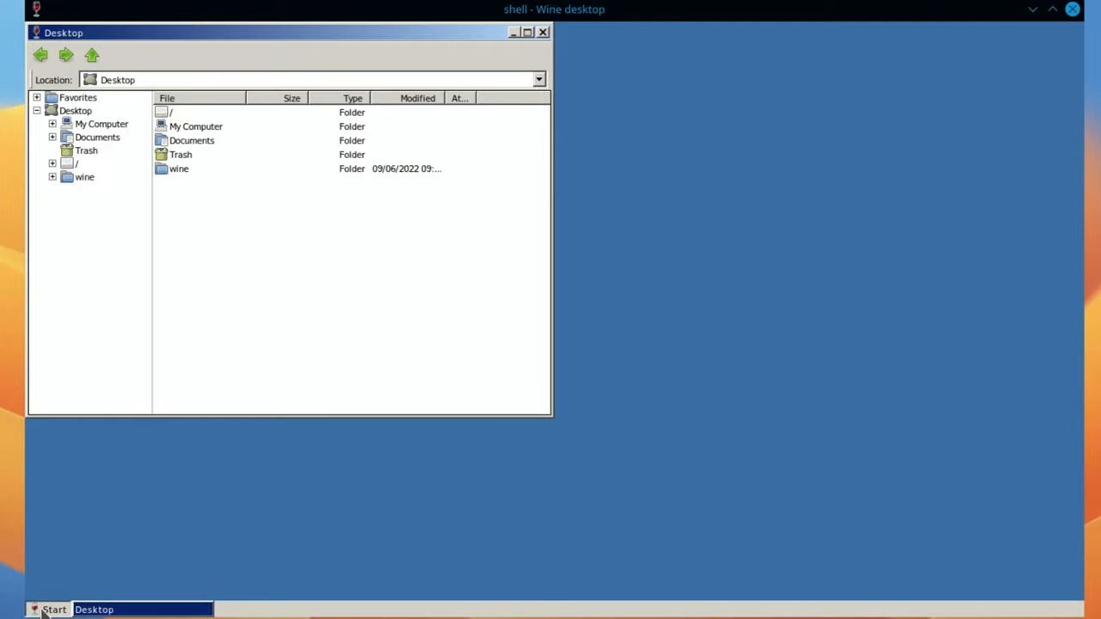
{"action": "left_click", "coordinate": [55, 608]}
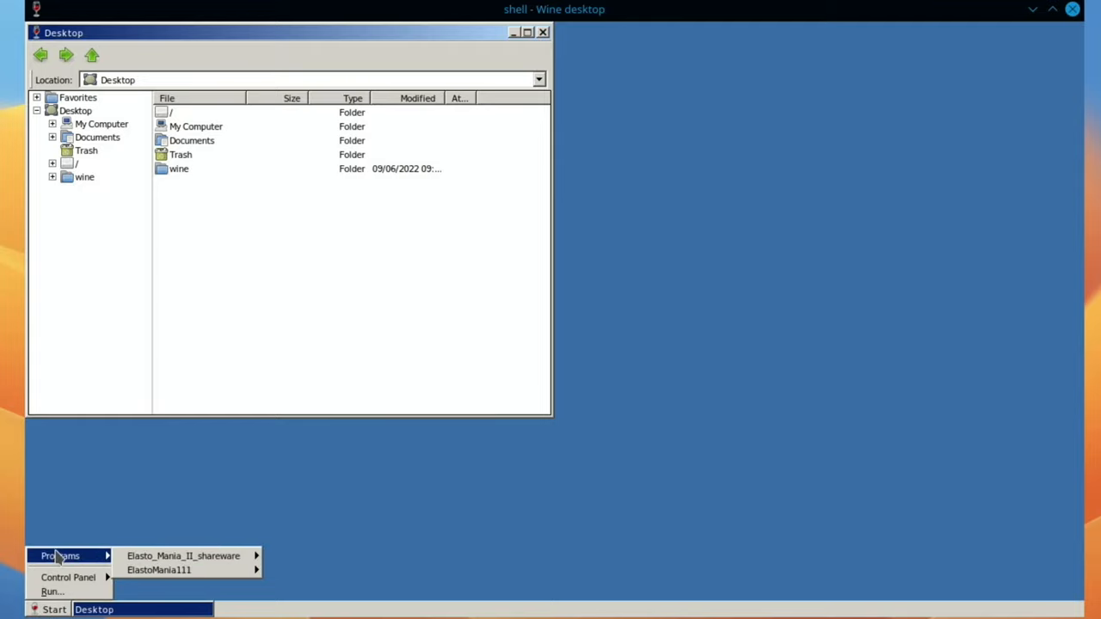
{"action": "mouse_move", "coordinate": [183, 556]}
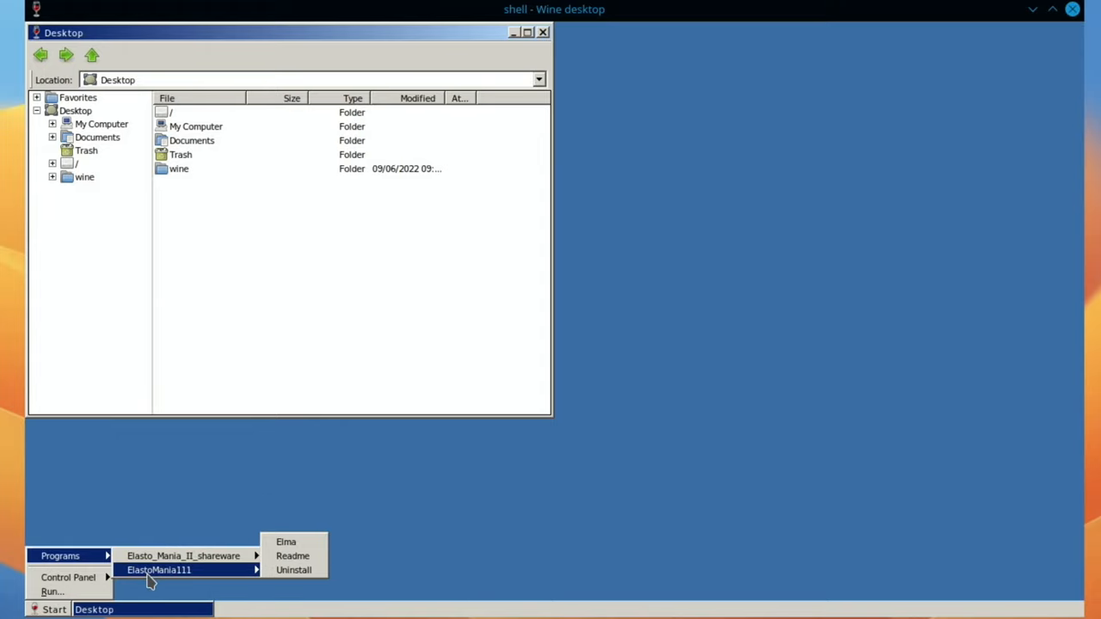
{"action": "left_click", "coordinate": [289, 550]}
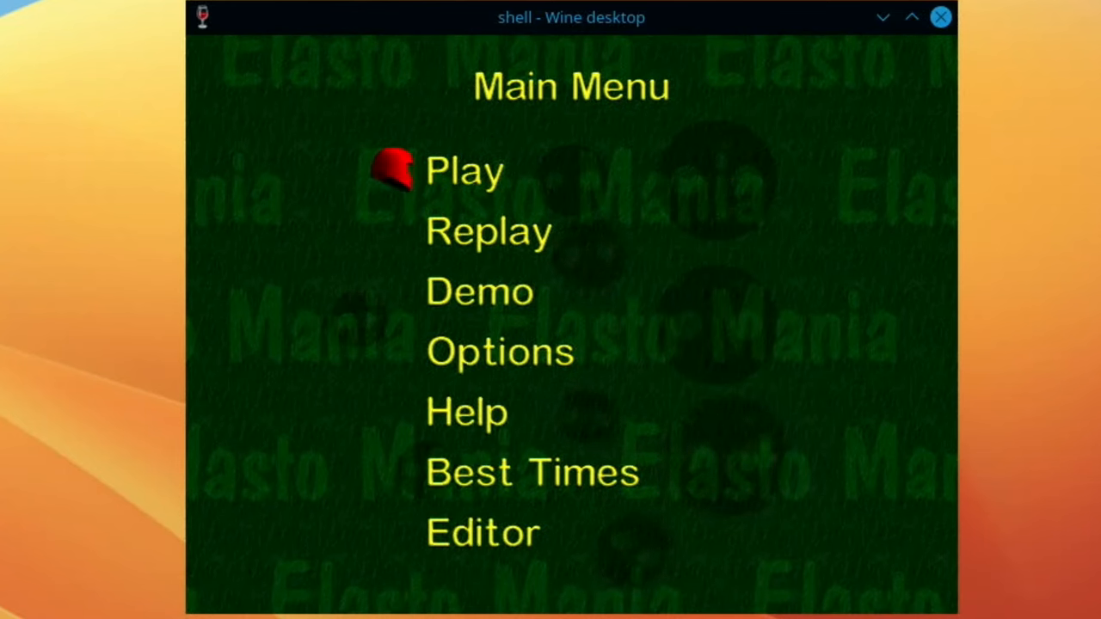
Start playing an Elasto Mania level from the main menu
{"action": "left_click", "coordinate": [464, 168]}
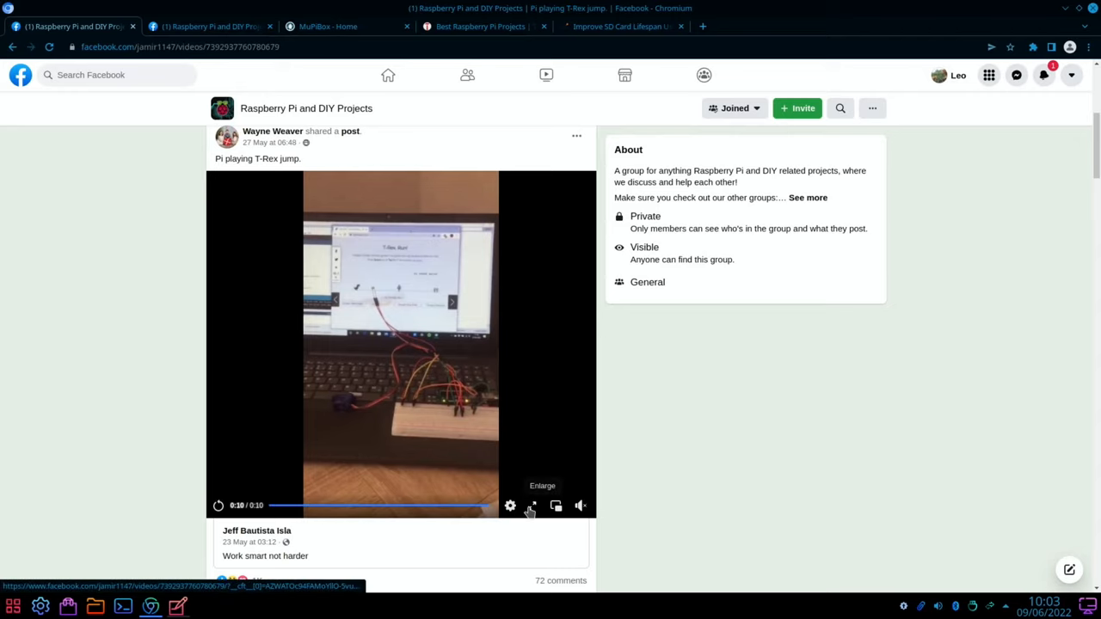
Watch the T-Rex jump video enlarged, then return to the Raspberry Pi and DIY Projects group
{"action": "left_click", "coordinate": [532, 506]}
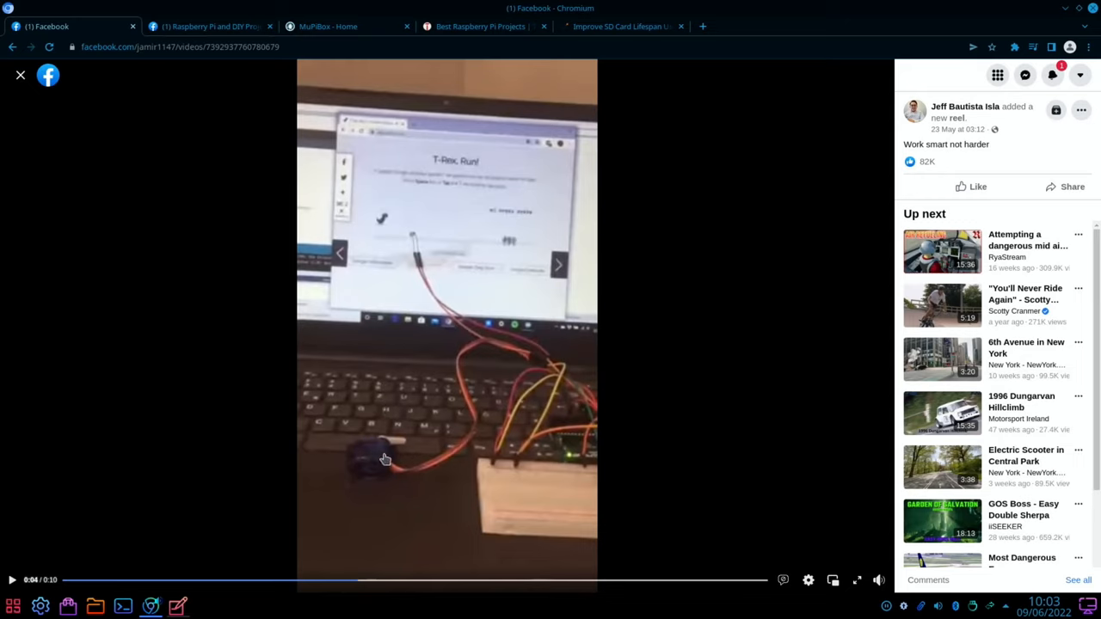
{"action": "mouse_move", "coordinate": [421, 454]}
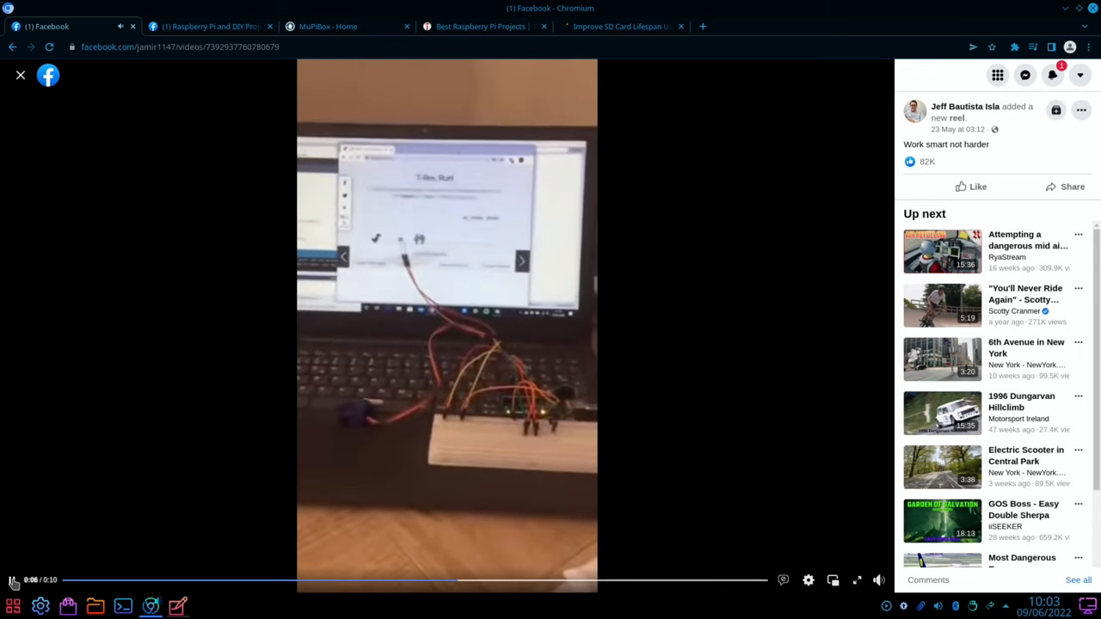
{"action": "left_click", "coordinate": [209, 26]}
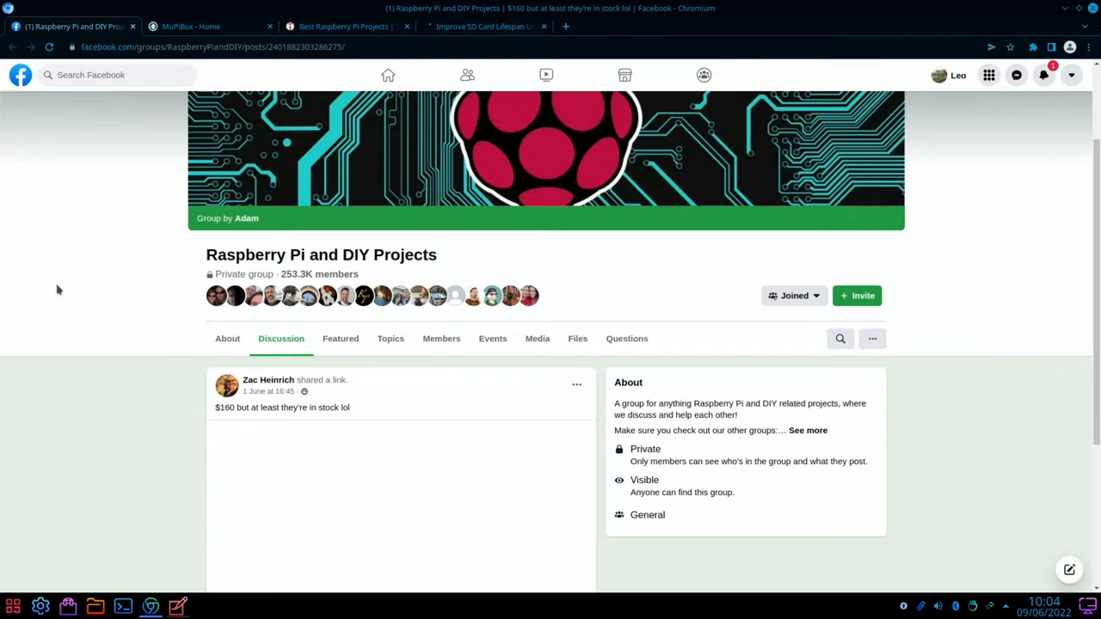
Follow the group's shared link to the DAKboard CPU v4 product page and browse it
{"action": "scroll", "scroll_direction": "down", "scroll_amount": 3}
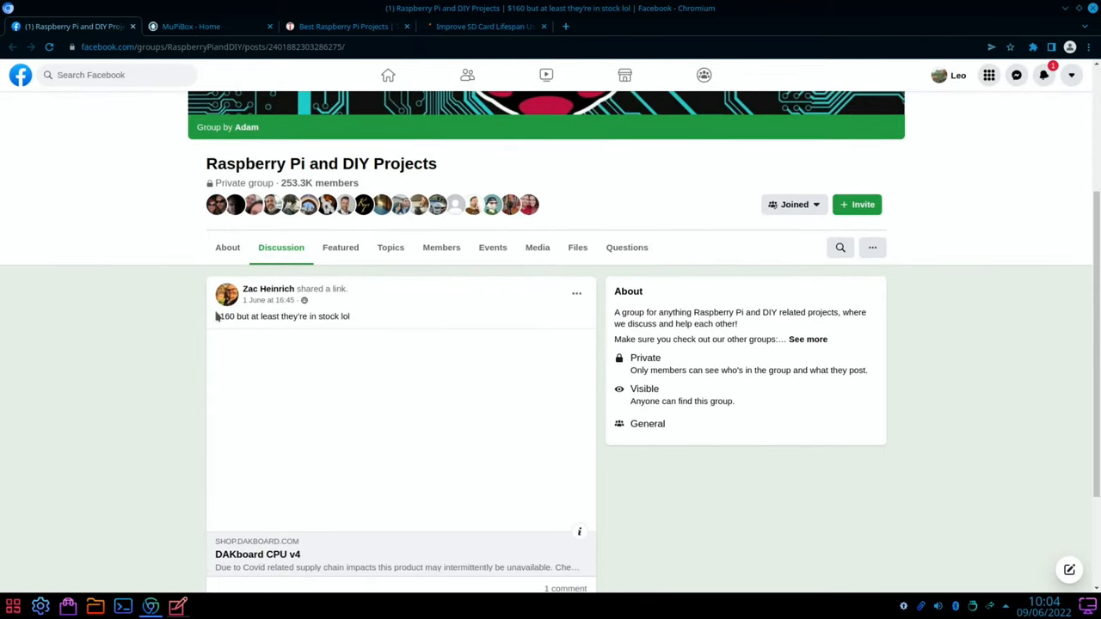
{"action": "scroll", "scroll_direction": "down", "scroll_amount": 3}
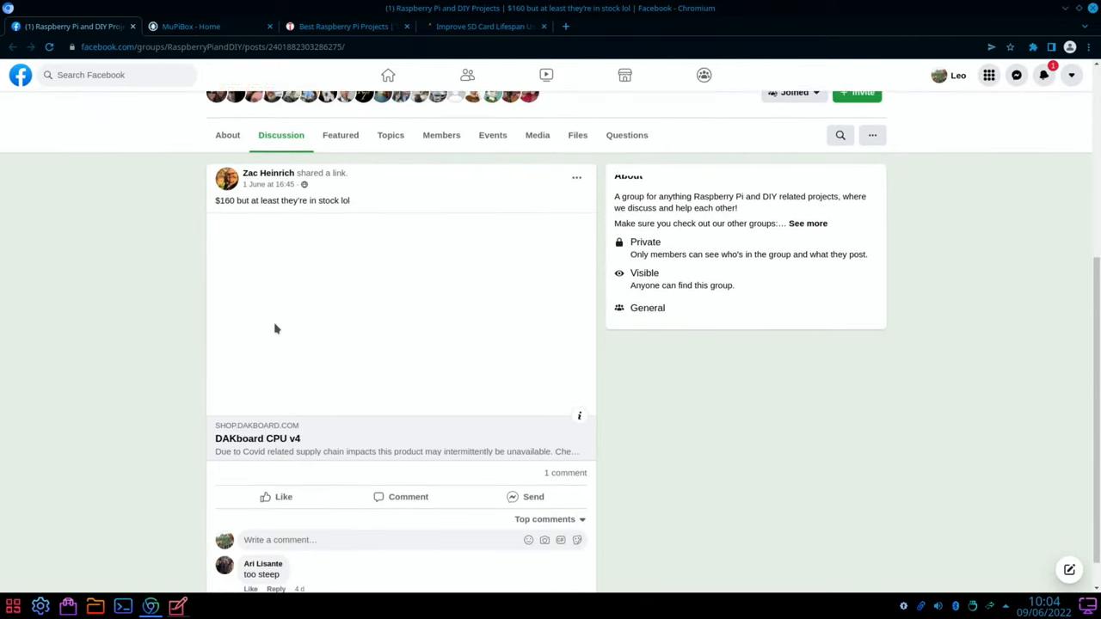
{"action": "left_click", "coordinate": [254, 439]}
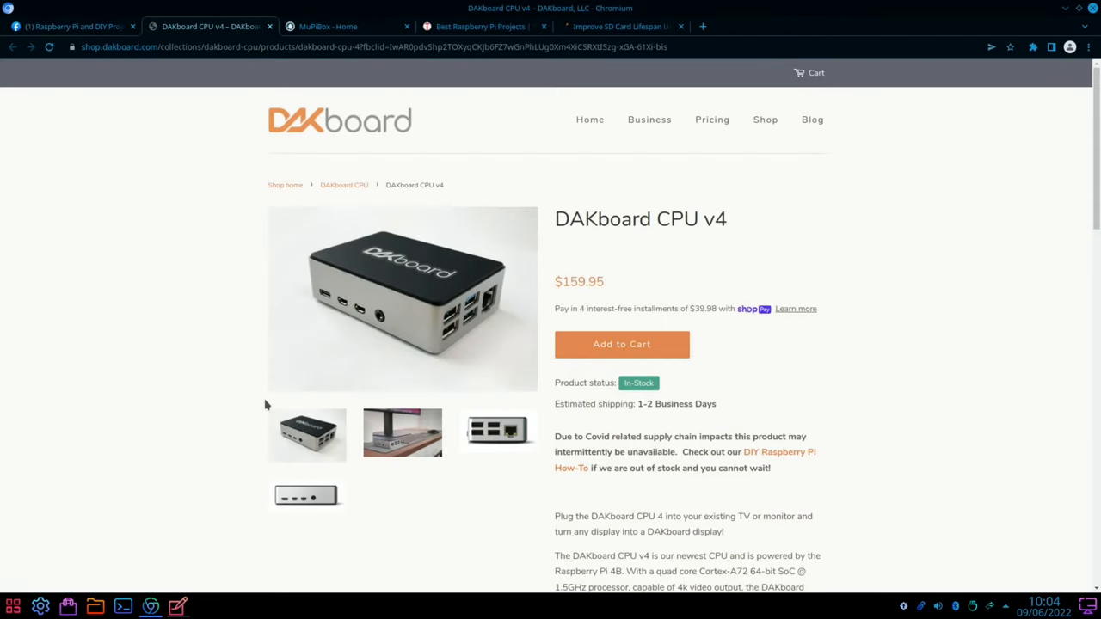
{"action": "scroll", "scroll_direction": "down", "scroll_amount": 3}
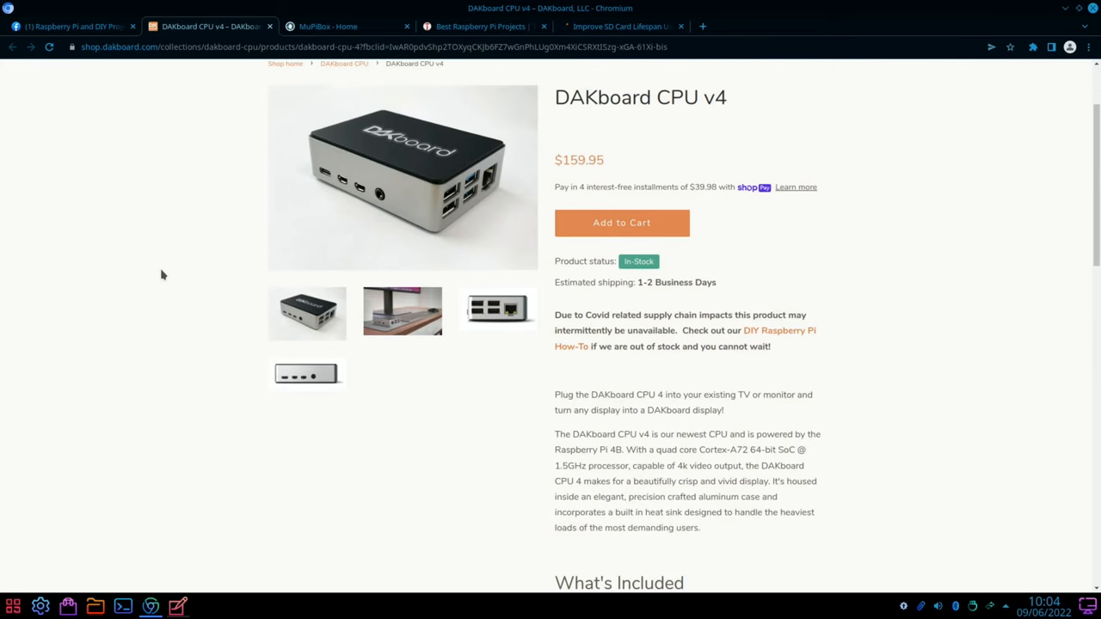
{"action": "scroll", "scroll_direction": "down", "scroll_amount": 3}
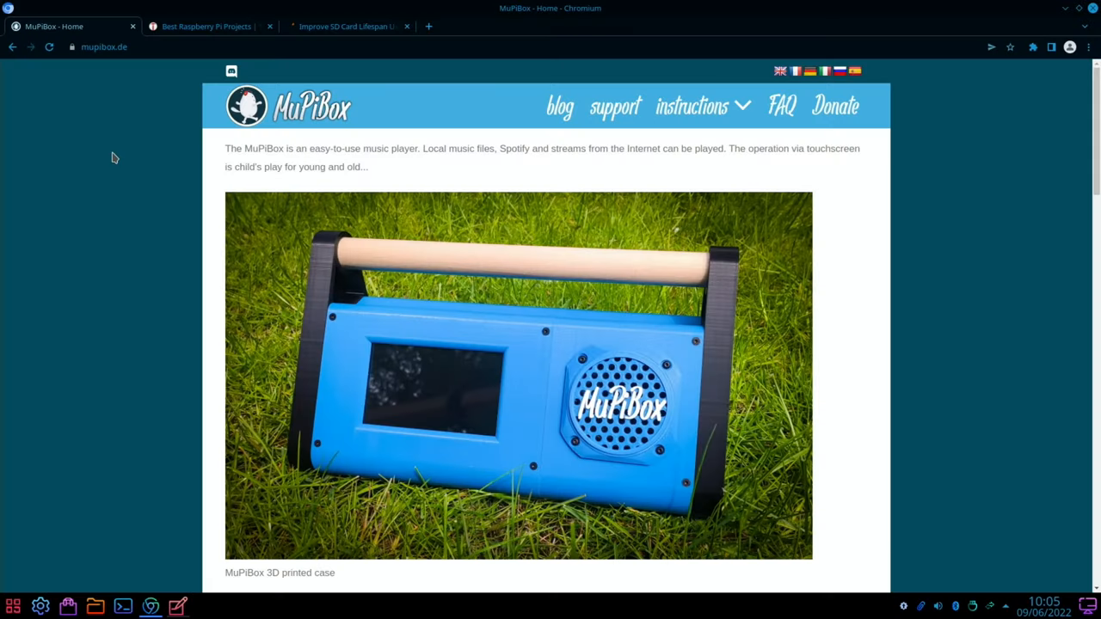
{"action": "mouse_move", "coordinate": [206, 176]}
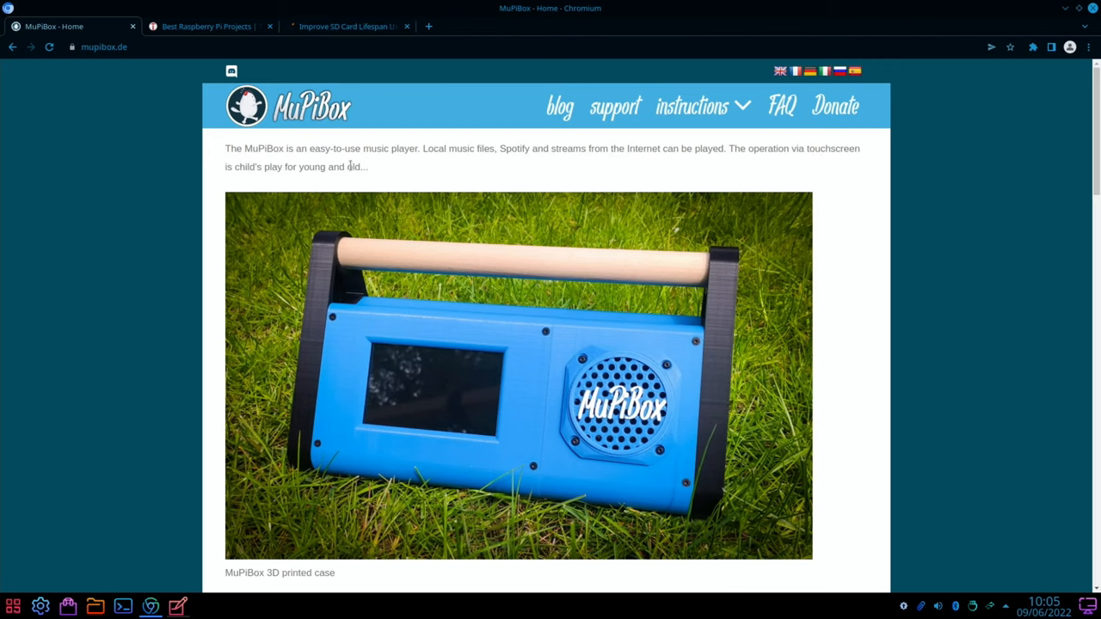
{"action": "mouse_move", "coordinate": [502, 165]}
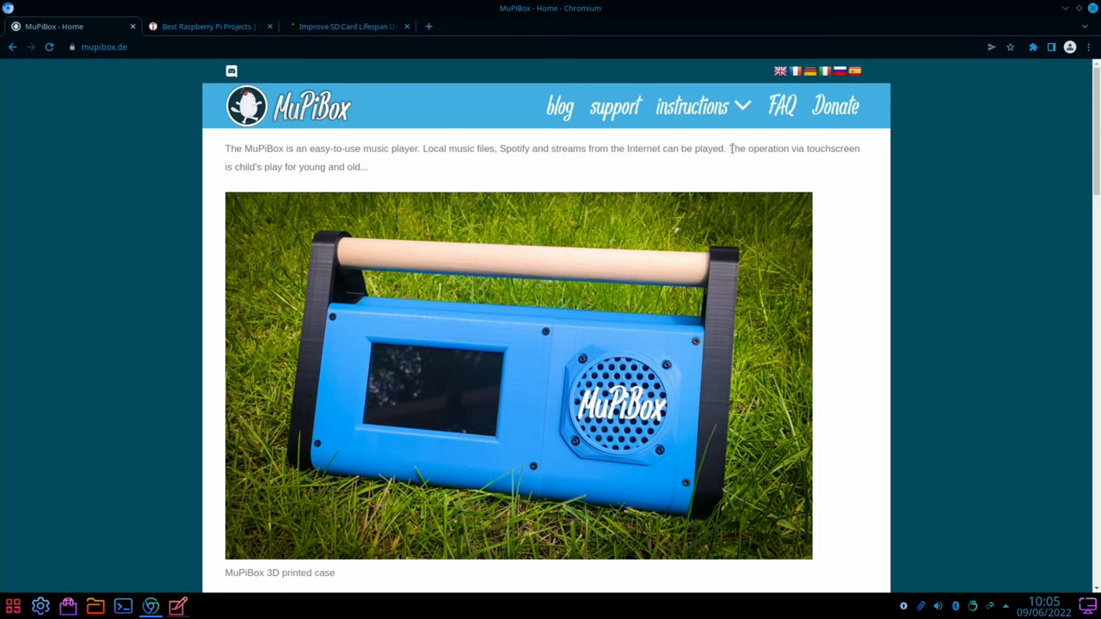
{"action": "mouse_move", "coordinate": [319, 203]}
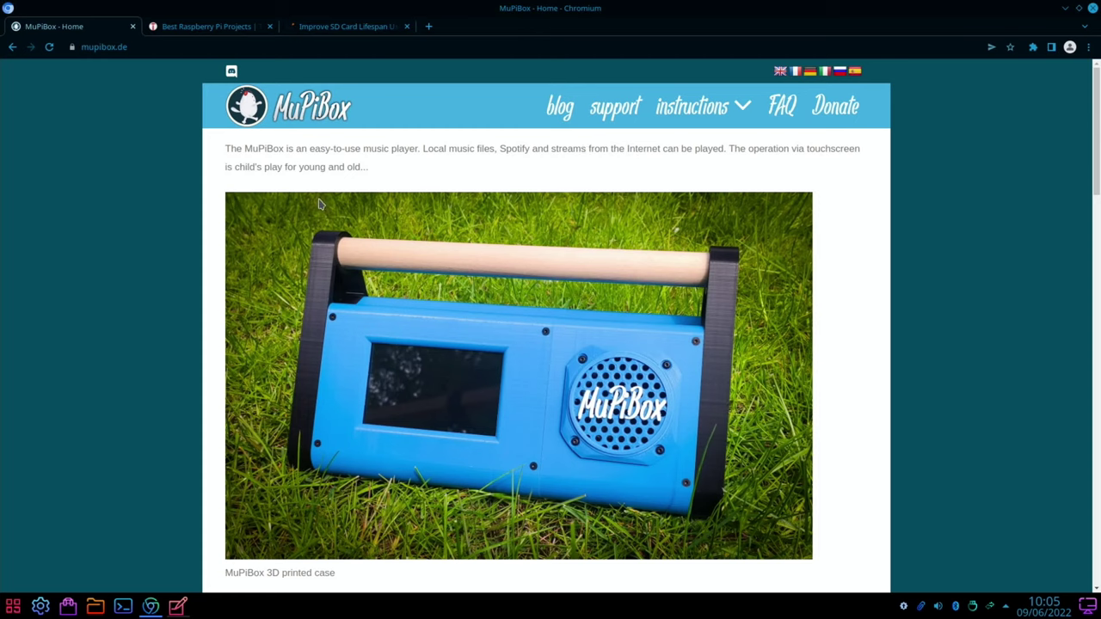
{"action": "mouse_move", "coordinate": [450, 368]}
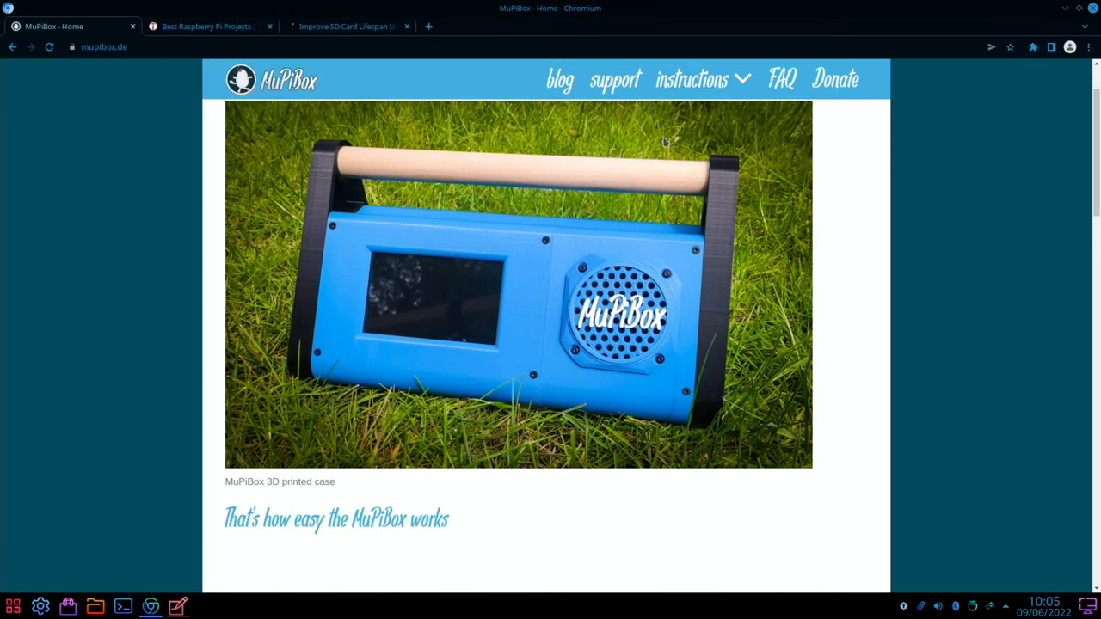
Watch the MuPiBox demo video, browse the features, and expand the instructions menu
{"action": "scroll", "scroll_direction": "down", "scroll_amount": 3}
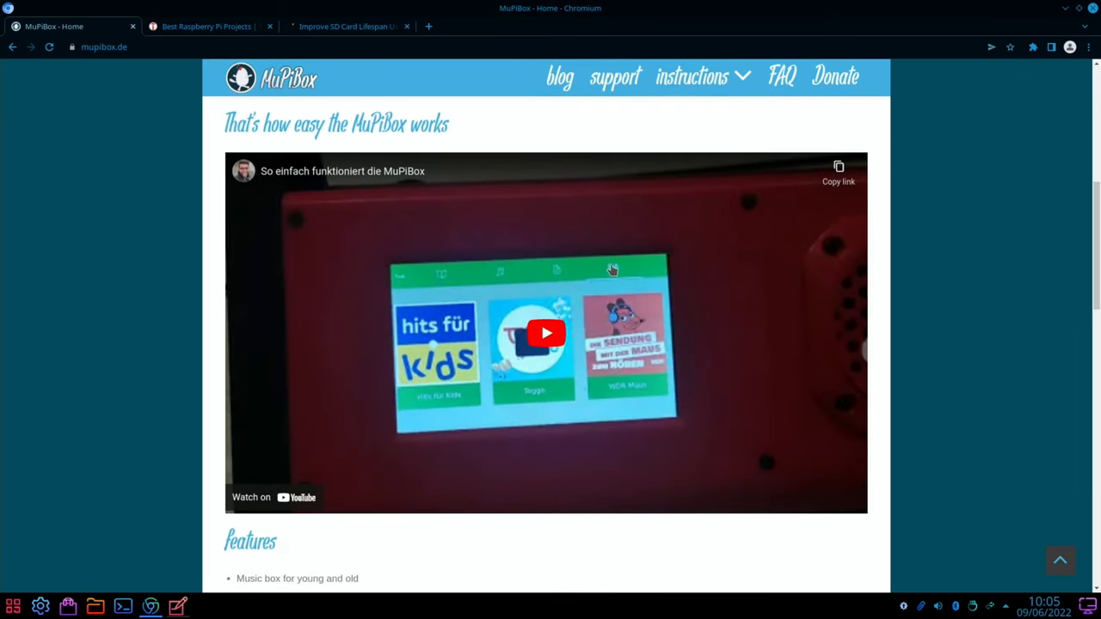
{"action": "left_click", "coordinate": [547, 333]}
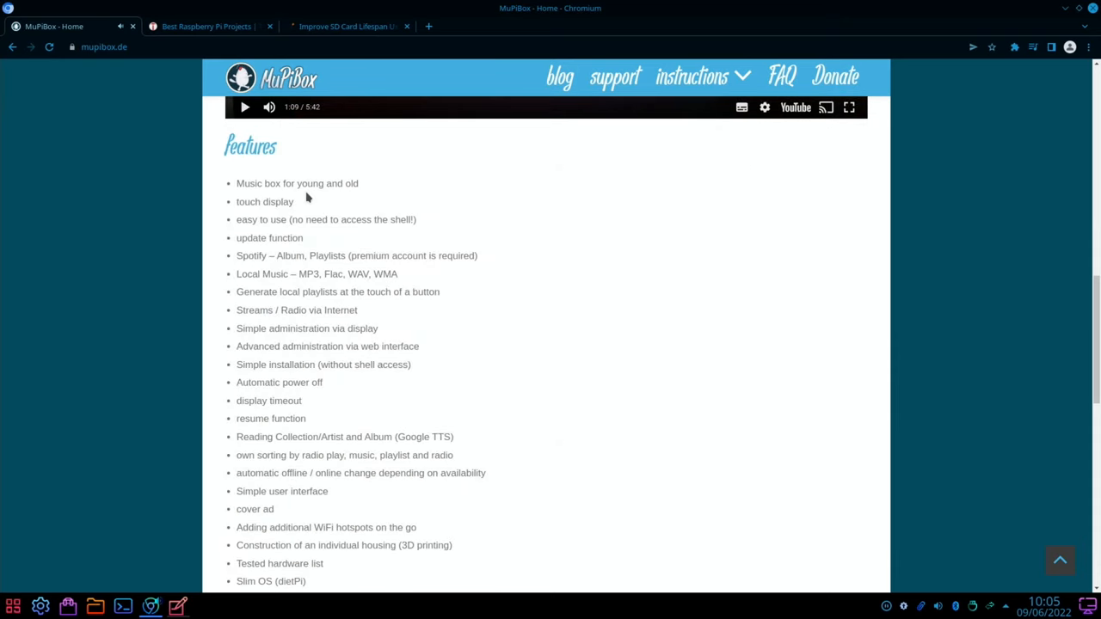
{"action": "mouse_move", "coordinate": [323, 249]}
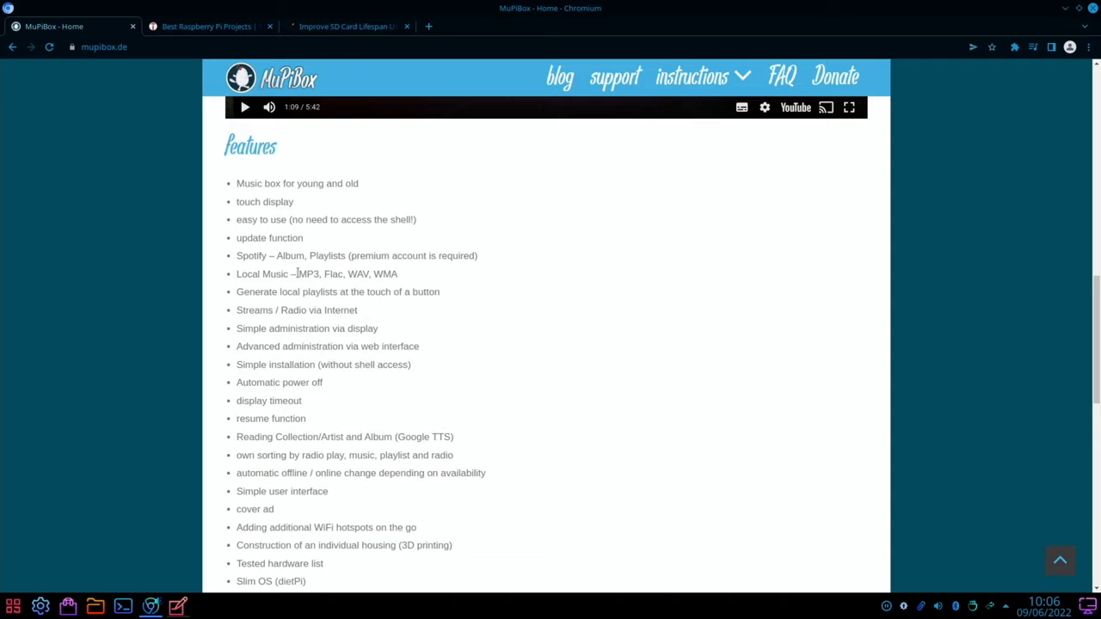
{"action": "scroll", "scroll_direction": "down", "scroll_amount": 3}
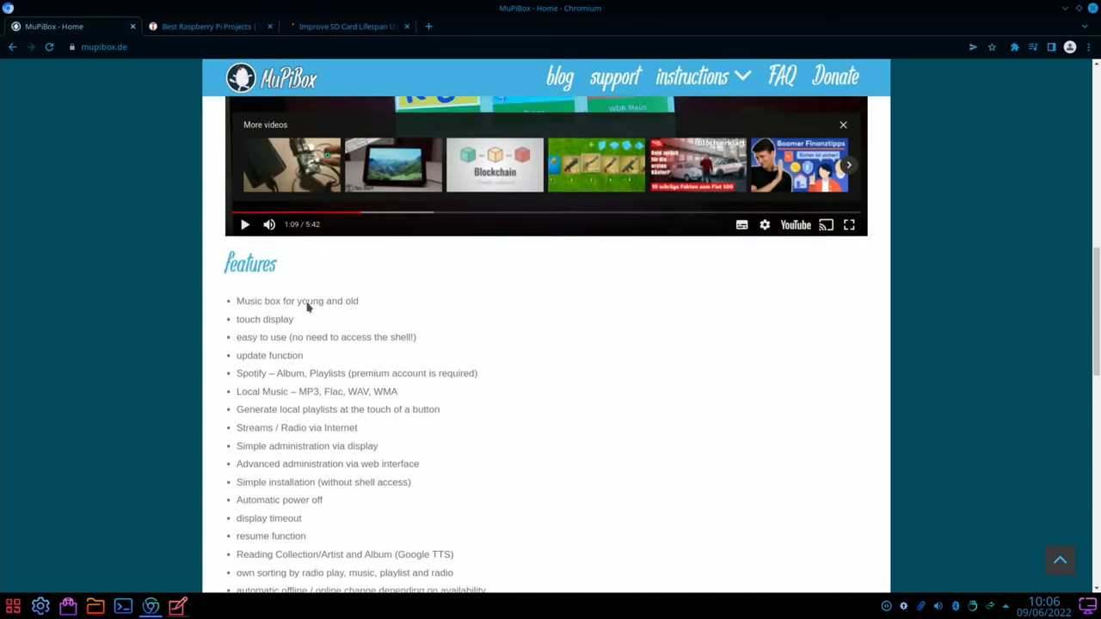
{"action": "scroll", "scroll_direction": "up", "scroll_amount": 3}
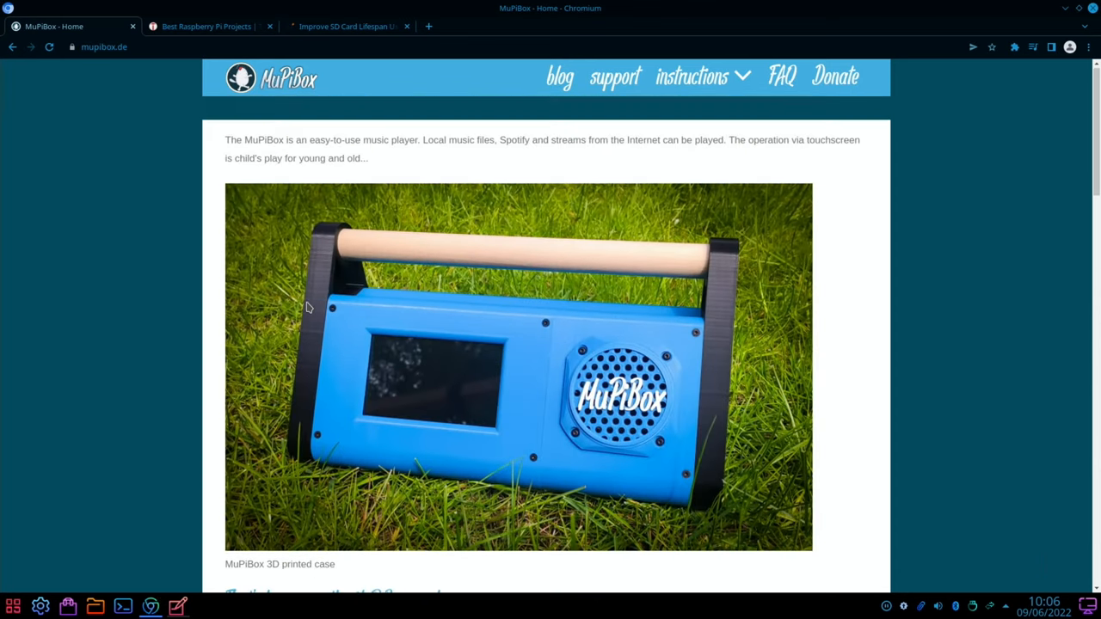
{"action": "left_click", "coordinate": [691, 77]}
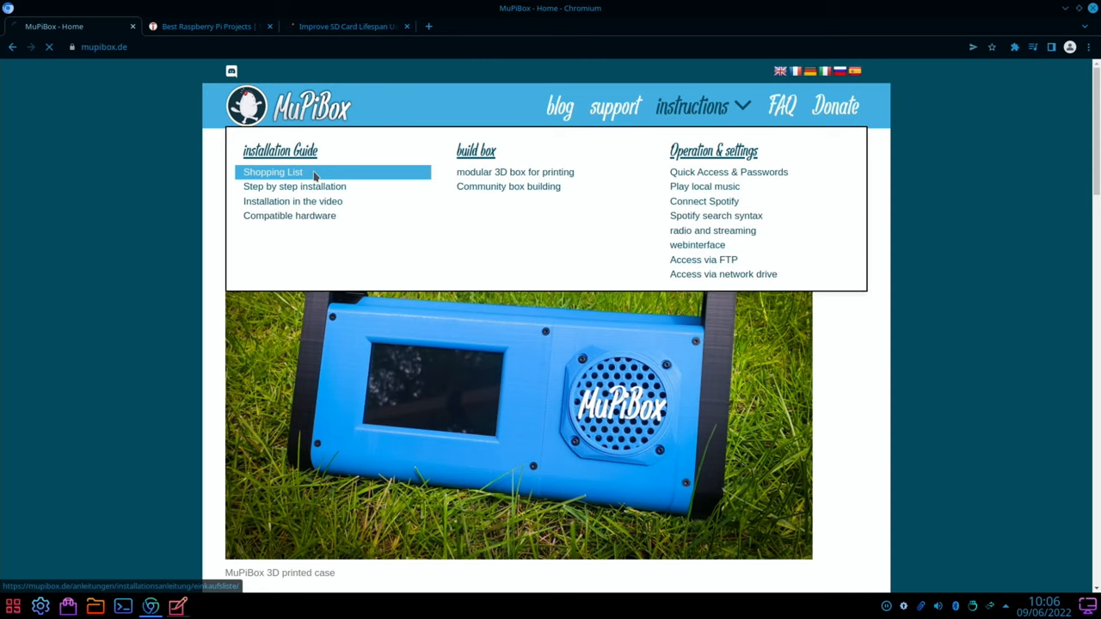
View the Shopping List guide, return home and switch the MuPiBox site to English
{"action": "left_click", "coordinate": [272, 172]}
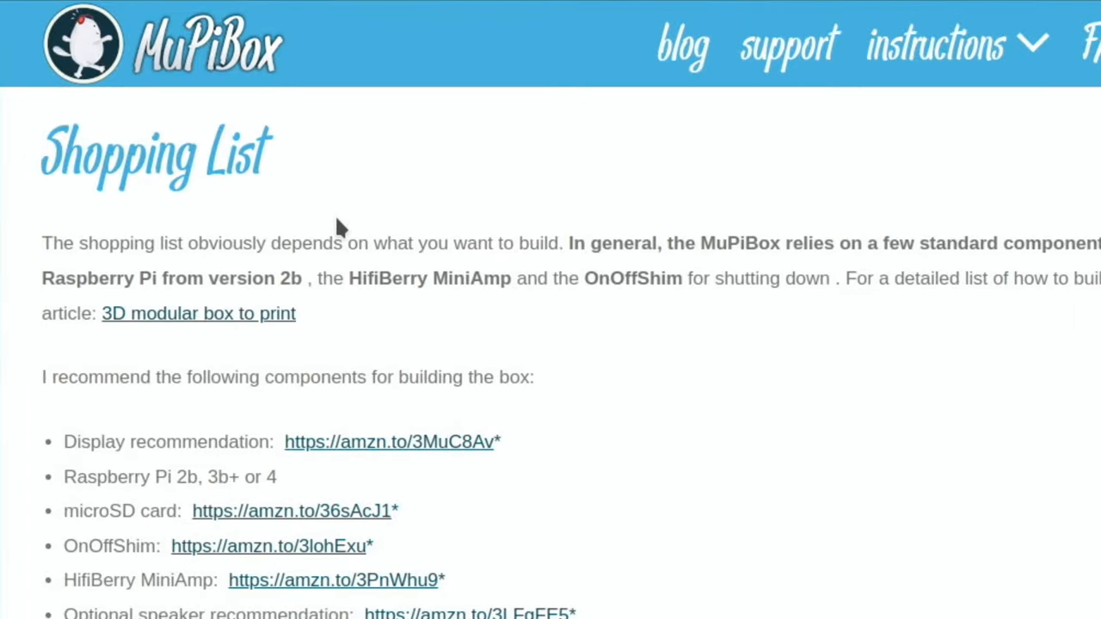
{"action": "mouse_move", "coordinate": [89, 268]}
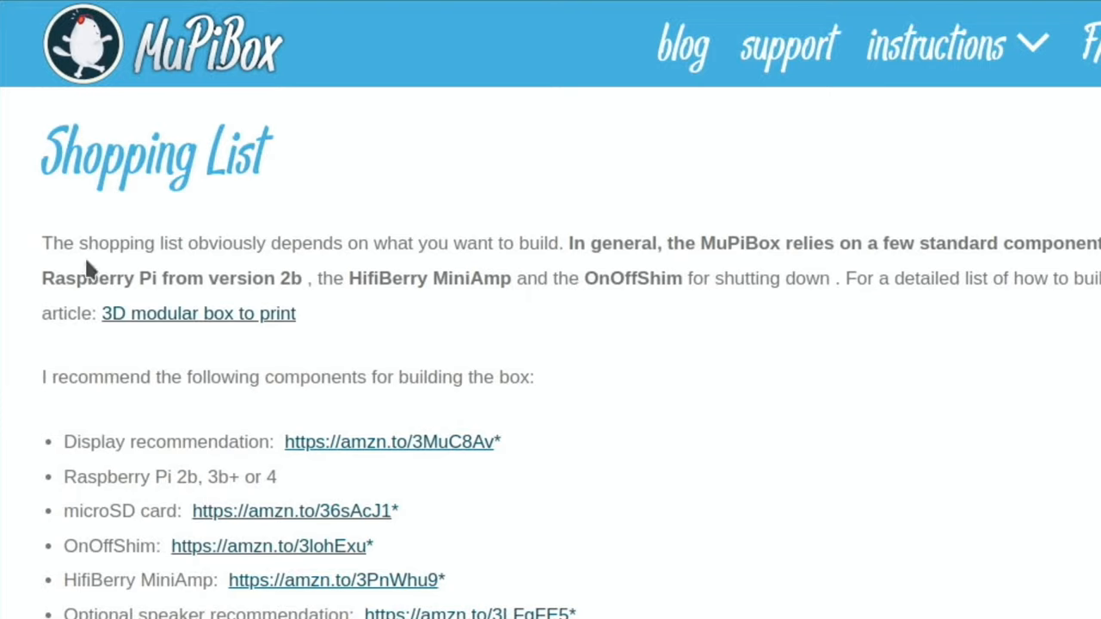
{"action": "mouse_move", "coordinate": [52, 252]}
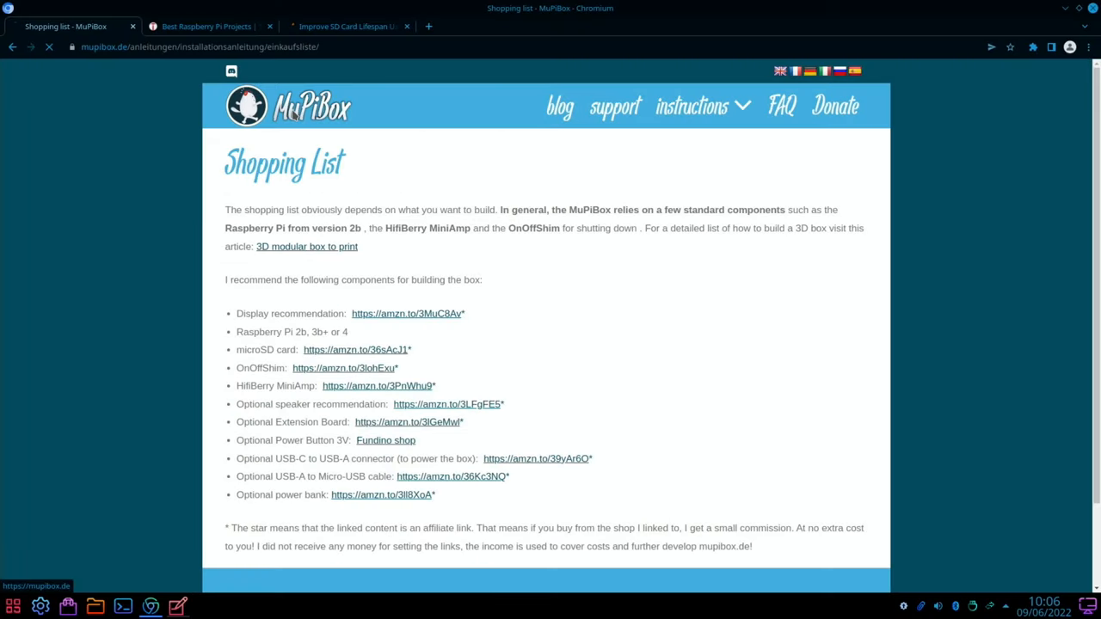
{"action": "left_click", "coordinate": [254, 106]}
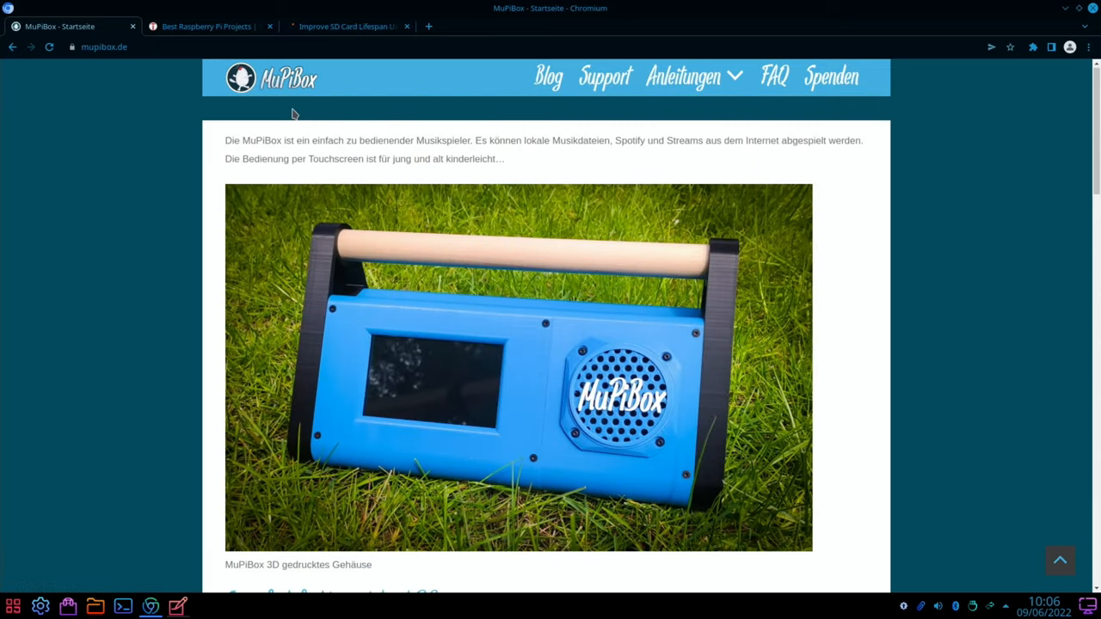
{"action": "left_click", "coordinate": [777, 73]}
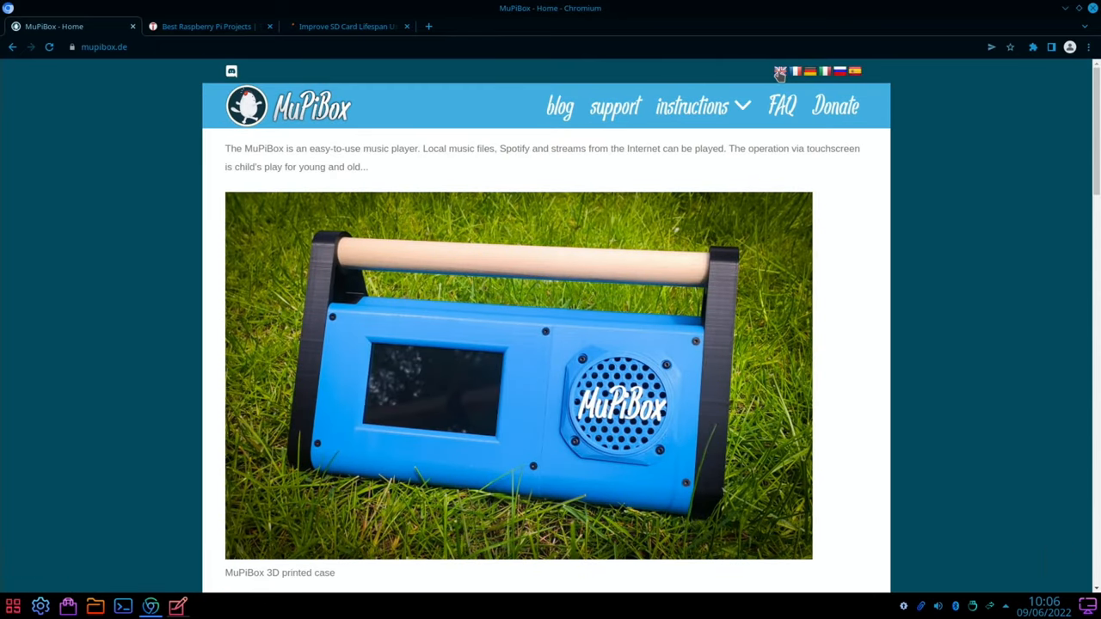
{"action": "mouse_move", "coordinate": [318, 193]}
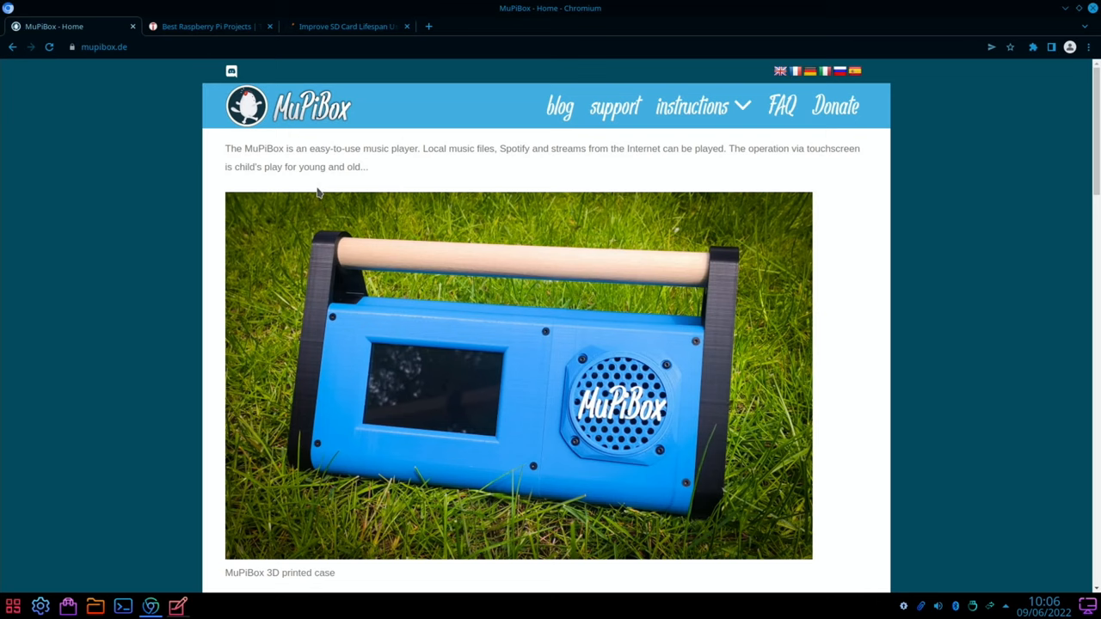
Browse the MuPiBox features and gallery, then close the tab
{"action": "scroll", "scroll_direction": "down", "scroll_amount": 3}
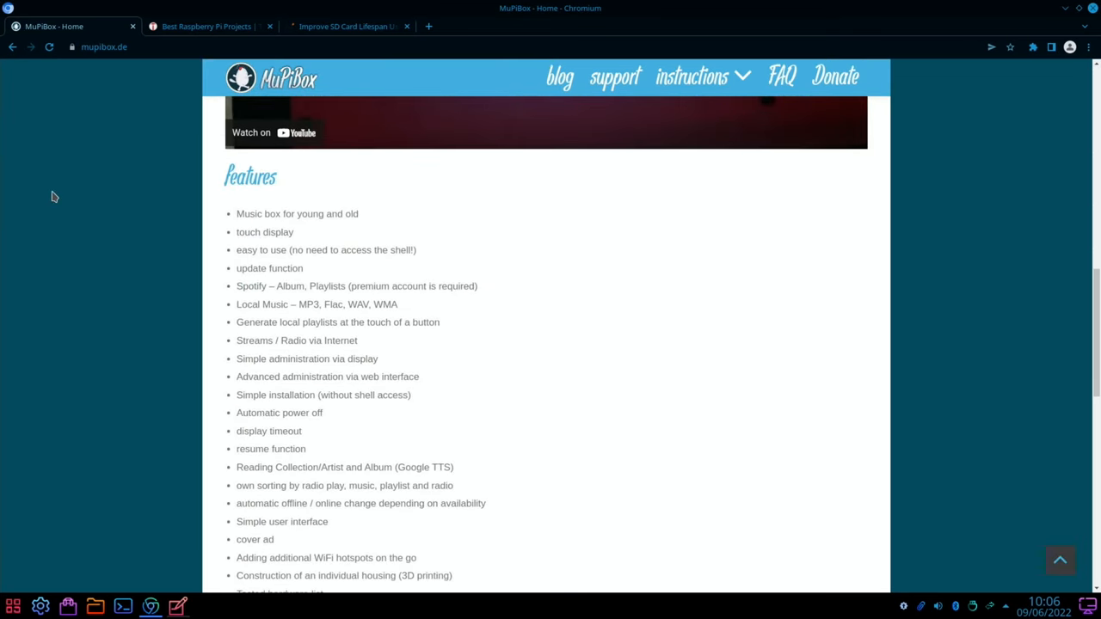
{"action": "scroll", "scroll_direction": "down", "scroll_amount": 3}
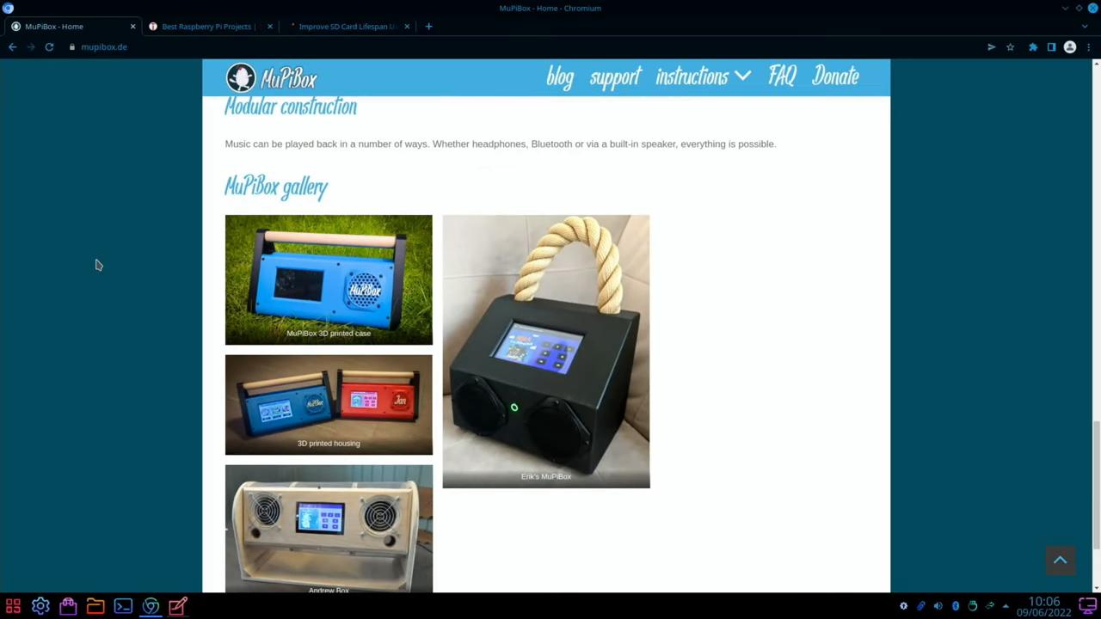
{"action": "scroll", "scroll_direction": "down", "scroll_amount": 3}
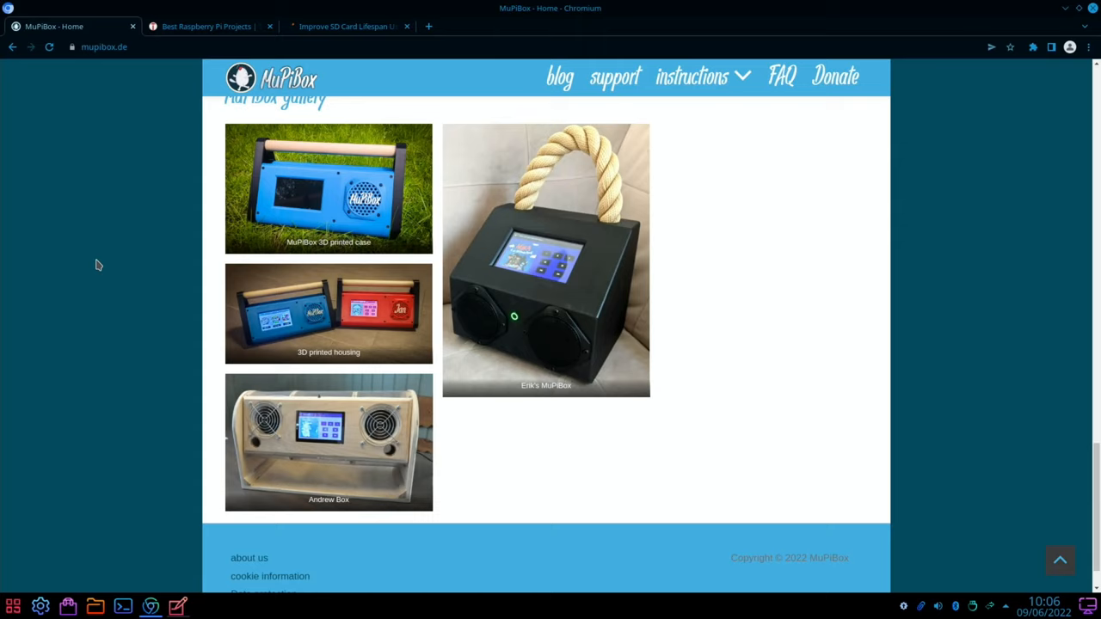
{"action": "left_click", "coordinate": [206, 26]}
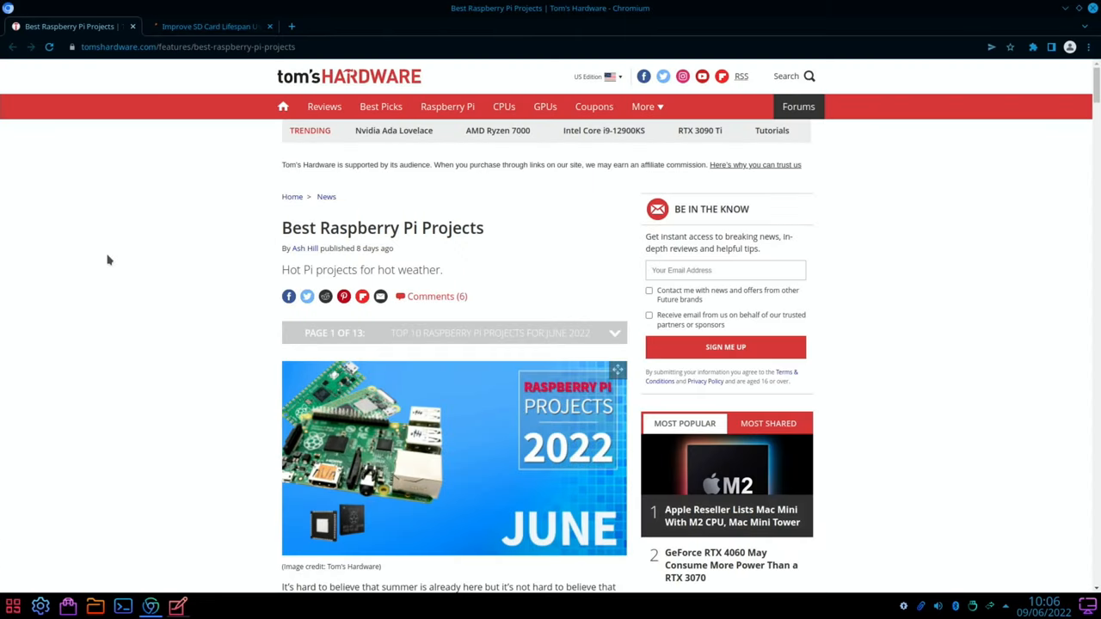
{"action": "mouse_move", "coordinate": [198, 256]}
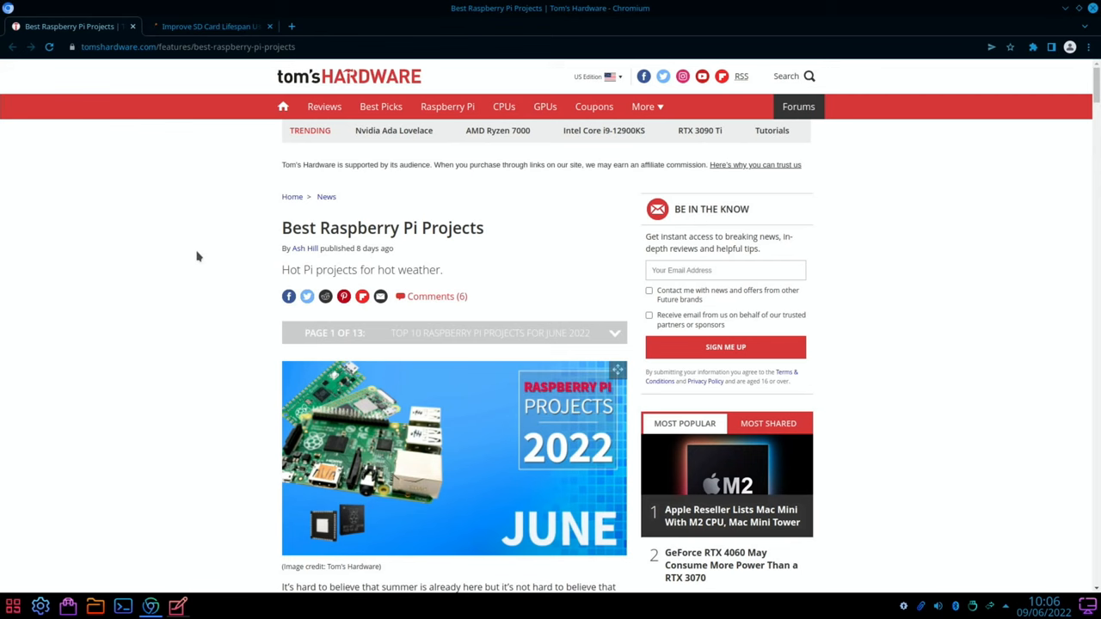
Zoom the Best Raspberry Pi Projects article with Ctrl+Plus and read to the webcam background entry
{"action": "scroll", "scroll_direction": "down", "scroll_amount": 3}
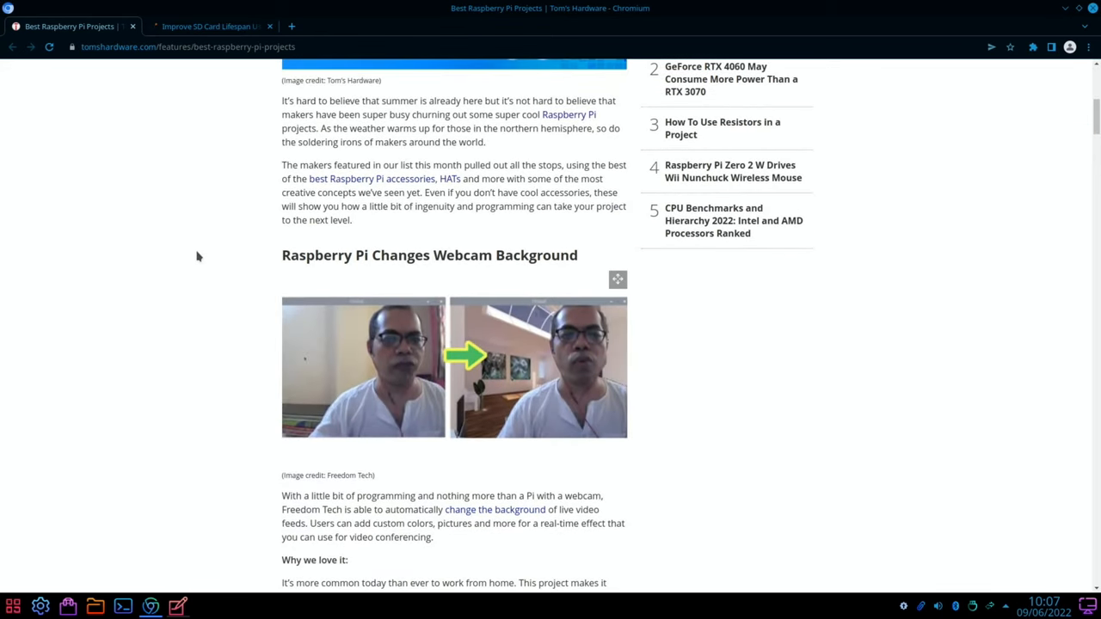
{"action": "key", "text": "ctrl+plus"}
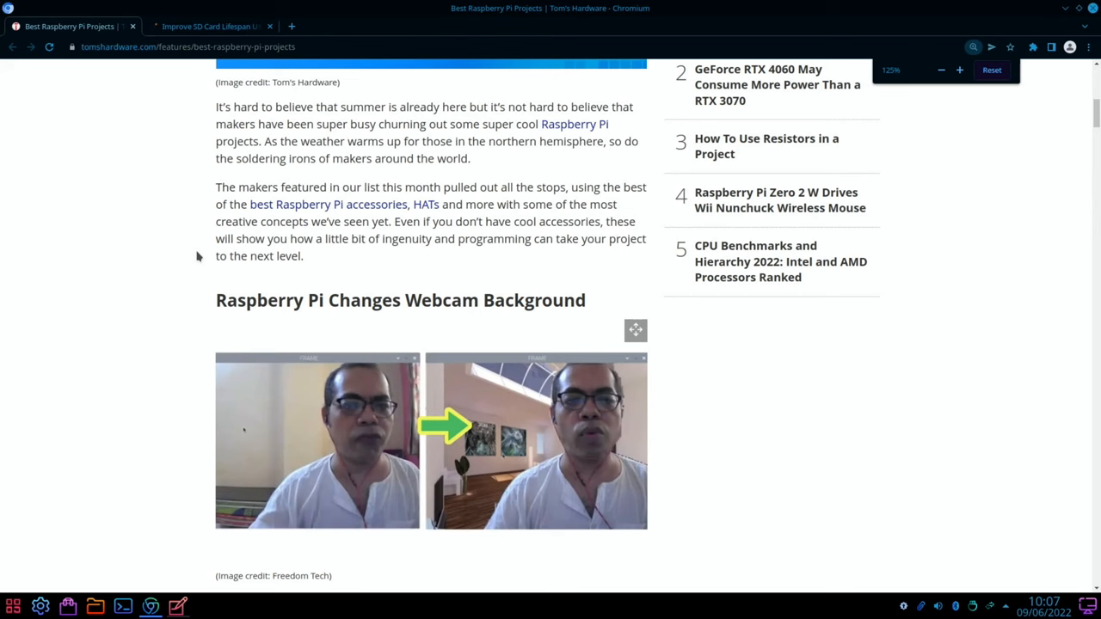
{"action": "scroll", "scroll_direction": "down", "scroll_amount": 3}
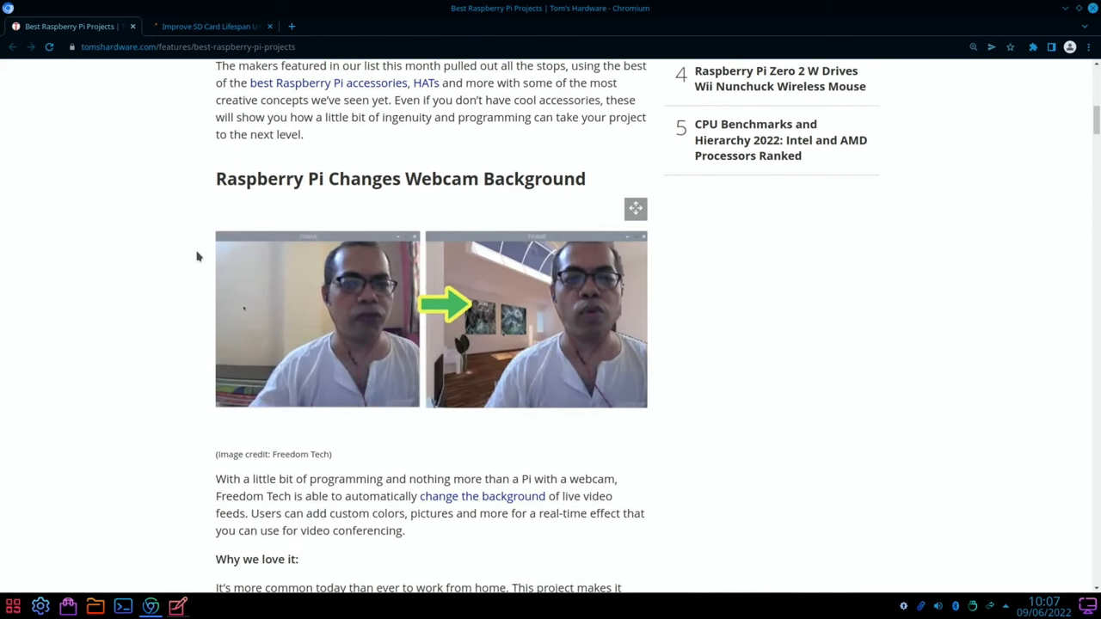
{"action": "scroll", "scroll_direction": "down", "scroll_amount": 3}
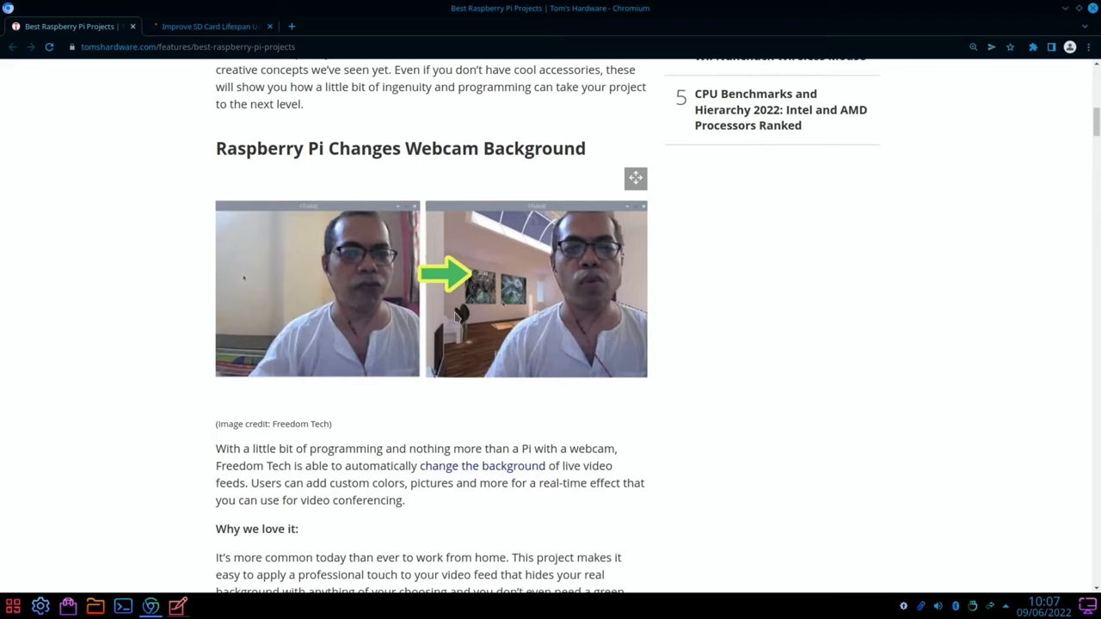
{"action": "mouse_move", "coordinate": [586, 304]}
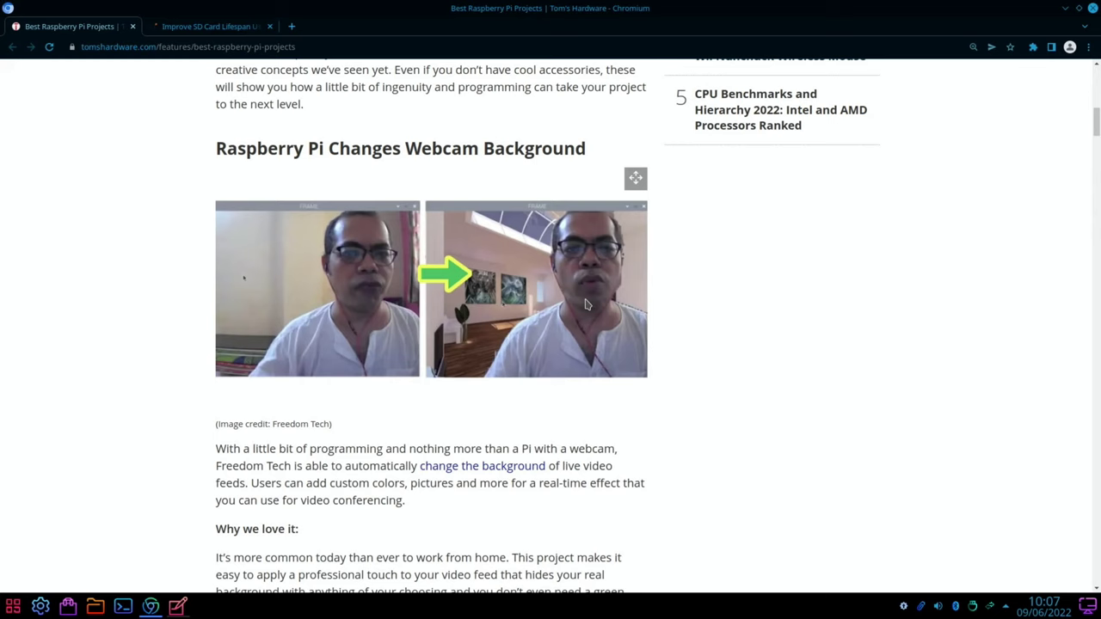
{"action": "scroll", "scroll_direction": "down", "scroll_amount": 3}
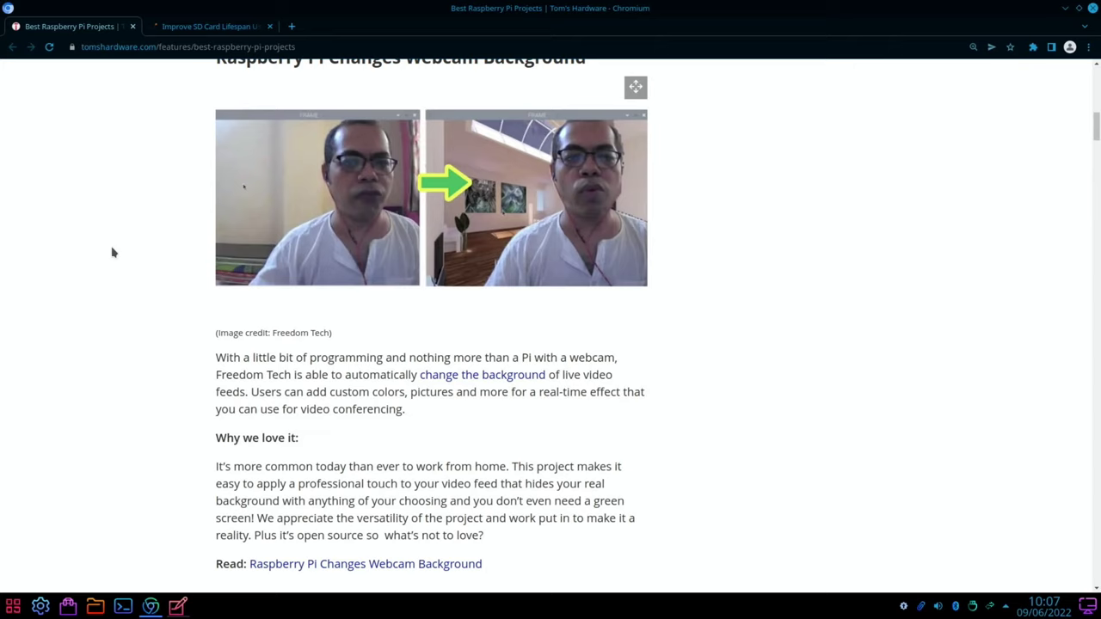
{"action": "mouse_move", "coordinate": [342, 244]}
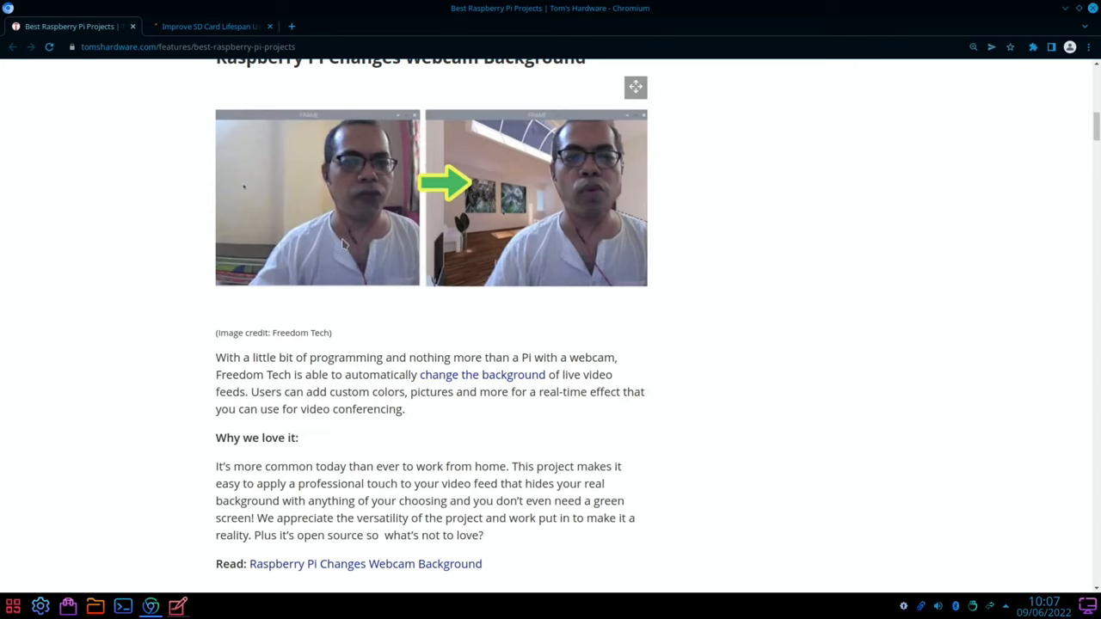
{"action": "scroll", "scroll_direction": "down", "scroll_amount": 3}
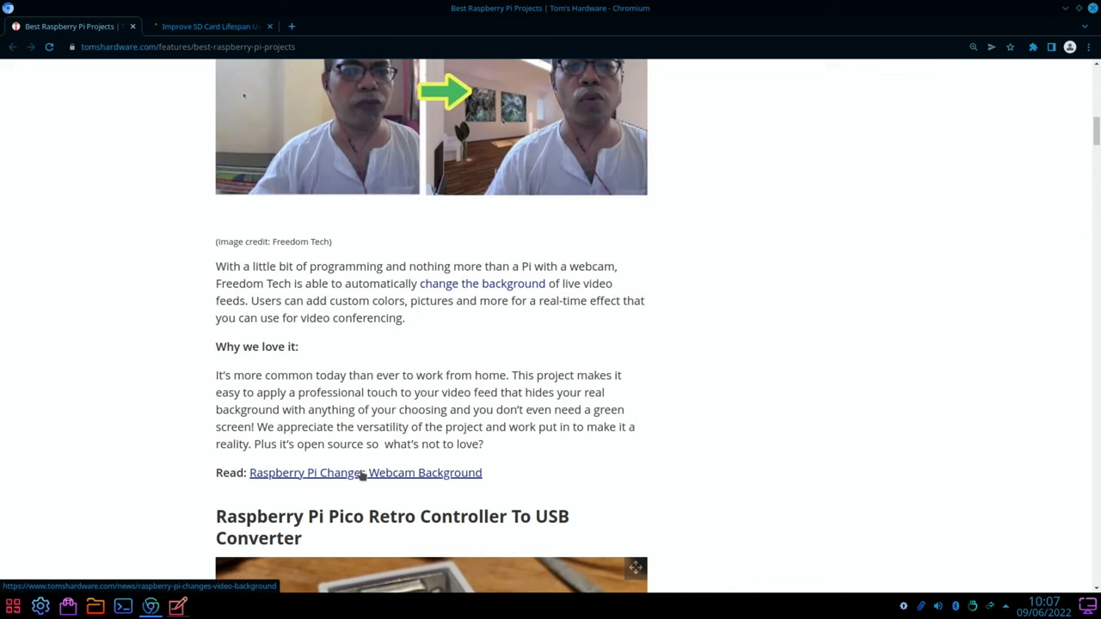
Follow the link to the full Raspberry Pi Changes Webcam Background article
{"action": "left_click", "coordinate": [365, 471]}
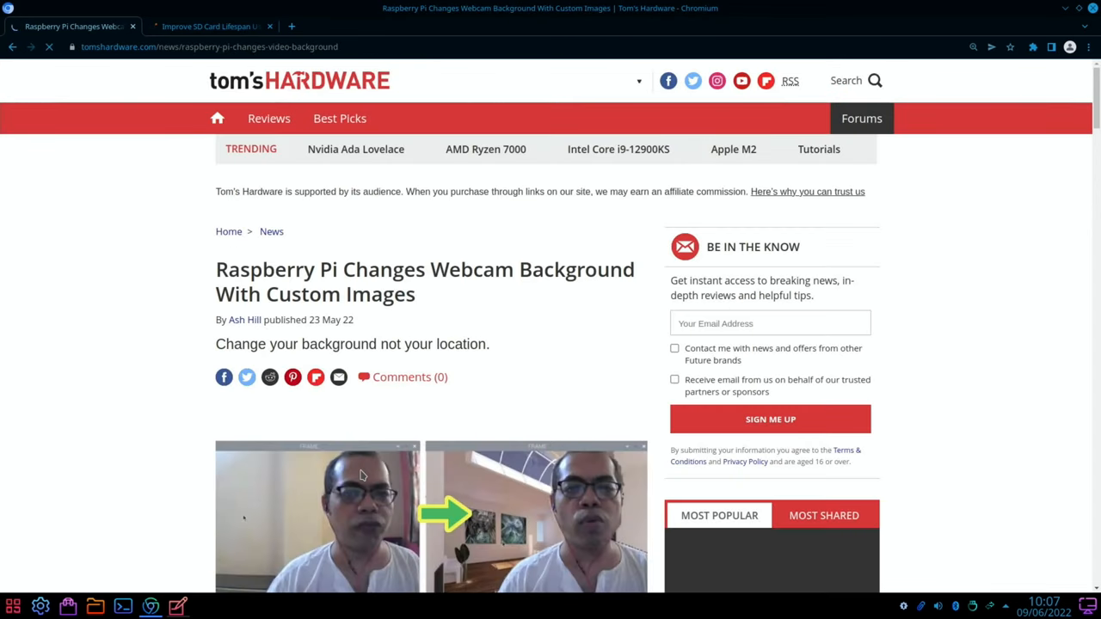
{"action": "scroll", "scroll_direction": "down", "scroll_amount": 3}
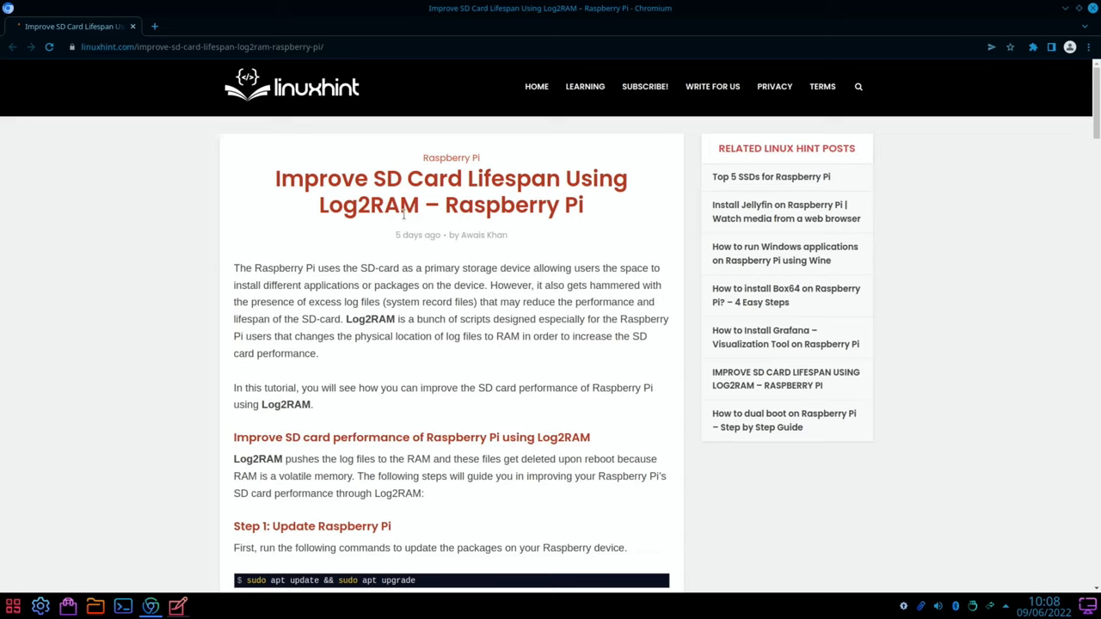
{"action": "mouse_move", "coordinate": [54, 213]}
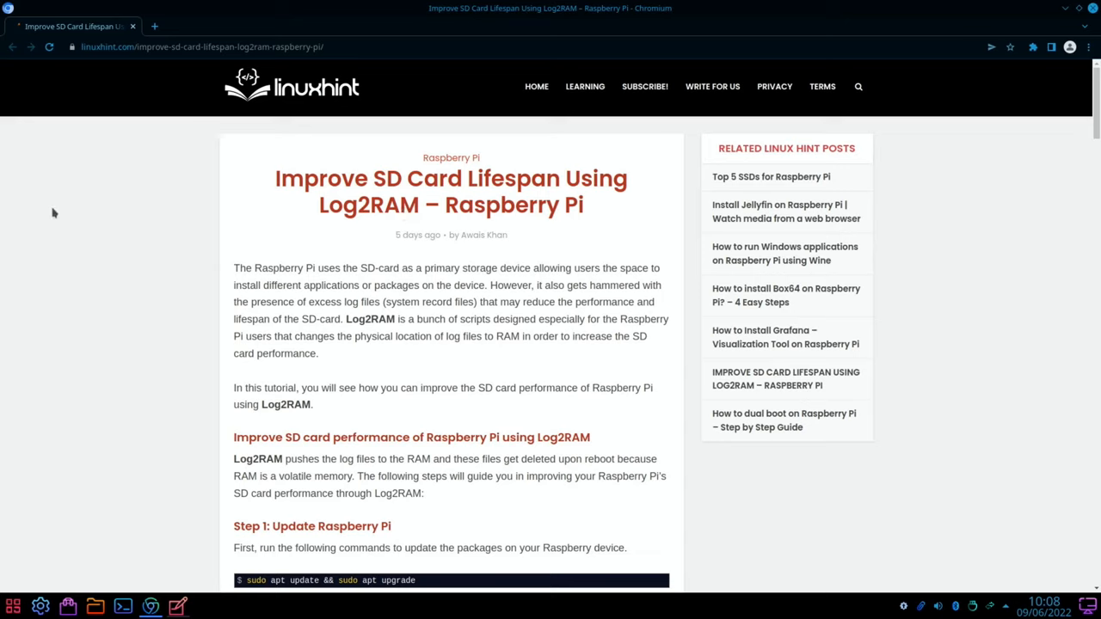
{"action": "mouse_move", "coordinate": [134, 278]}
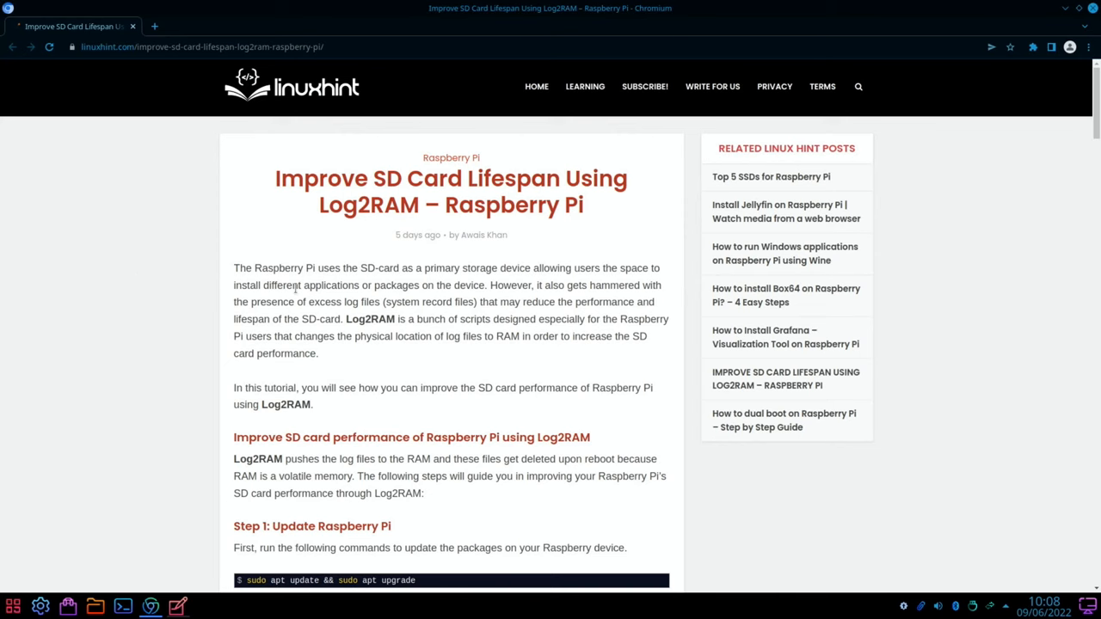
Read through the Log2RAM tutorial steps down to Update Packages, then back toward the top
{"action": "scroll", "scroll_direction": "down", "scroll_amount": 3}
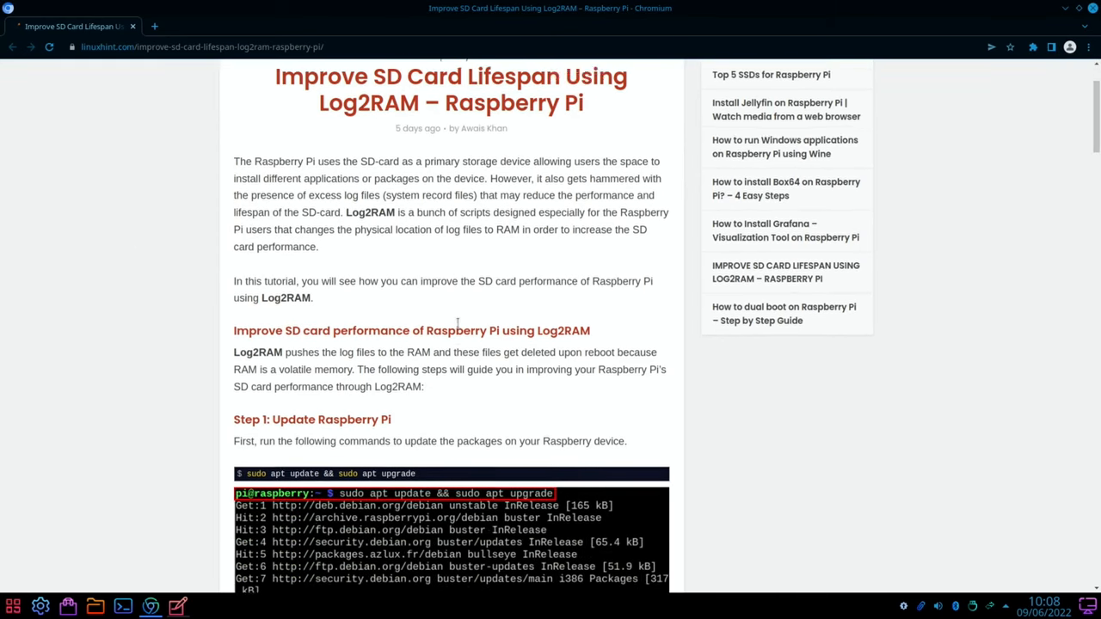
{"action": "scroll", "scroll_direction": "down", "scroll_amount": 3}
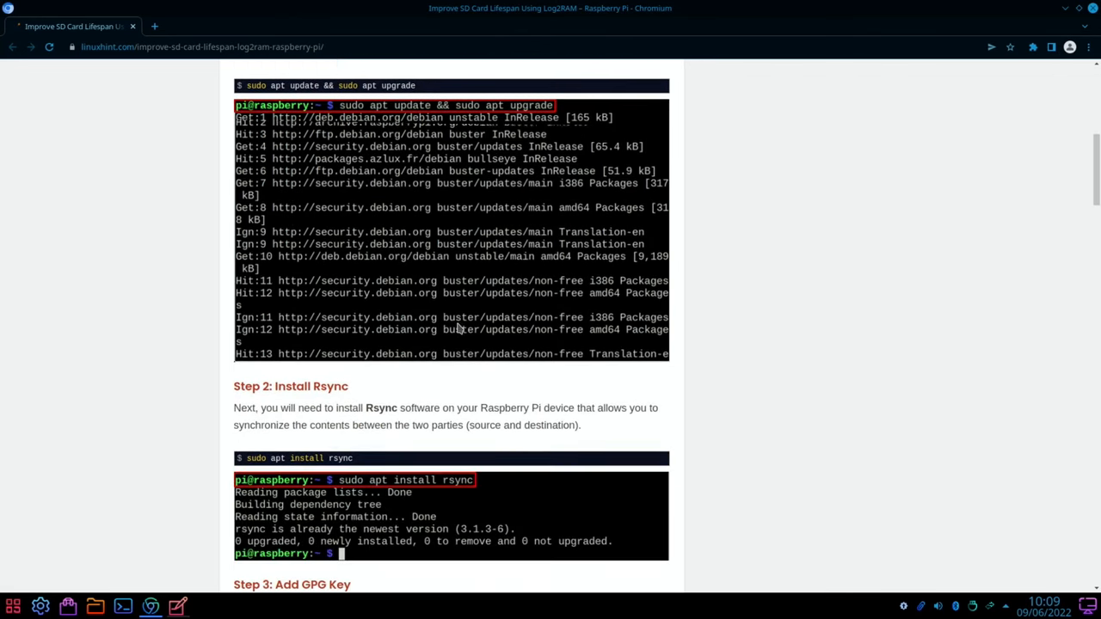
{"action": "scroll", "scroll_direction": "down", "scroll_amount": 3}
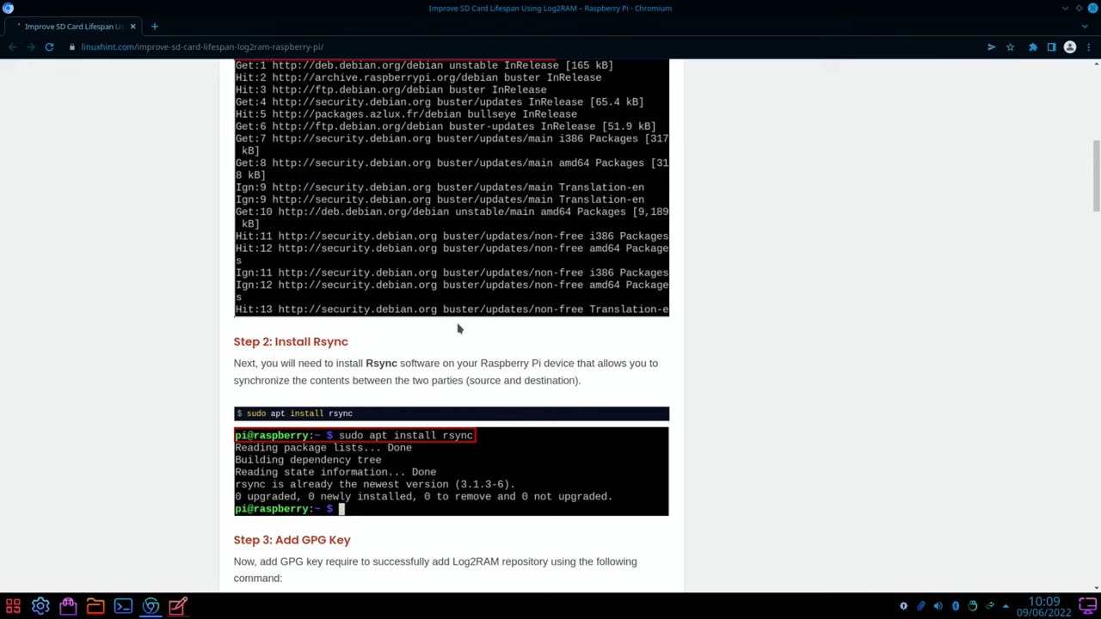
{"action": "scroll", "scroll_direction": "down", "scroll_amount": 3}
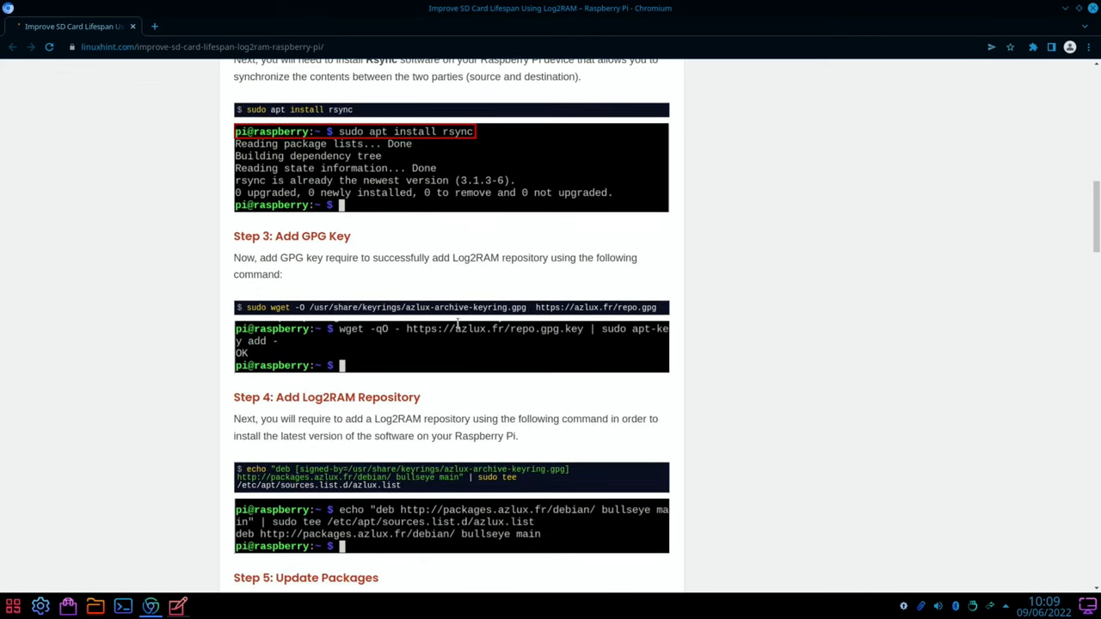
{"action": "scroll", "scroll_direction": "down", "scroll_amount": 3}
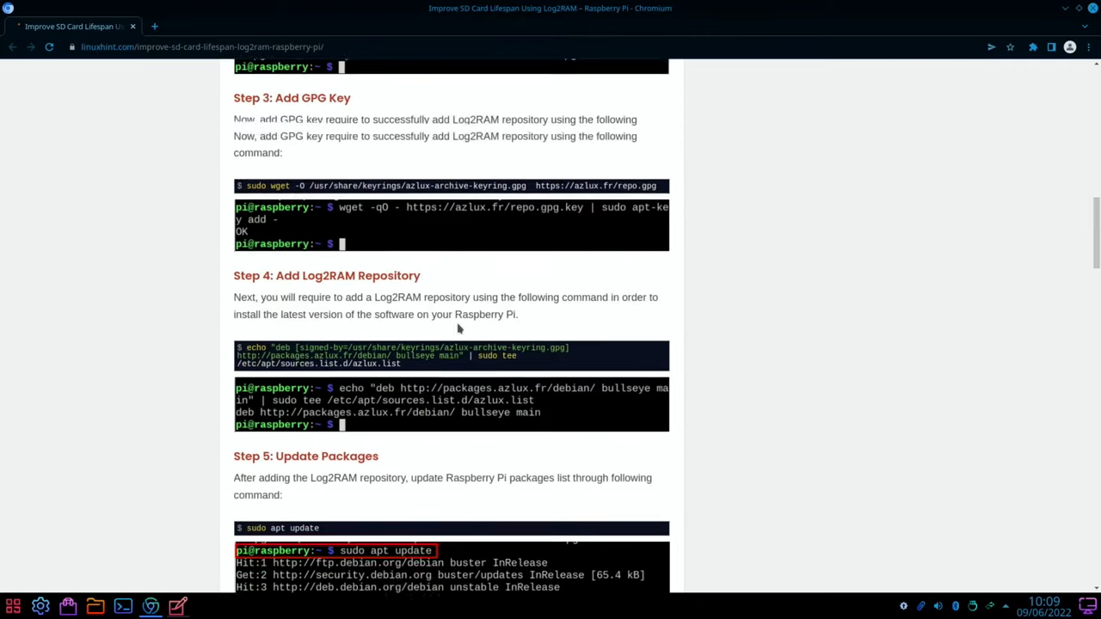
{"action": "scroll", "scroll_direction": "up", "scroll_amount": 3}
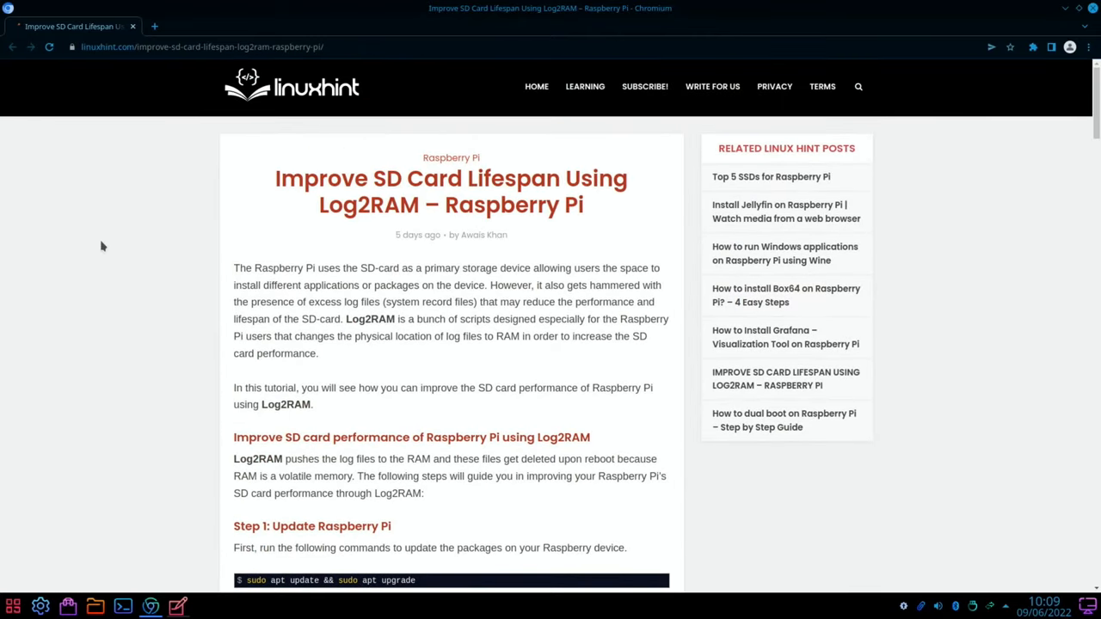
{"action": "mouse_move", "coordinate": [97, 110]}
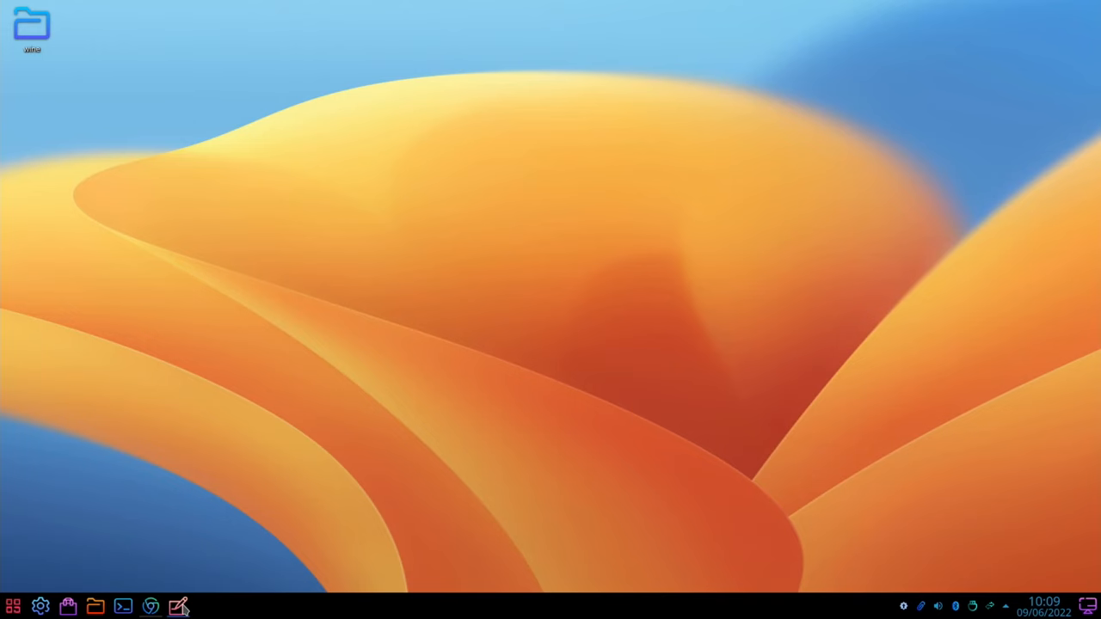
Bring up the KWrite notes holding the Fyde OS comment and YouTube link
{"action": "left_click", "coordinate": [179, 605]}
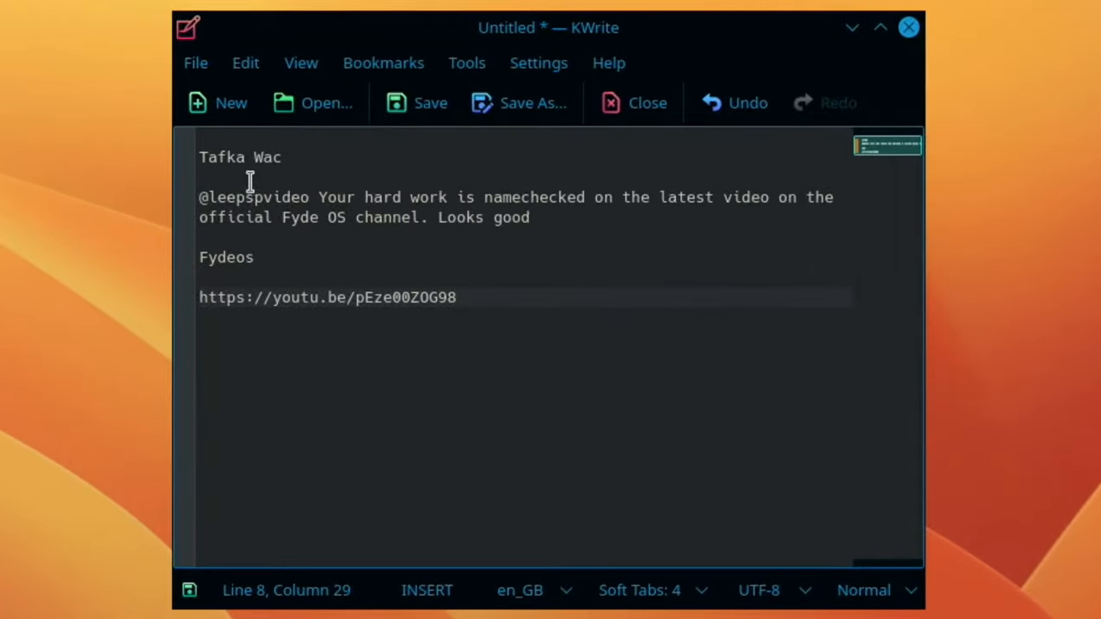
{"action": "mouse_move", "coordinate": [337, 191]}
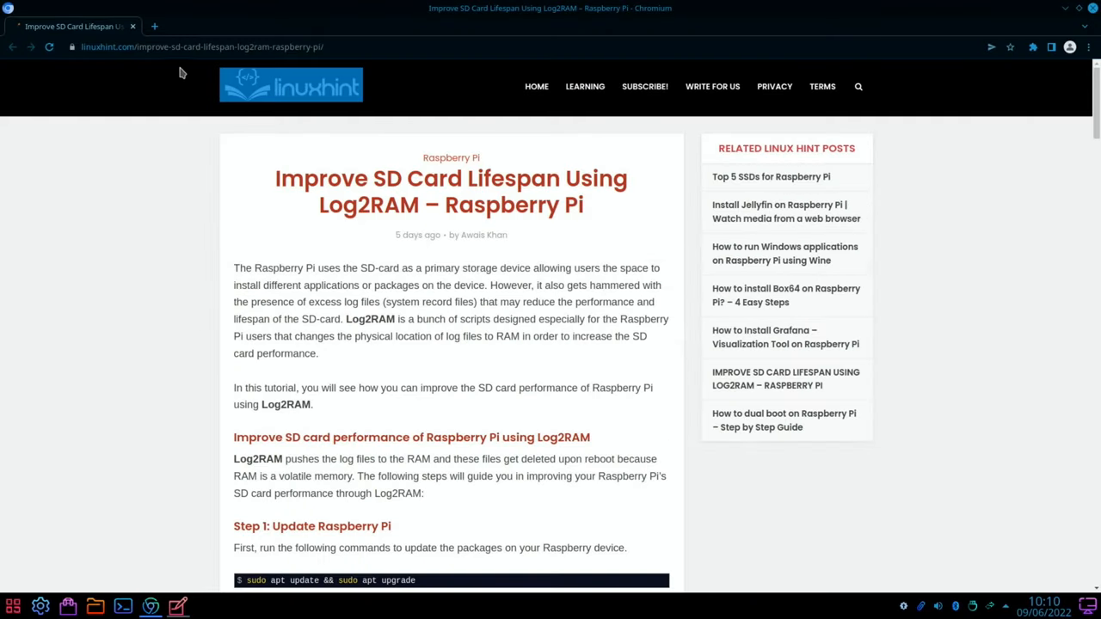
{"action": "type", "text": "https://youtu.be/pEze00ZOG9B"}
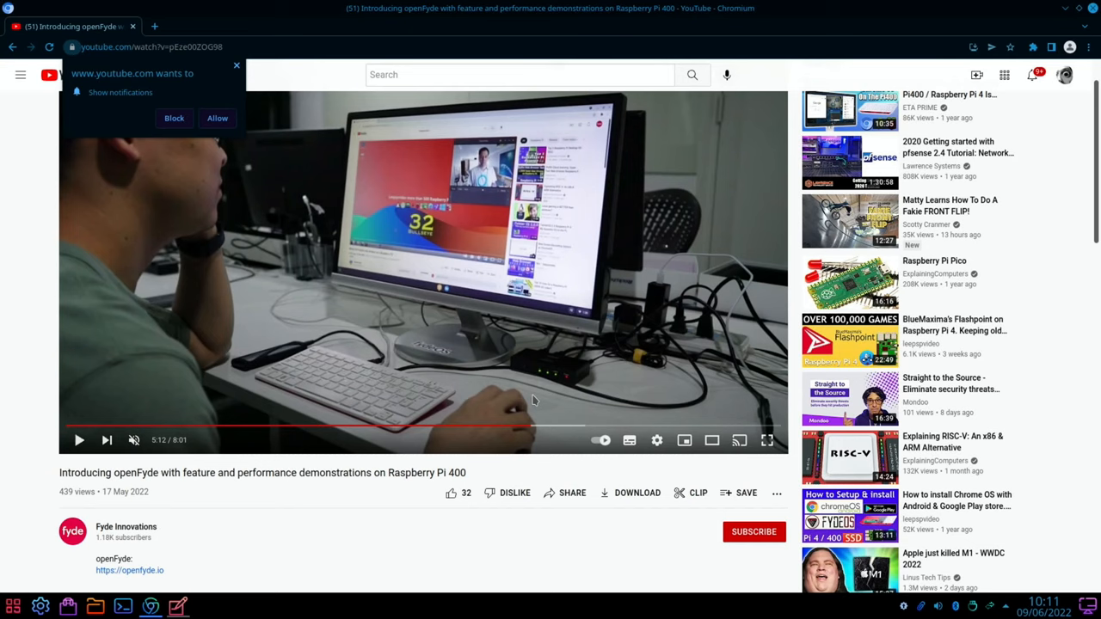
Jump the video ahead to the Speedometer benchmark chart where Fyde Chromium scores 26
{"action": "left_click", "coordinate": [79, 440]}
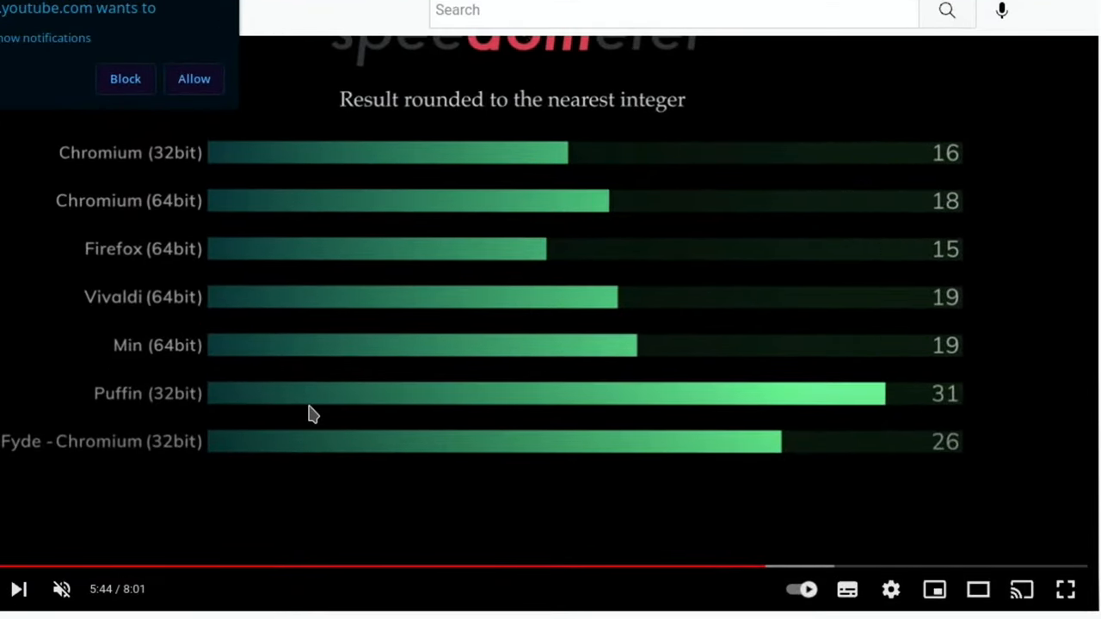
{"action": "mouse_move", "coordinate": [341, 346]}
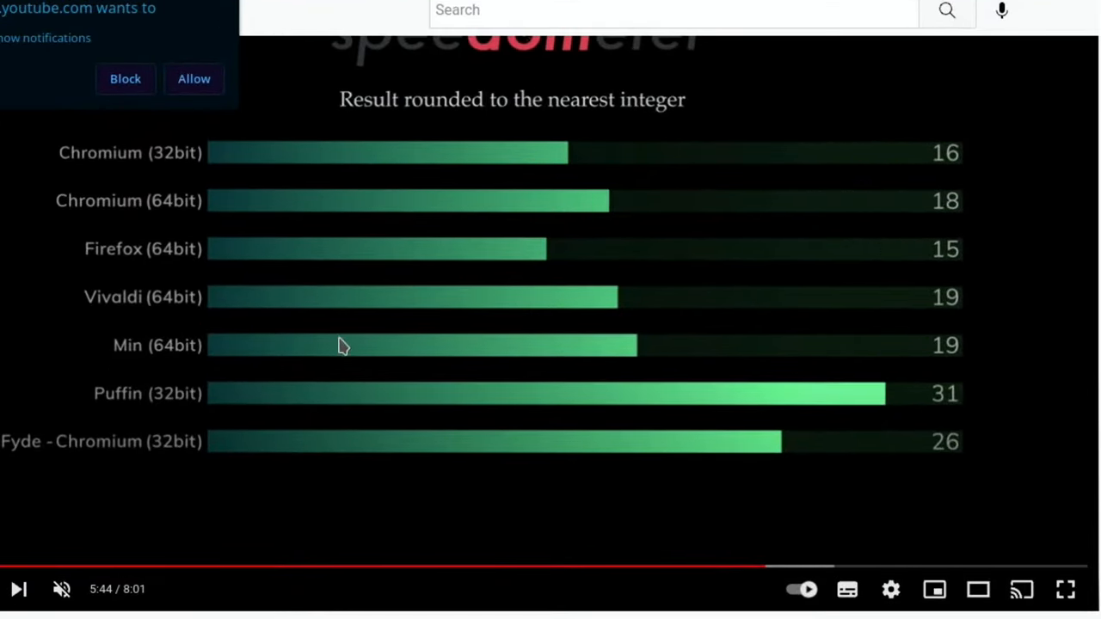
{"action": "mouse_move", "coordinate": [540, 513]}
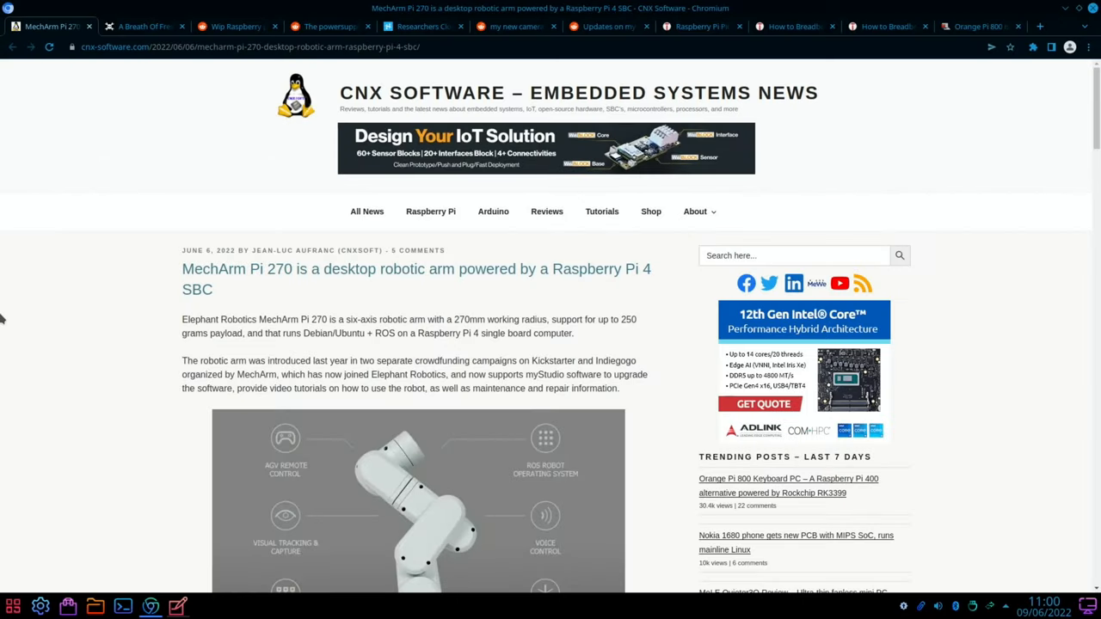
{"action": "mouse_move", "coordinate": [68, 258]}
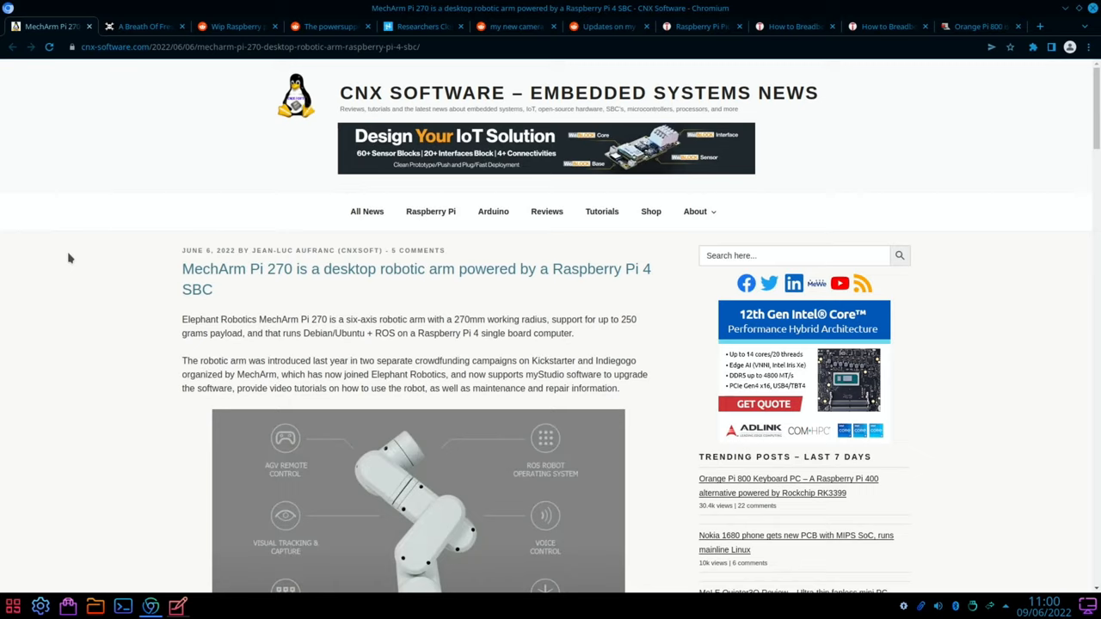
{"action": "mouse_move", "coordinate": [286, 289]}
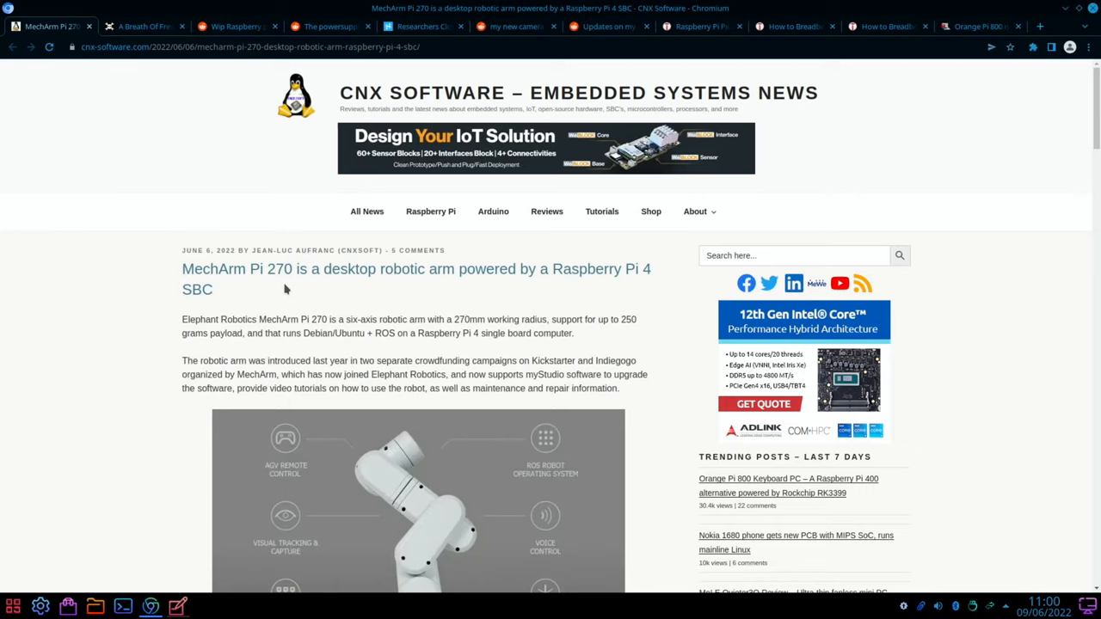
{"action": "mouse_move", "coordinate": [540, 276]}
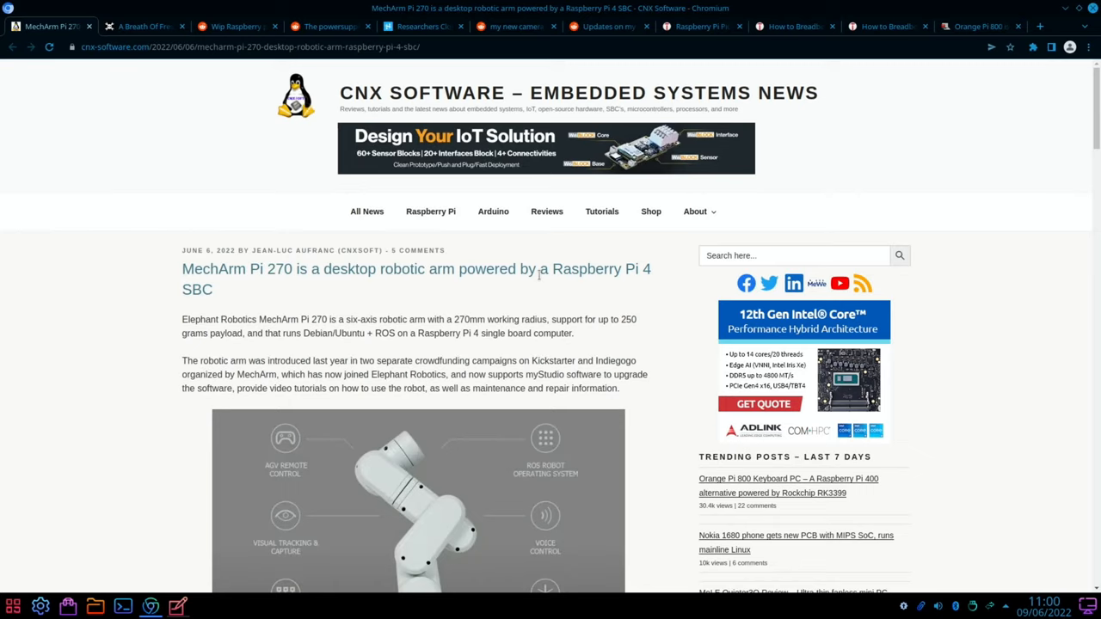
{"action": "mouse_move", "coordinate": [154, 284]}
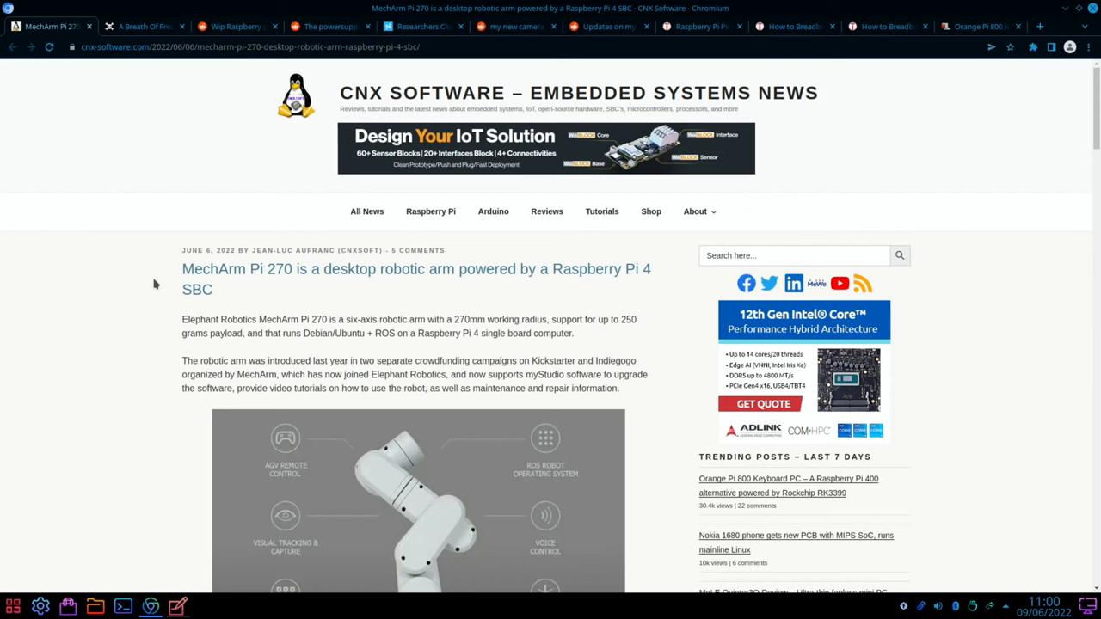
Read the MechArm Pi 270 article down through its specs and pricing to the embedded video
{"action": "scroll", "scroll_direction": "down", "scroll_amount": 3}
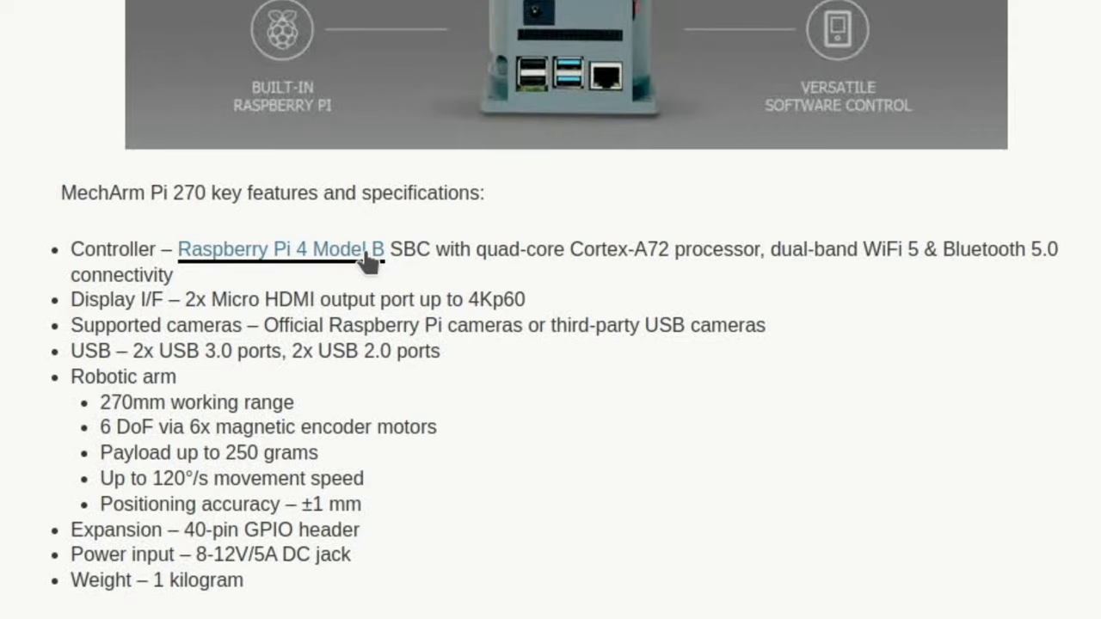
{"action": "mouse_move", "coordinate": [545, 255]}
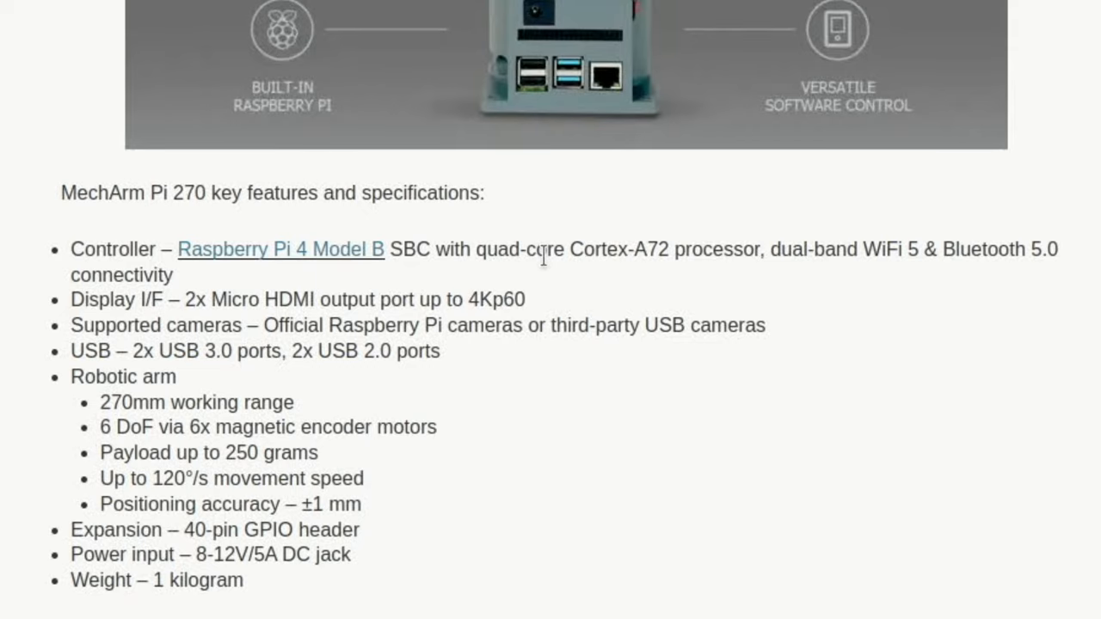
{"action": "scroll", "scroll_direction": "down", "scroll_amount": 3}
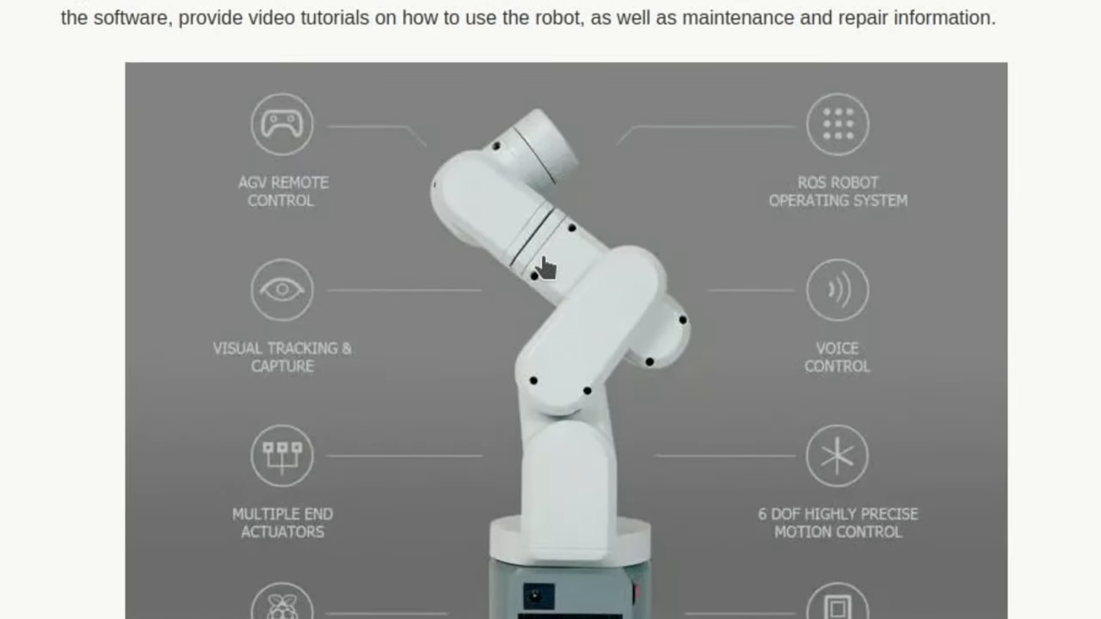
{"action": "scroll", "scroll_direction": "down", "scroll_amount": 3}
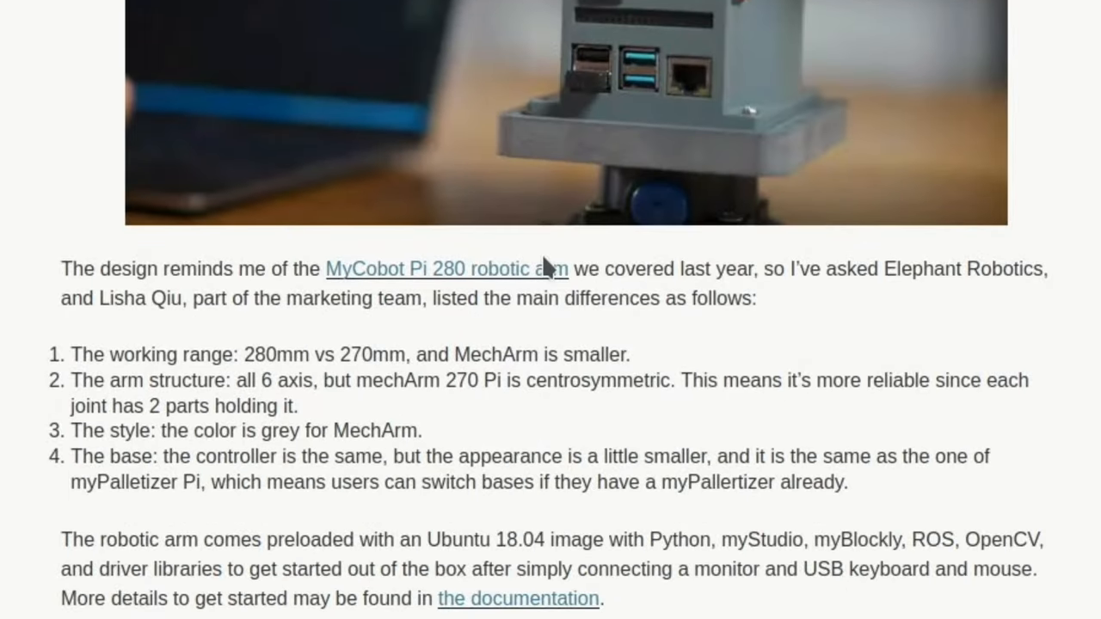
{"action": "scroll", "scroll_direction": "down", "scroll_amount": 3}
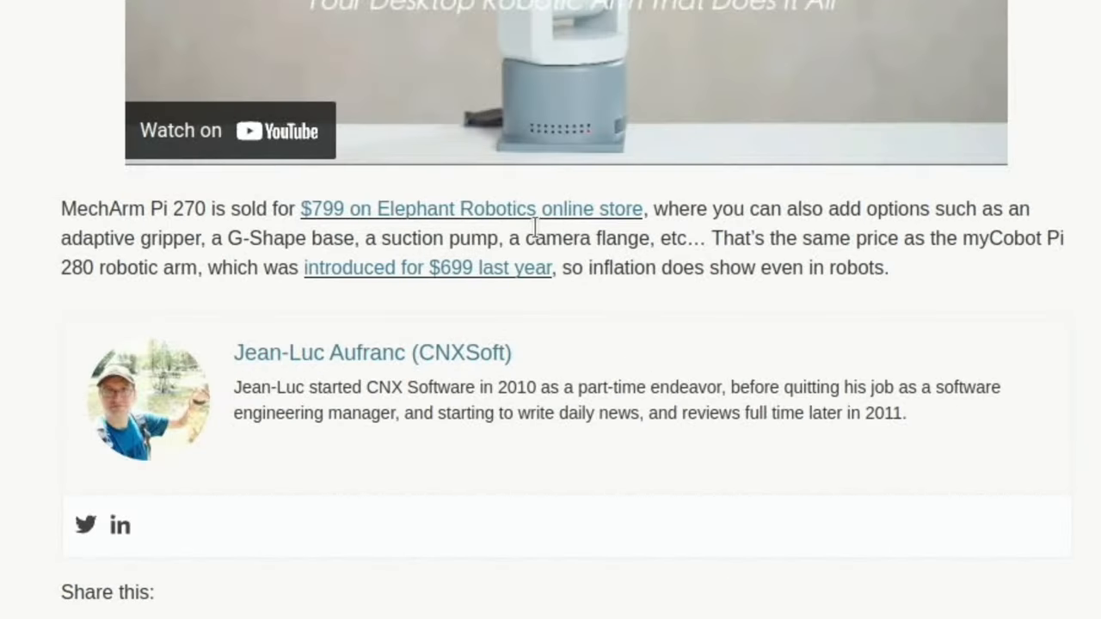
{"action": "scroll", "scroll_direction": "down", "scroll_amount": 3}
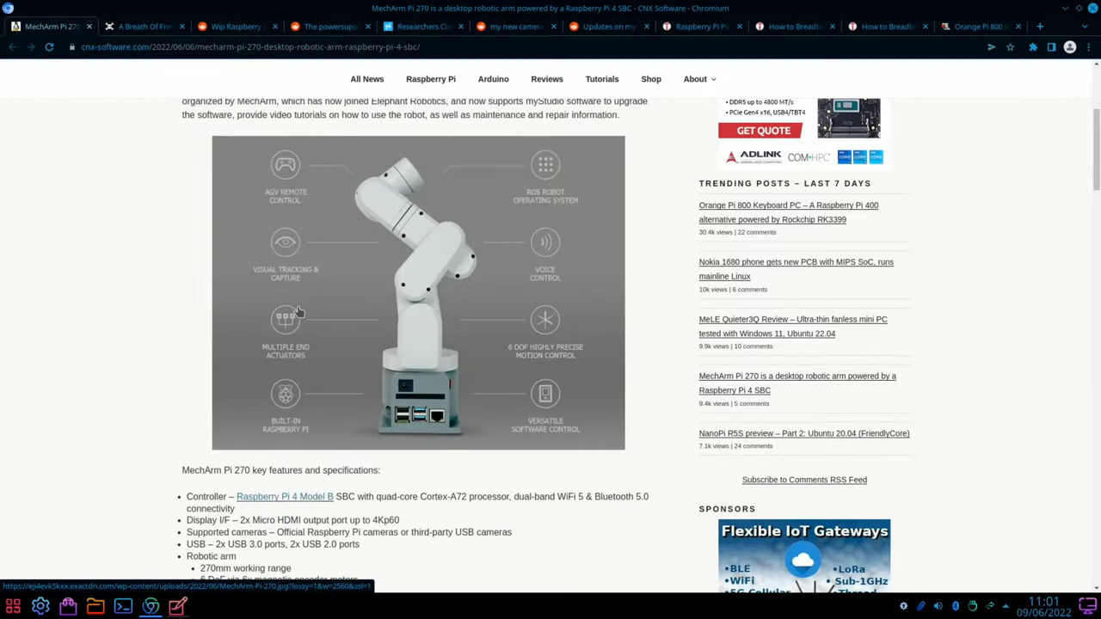
{"action": "mouse_move", "coordinate": [289, 245]}
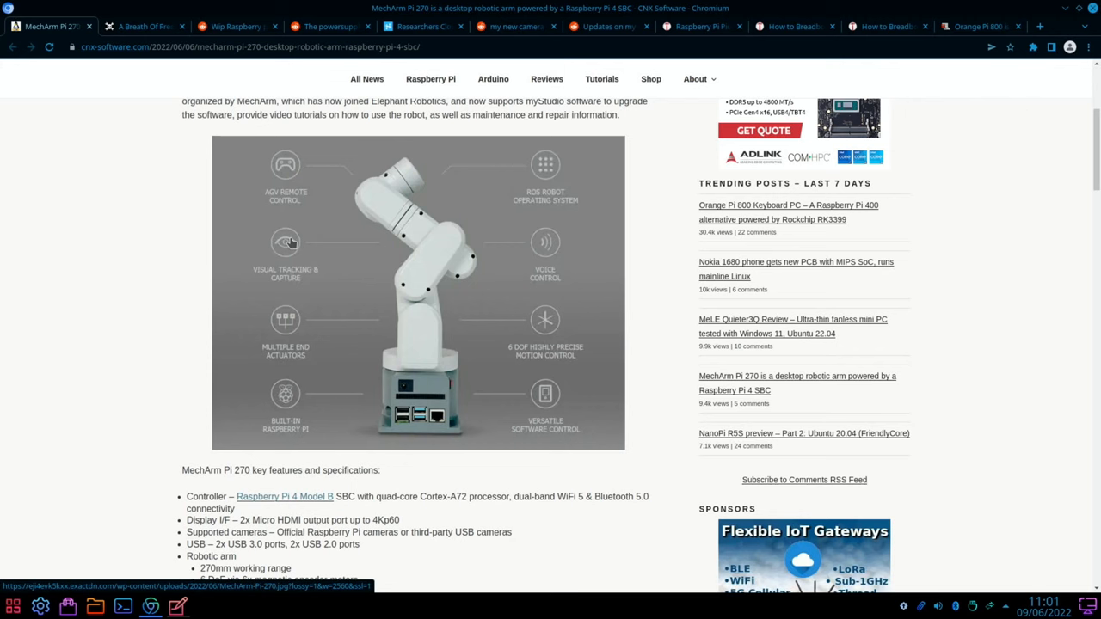
{"action": "scroll", "scroll_direction": "down", "scroll_amount": 3}
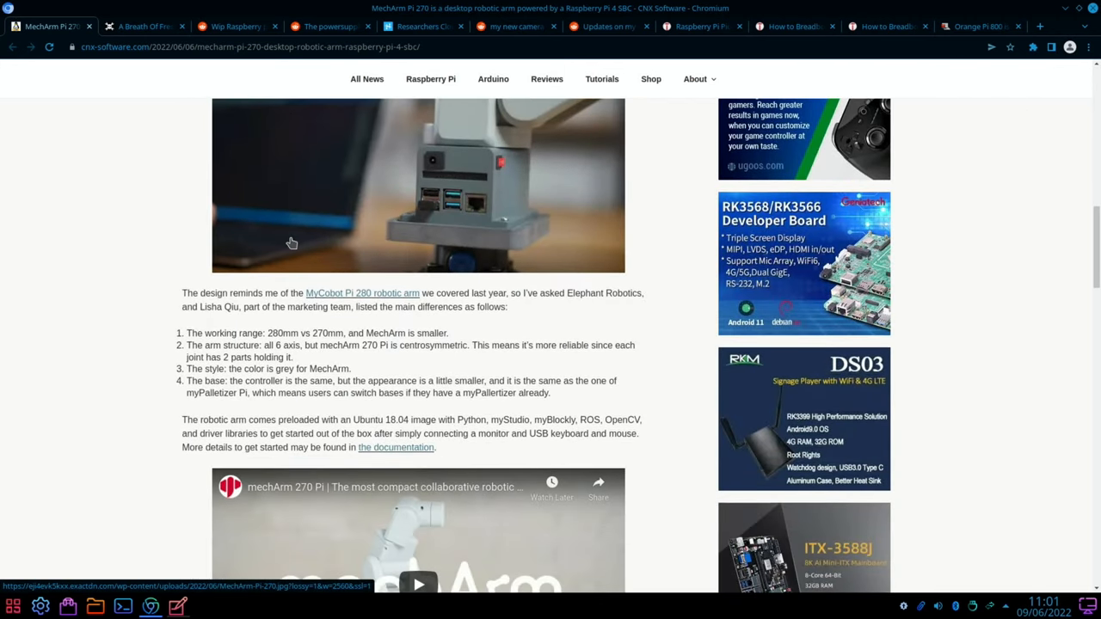
{"action": "scroll", "scroll_direction": "down", "scroll_amount": 3}
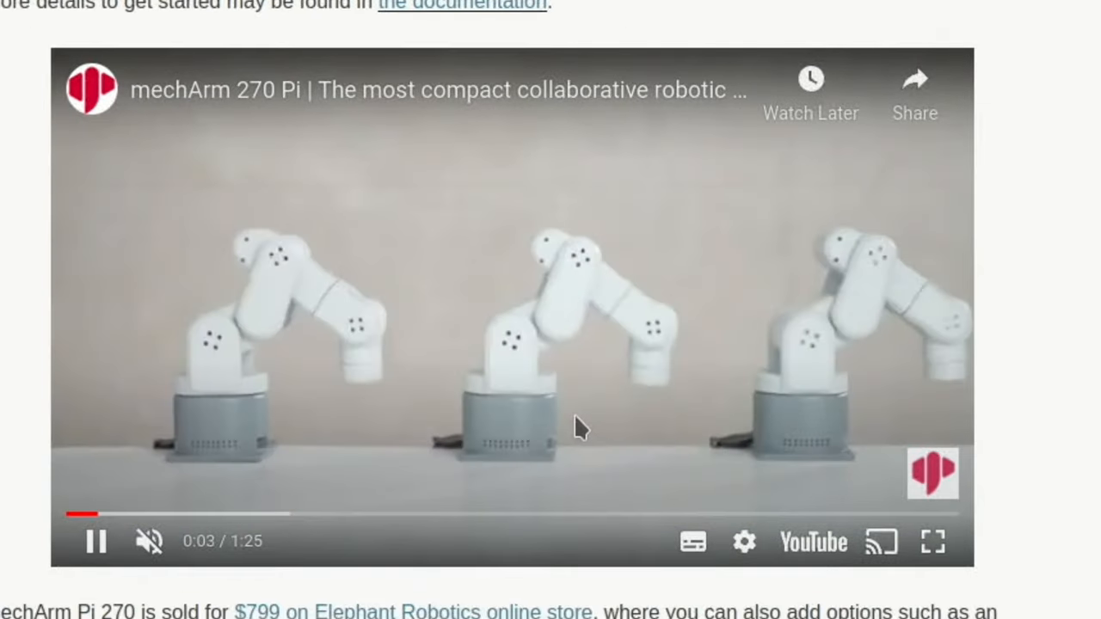
{"action": "mouse_move", "coordinate": [578, 428]}
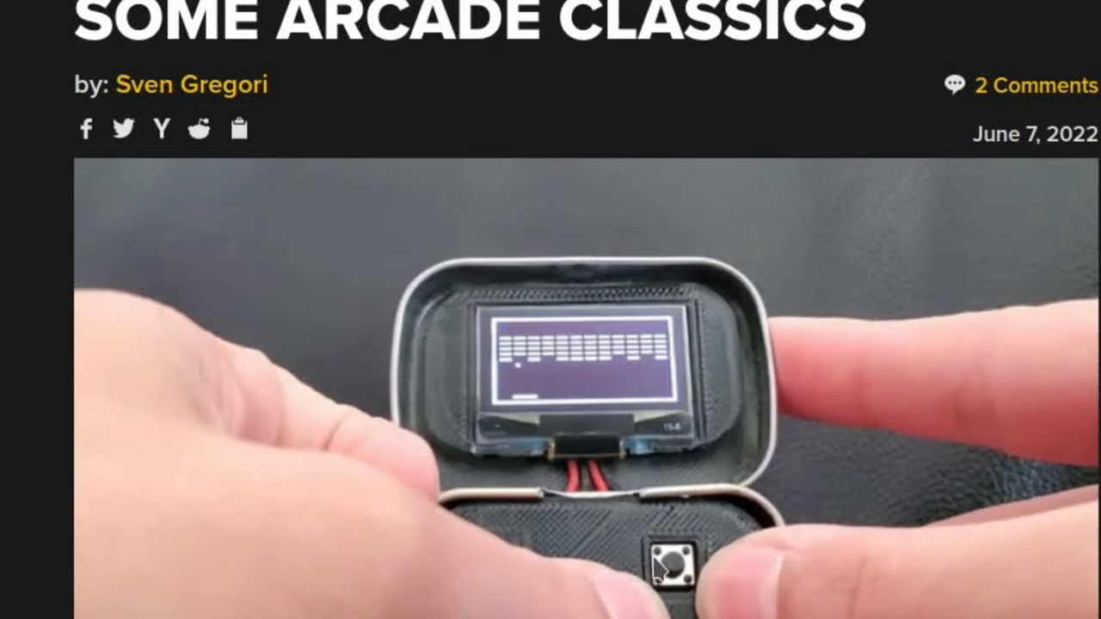
Read the mintyPico Altoids-tin console article through its video and reader comments
{"action": "scroll", "scroll_direction": "down", "scroll_amount": 3}
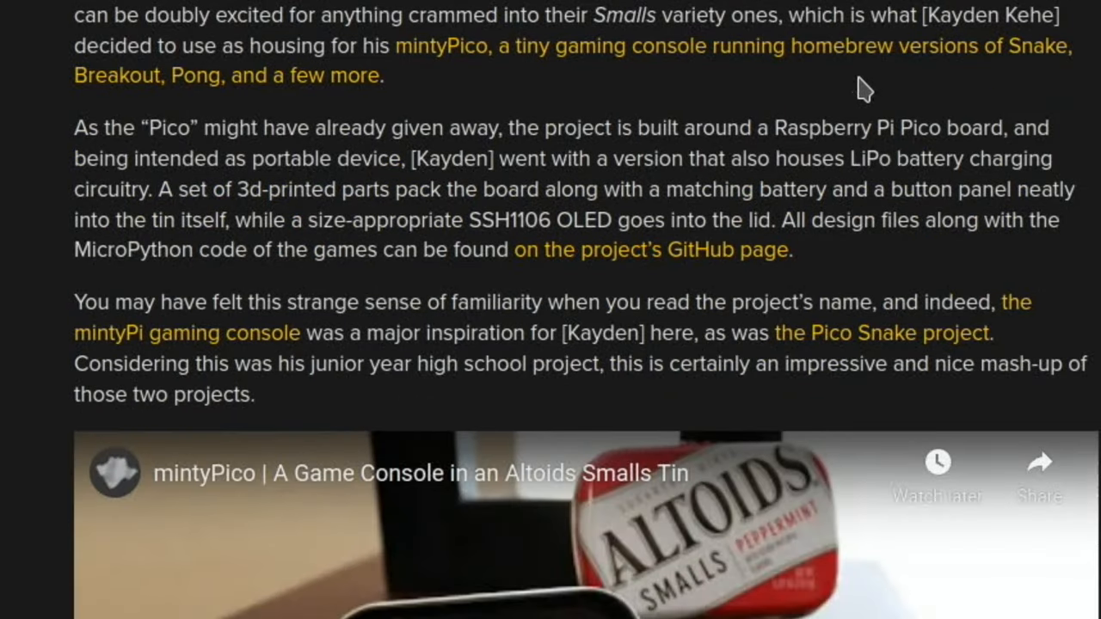
{"action": "mouse_move", "coordinate": [402, 129]}
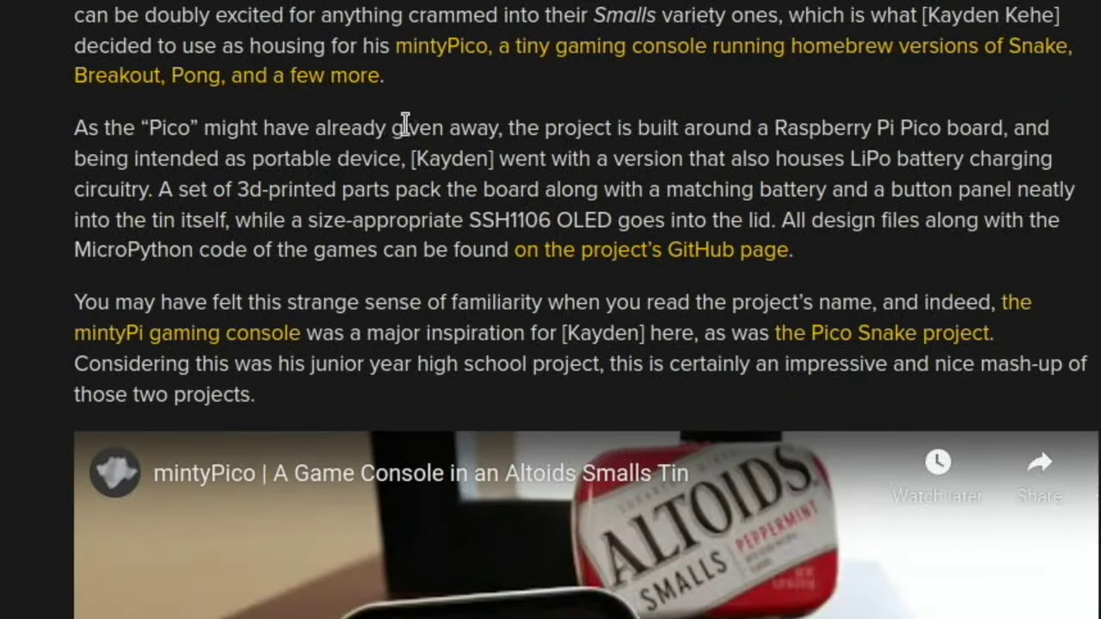
{"action": "scroll", "scroll_direction": "down", "scroll_amount": 3}
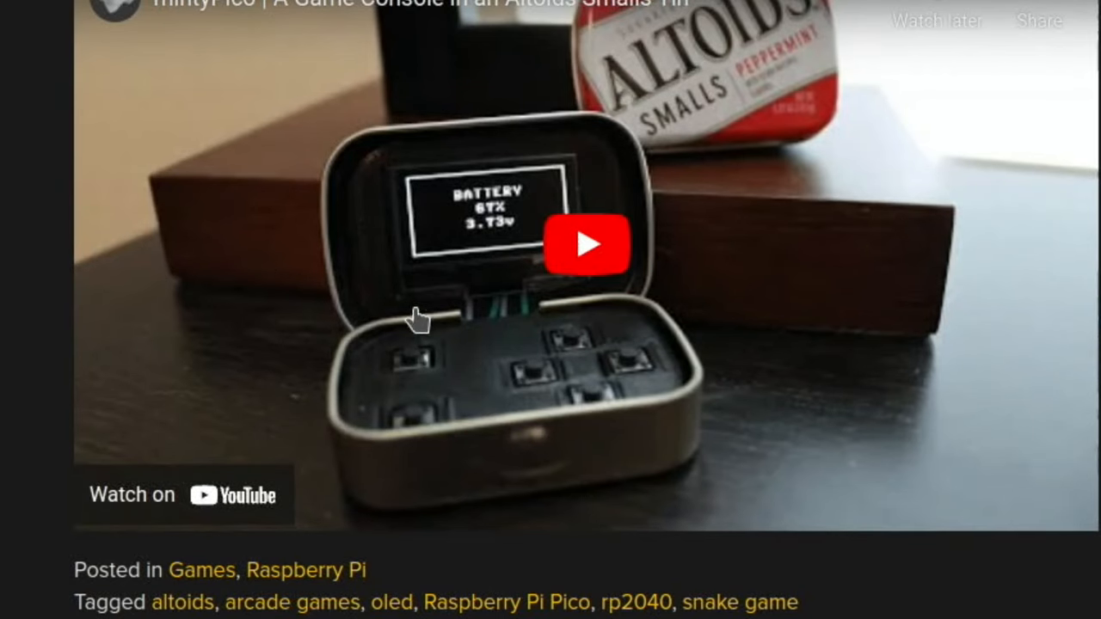
{"action": "mouse_move", "coordinate": [525, 417]}
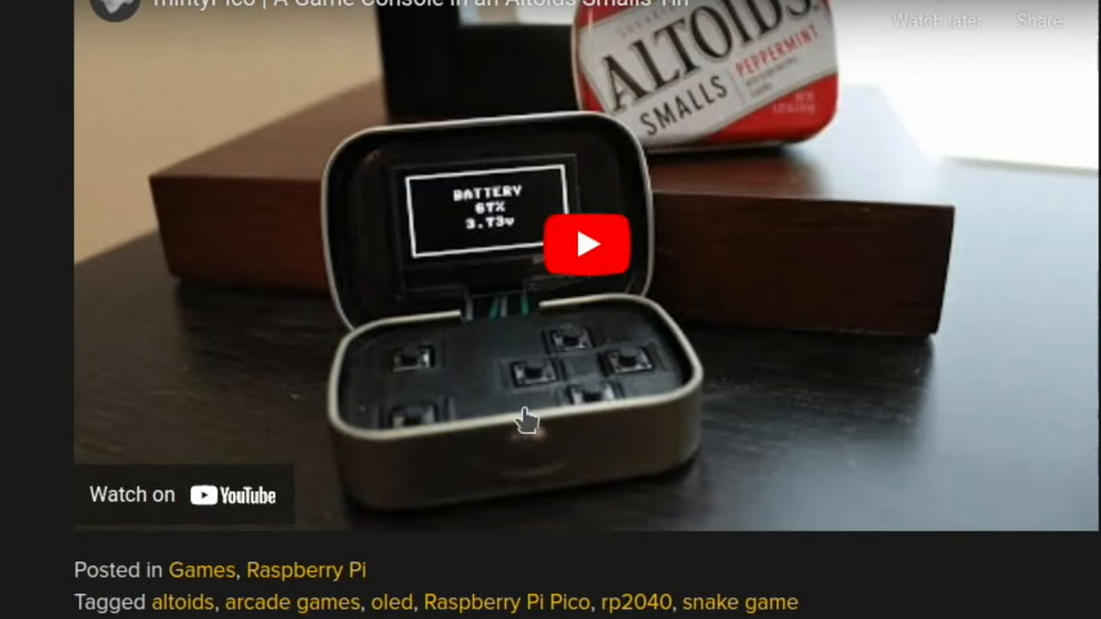
{"action": "scroll", "scroll_direction": "down", "scroll_amount": 3}
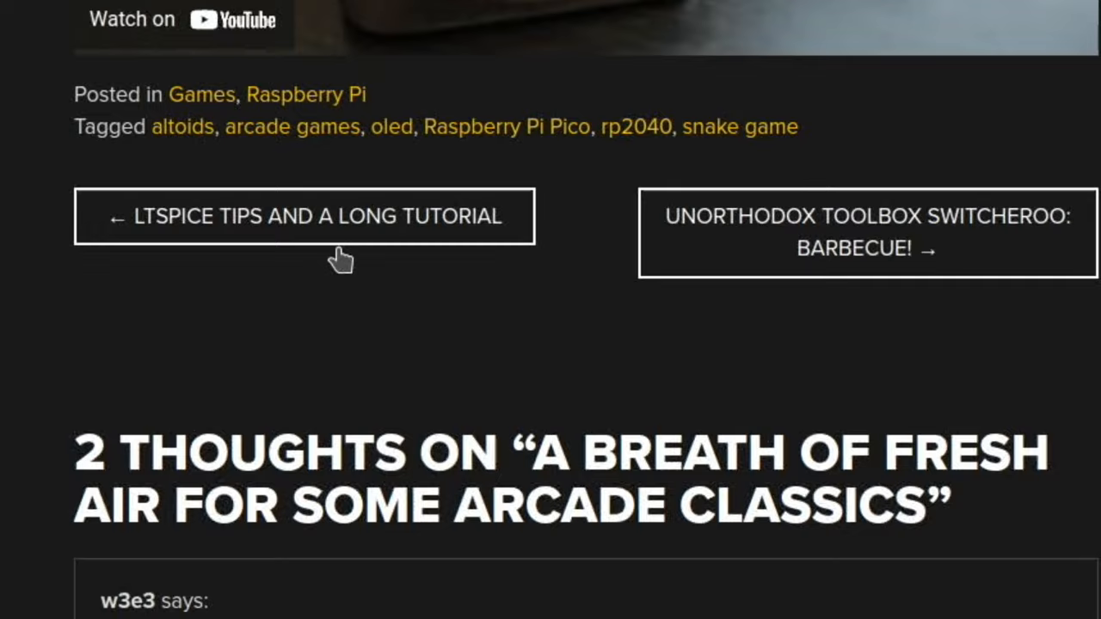
{"action": "scroll", "scroll_direction": "down", "scroll_amount": 3}
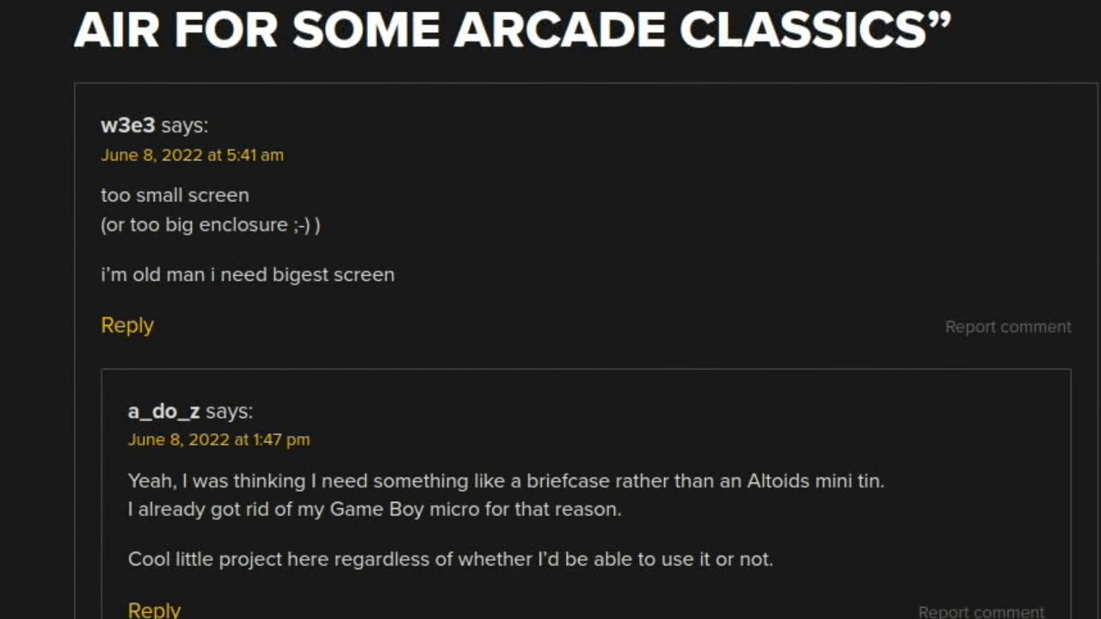
{"action": "scroll", "scroll_direction": "up", "scroll_amount": 3}
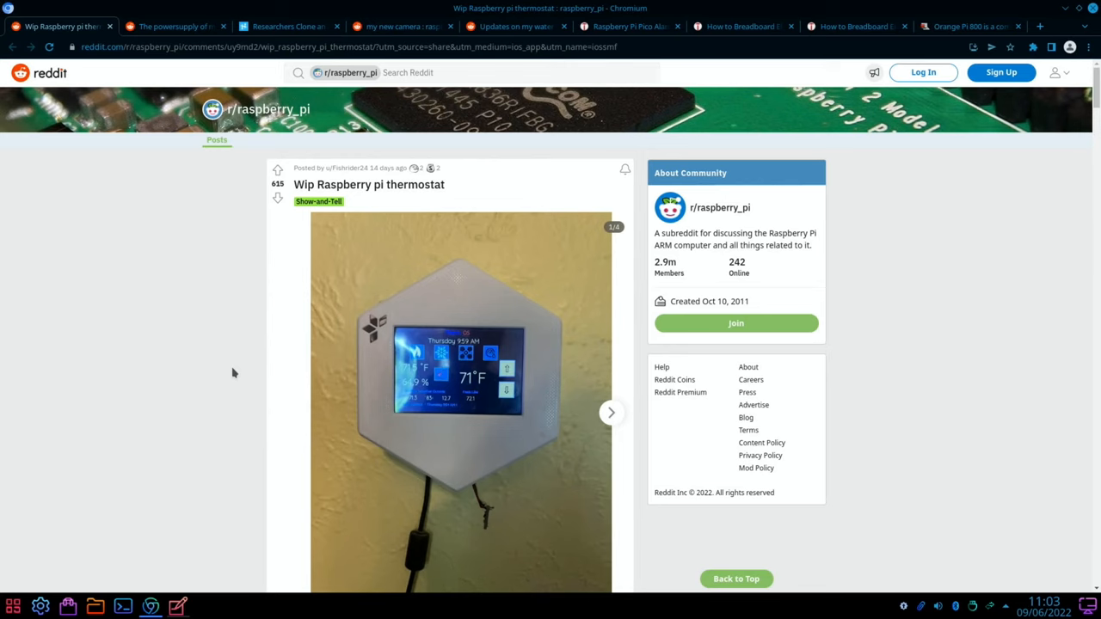
{"action": "mouse_move", "coordinate": [186, 359]}
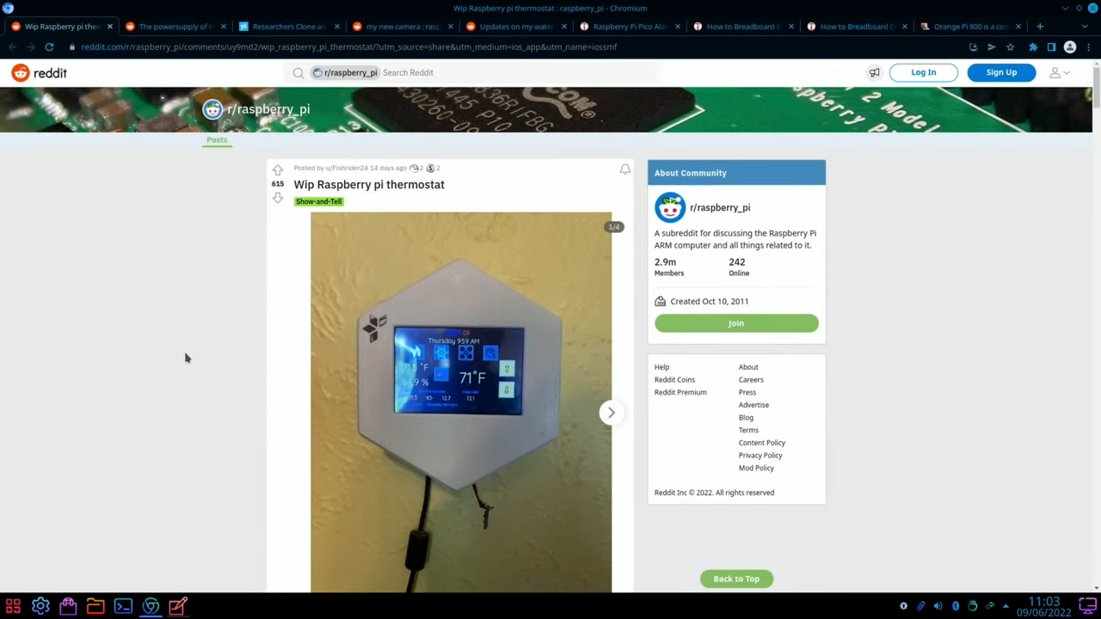
{"action": "mouse_move", "coordinate": [332, 380]}
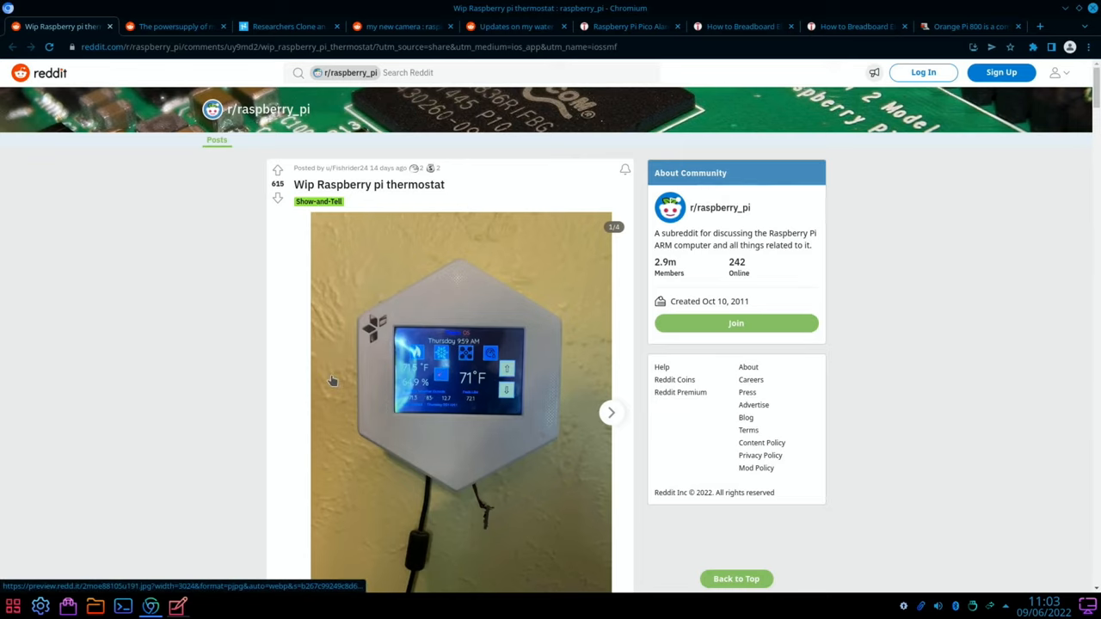
{"action": "mouse_move", "coordinate": [380, 366]}
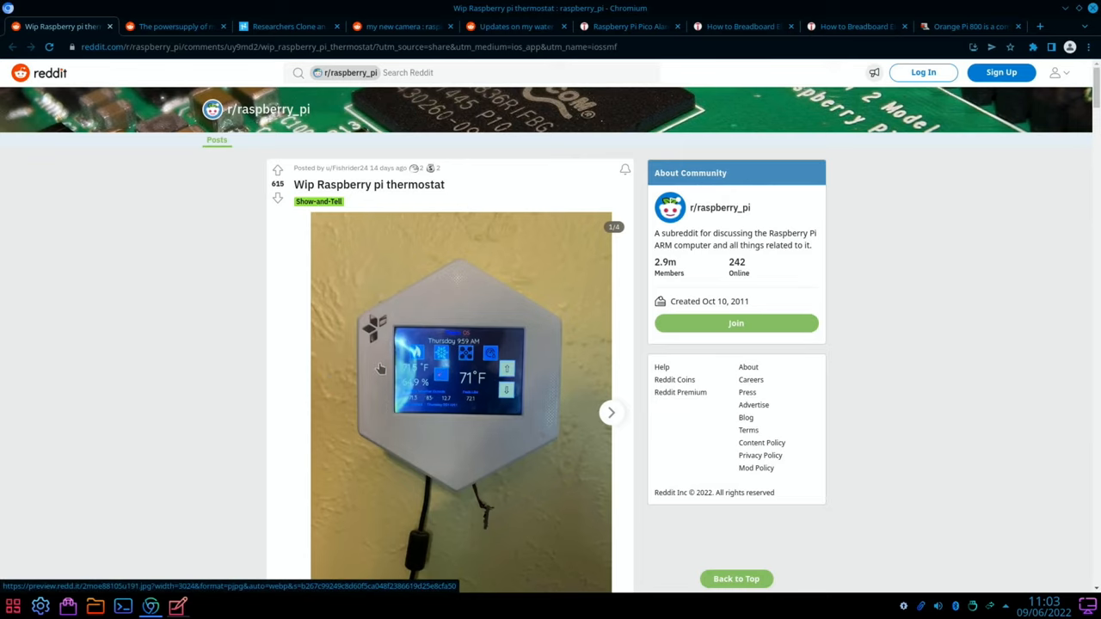
Scroll the Raspberry Pi thermostat post past its photo to the comments
{"action": "scroll", "scroll_direction": "down", "scroll_amount": 3}
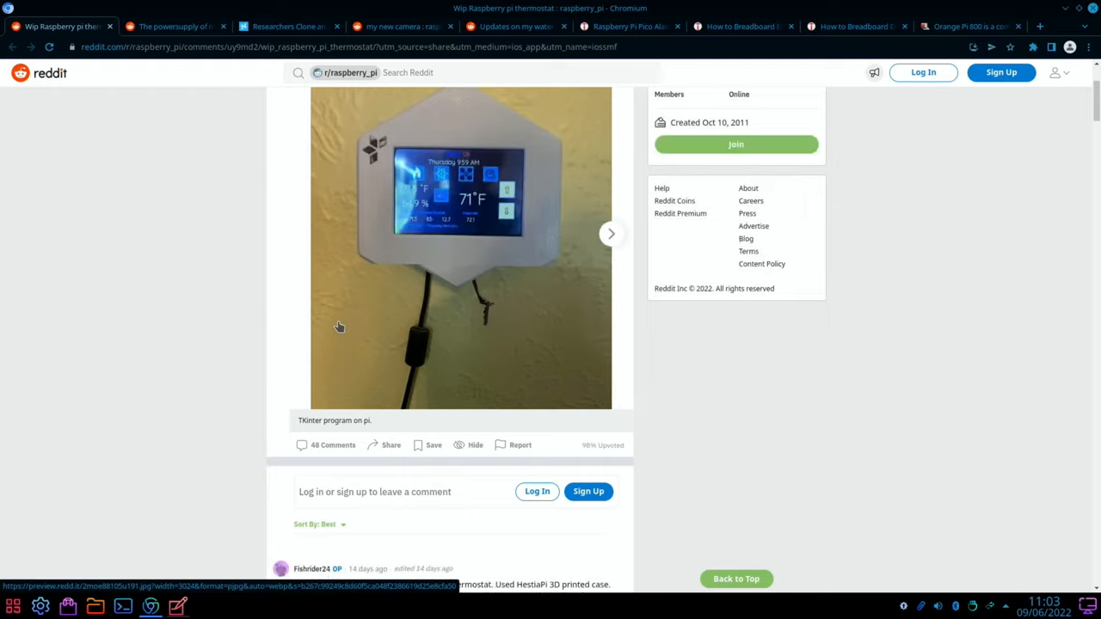
{"action": "scroll", "scroll_direction": "down", "scroll_amount": 3}
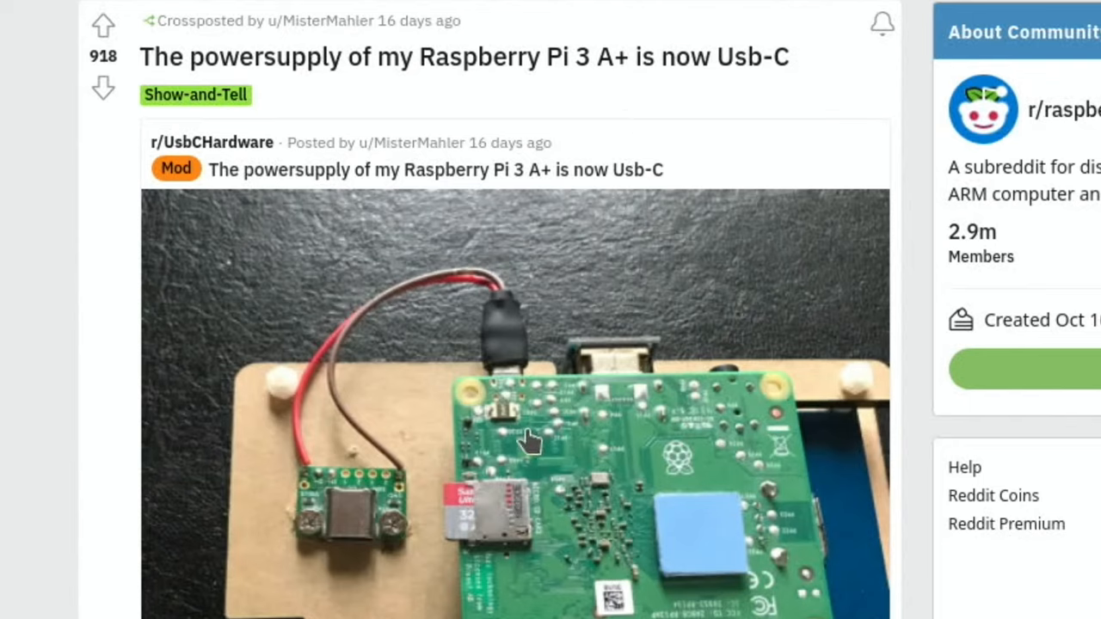
{"action": "mouse_move", "coordinate": [399, 559]}
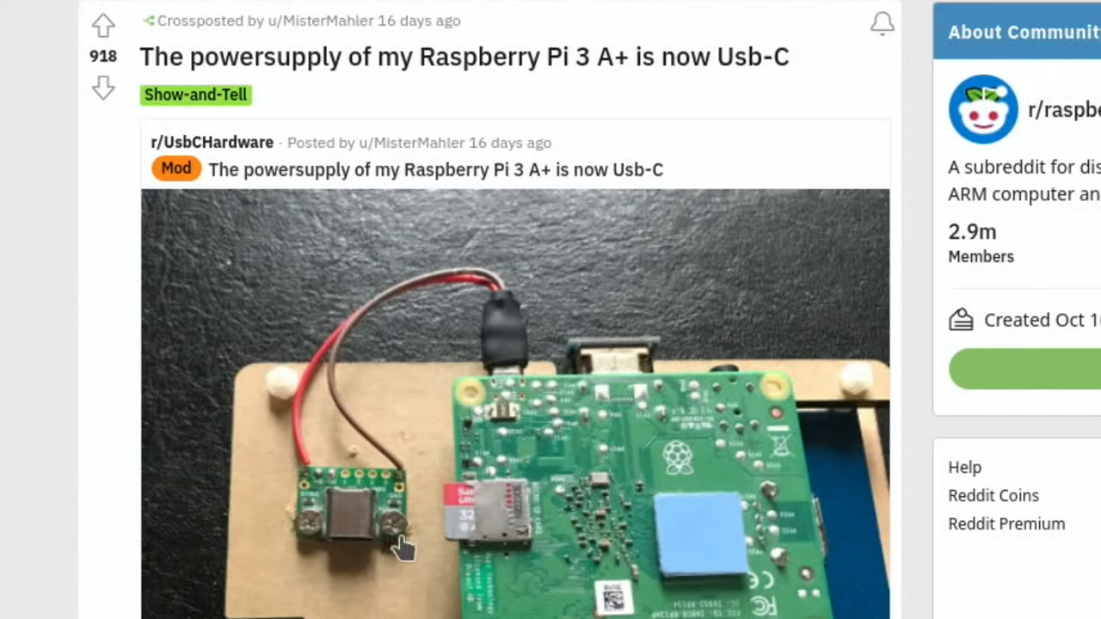
{"action": "mouse_move", "coordinate": [514, 392]}
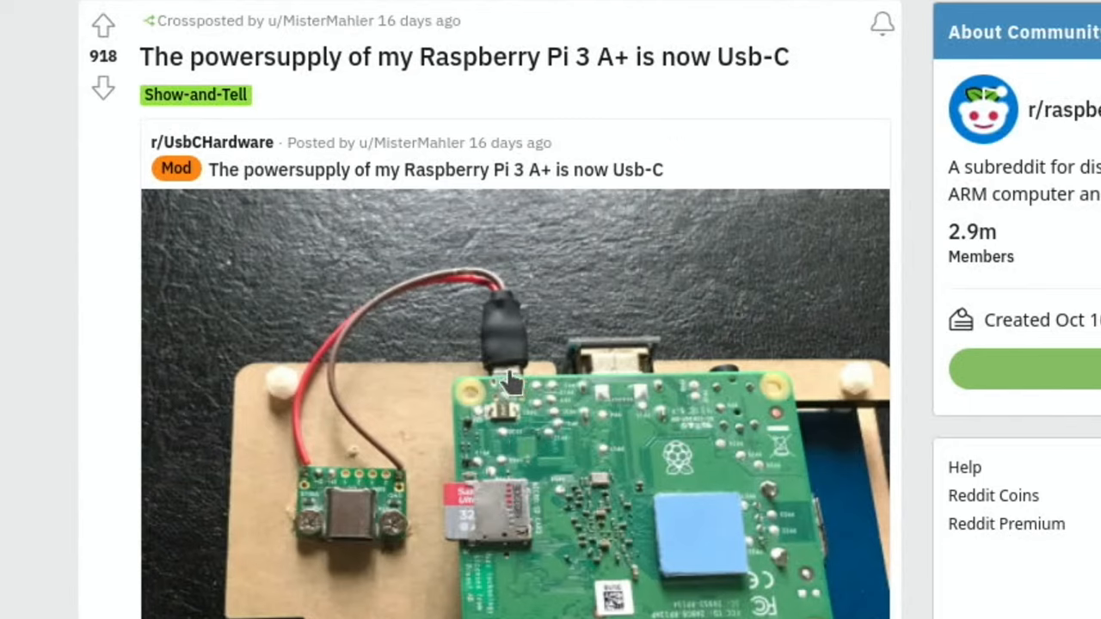
{"action": "mouse_move", "coordinate": [362, 533]}
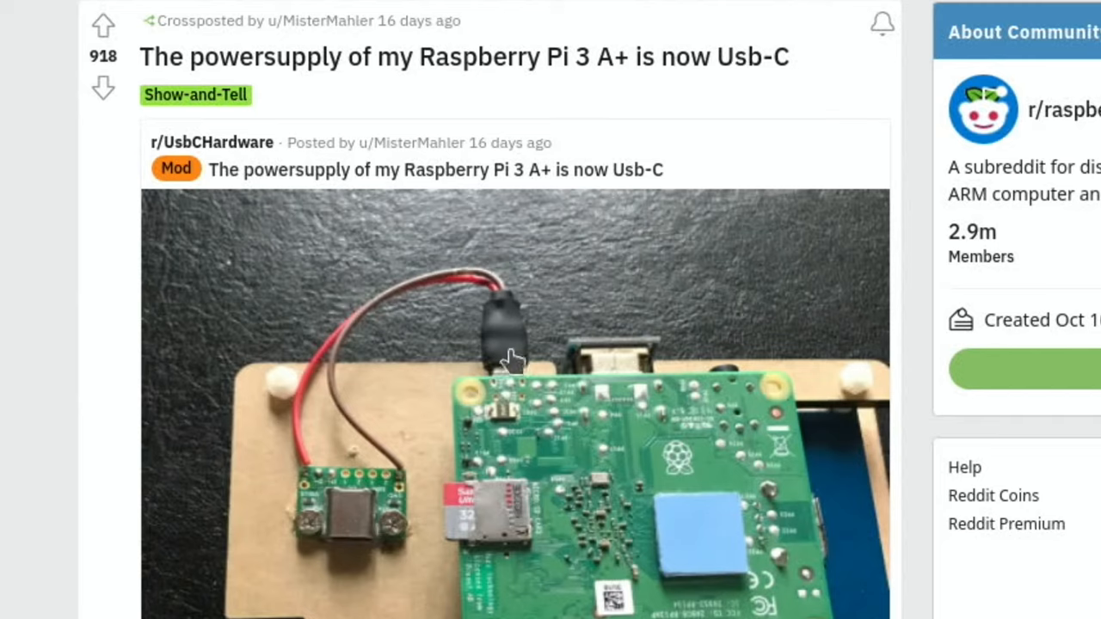
{"action": "mouse_move", "coordinate": [509, 421]}
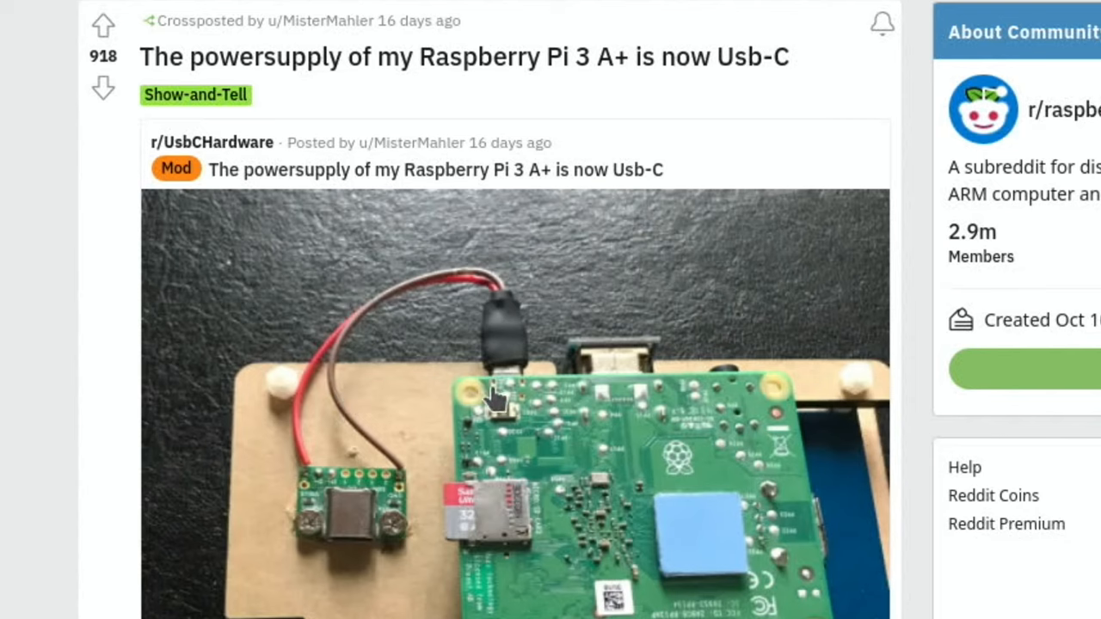
Scroll the USB-C power supply crosspost down to the View Entire Discussion prompt
{"action": "scroll", "scroll_direction": "down", "scroll_amount": 3}
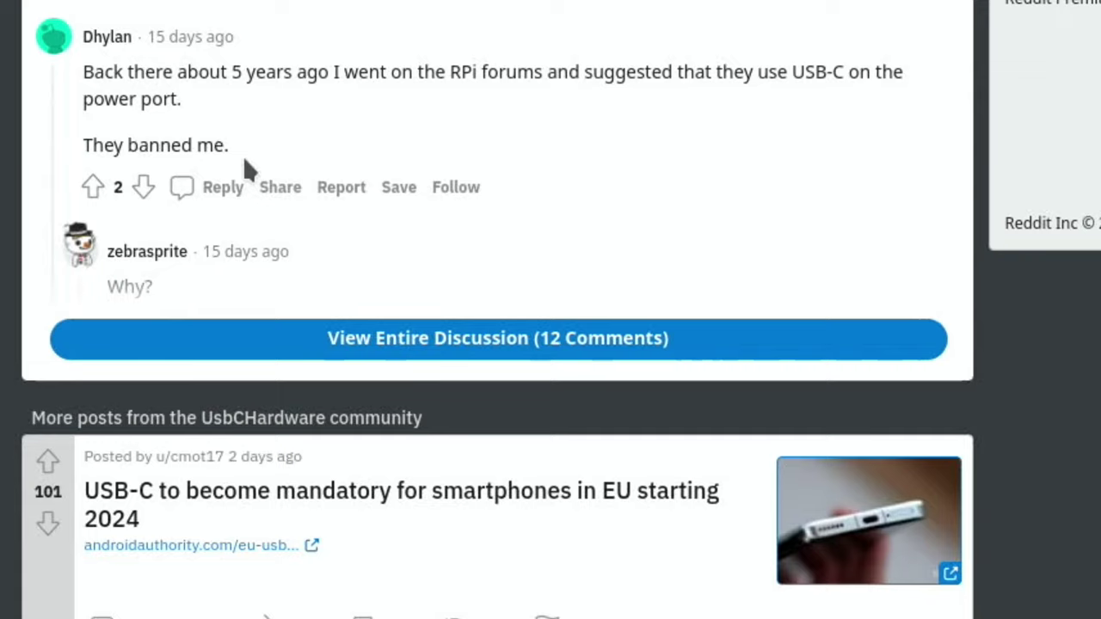
{"action": "mouse_move", "coordinate": [567, 101]}
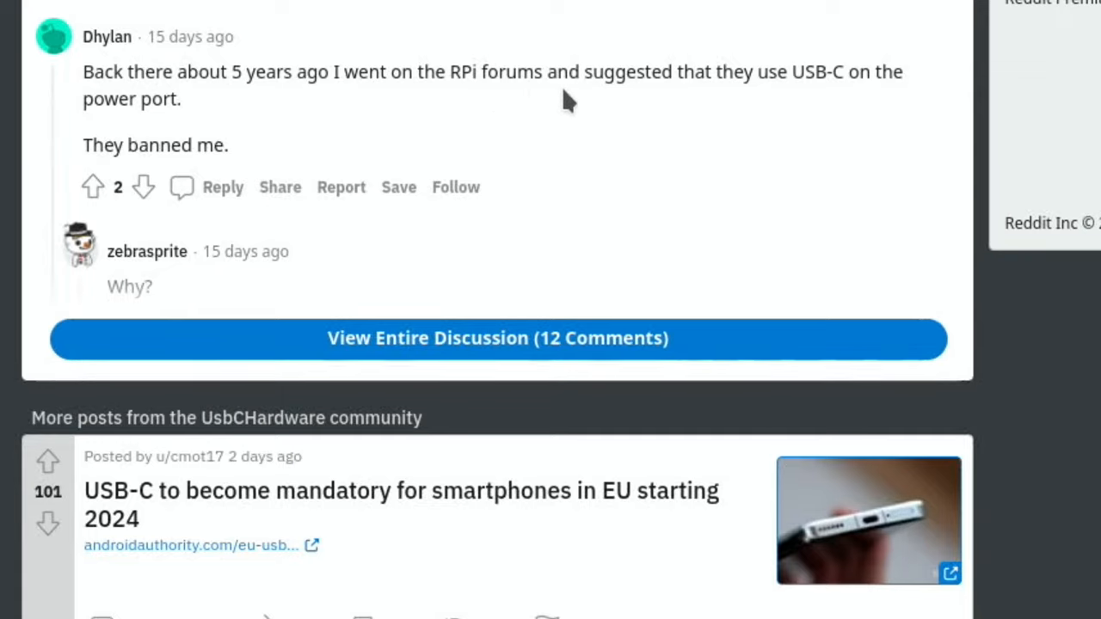
{"action": "mouse_move", "coordinate": [478, 117]}
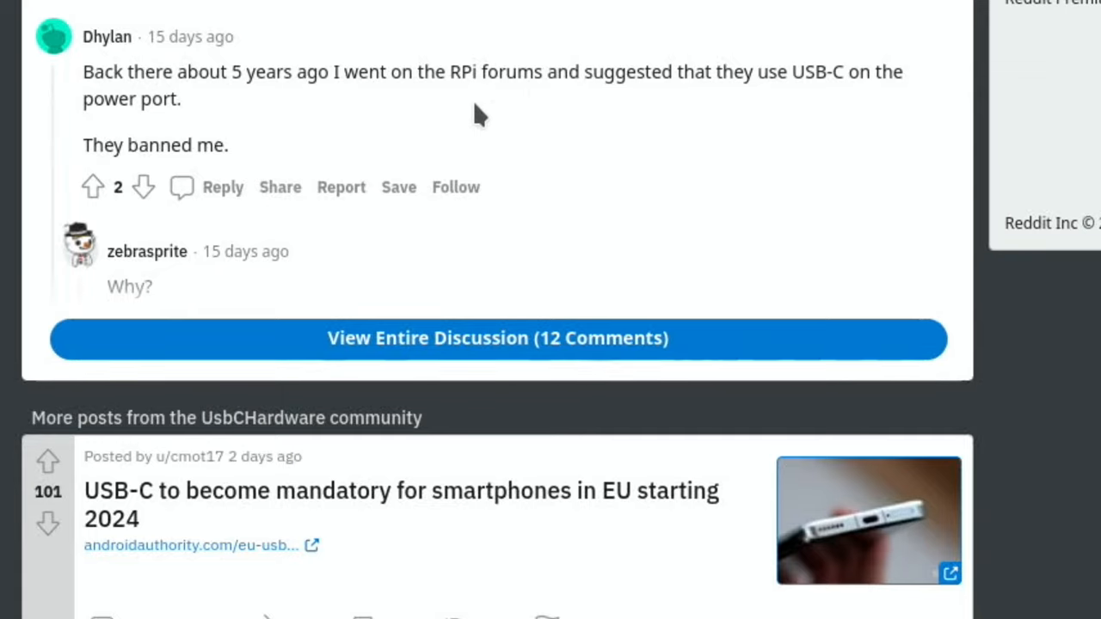
{"action": "mouse_move", "coordinate": [399, 129]}
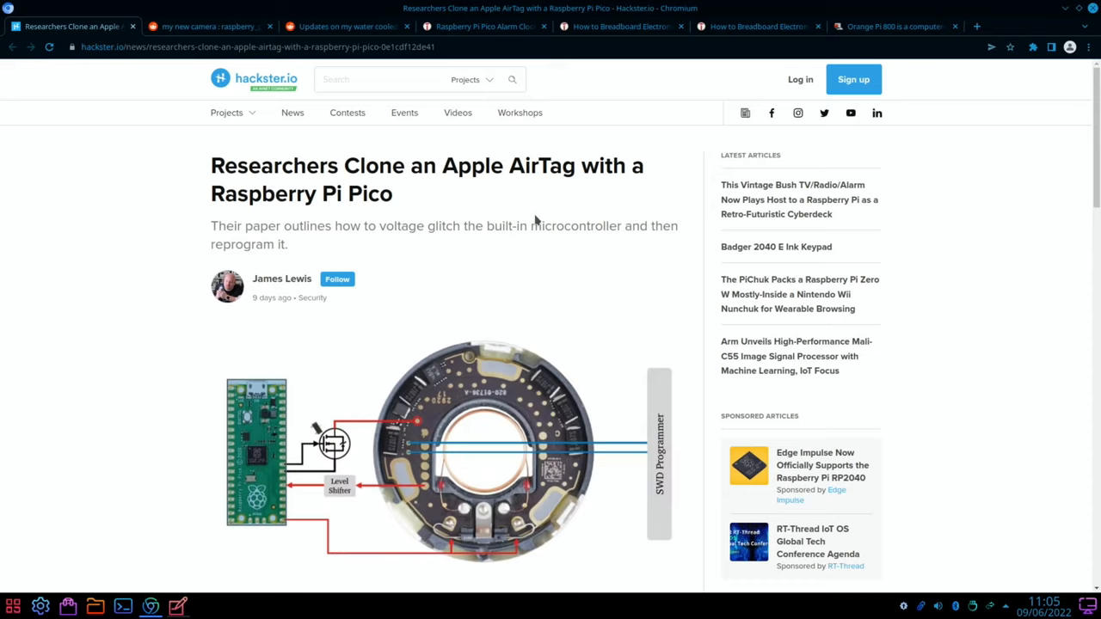
{"action": "mouse_move", "coordinate": [403, 251]}
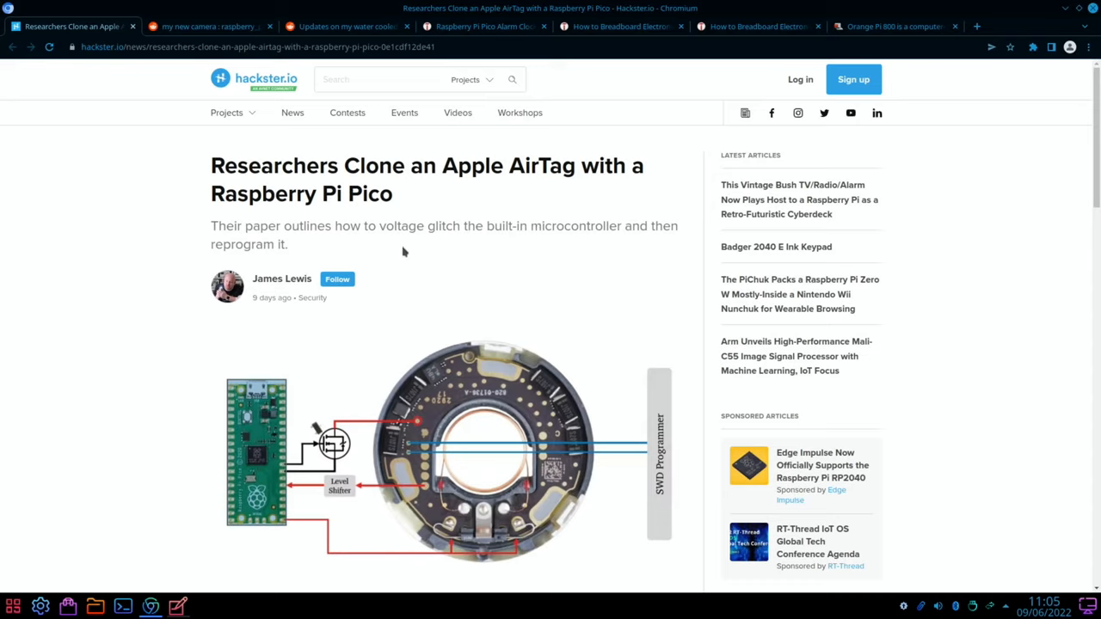
{"action": "mouse_move", "coordinate": [540, 254]}
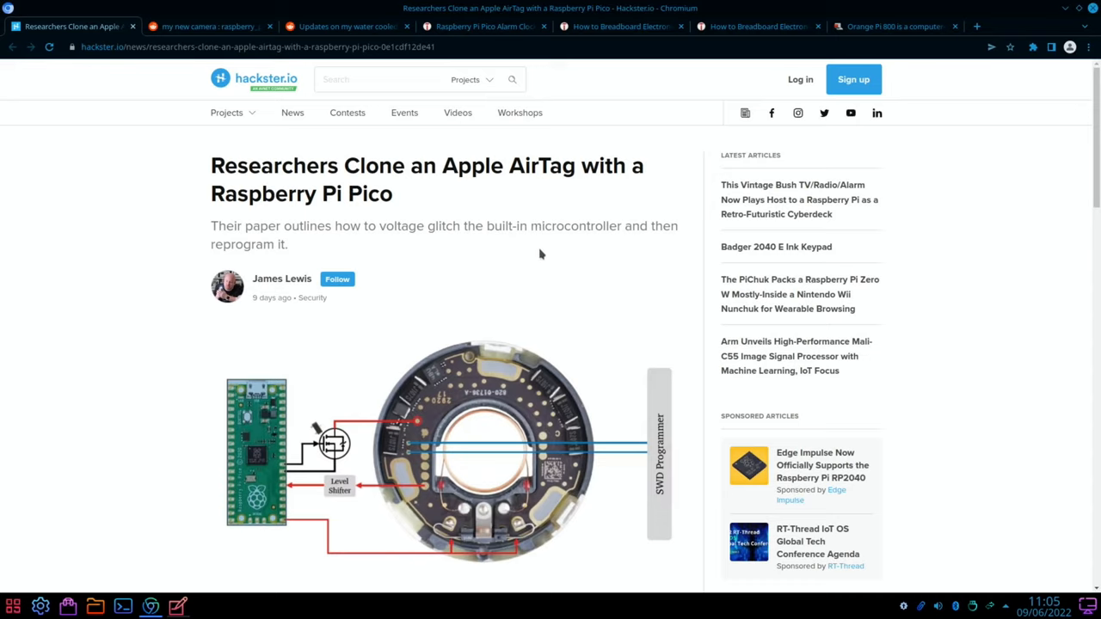
Scroll down the AirTag clone article on hackster.io
{"action": "scroll", "scroll_direction": "down", "scroll_amount": 3}
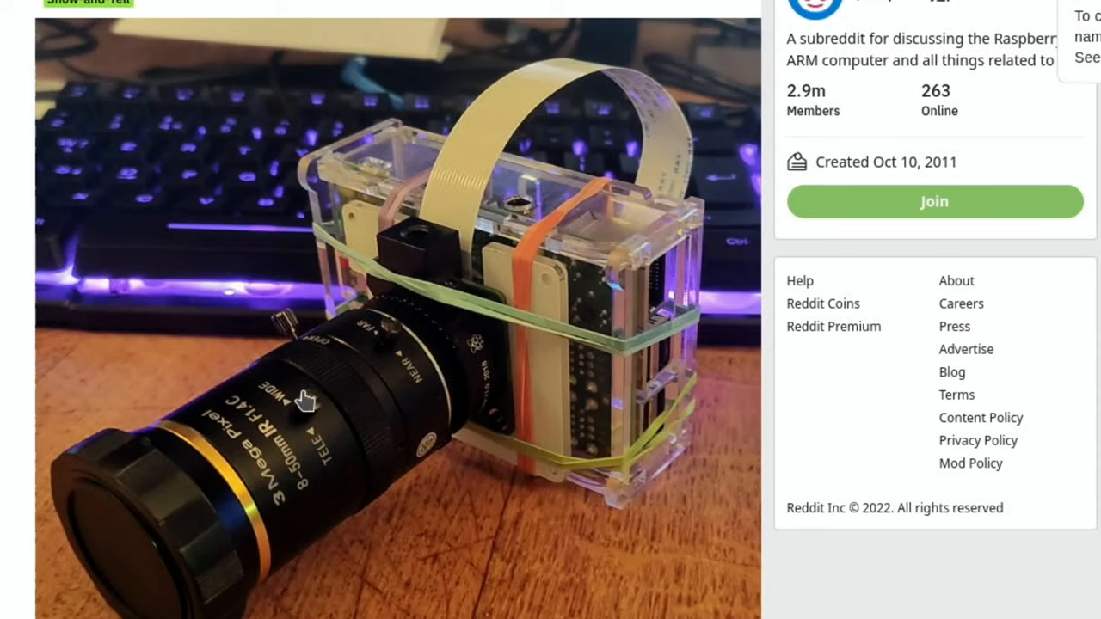
Read the Pi camera post's comments down to the parts list and lens megapixel discussion
{"action": "scroll", "scroll_direction": "down", "scroll_amount": 3}
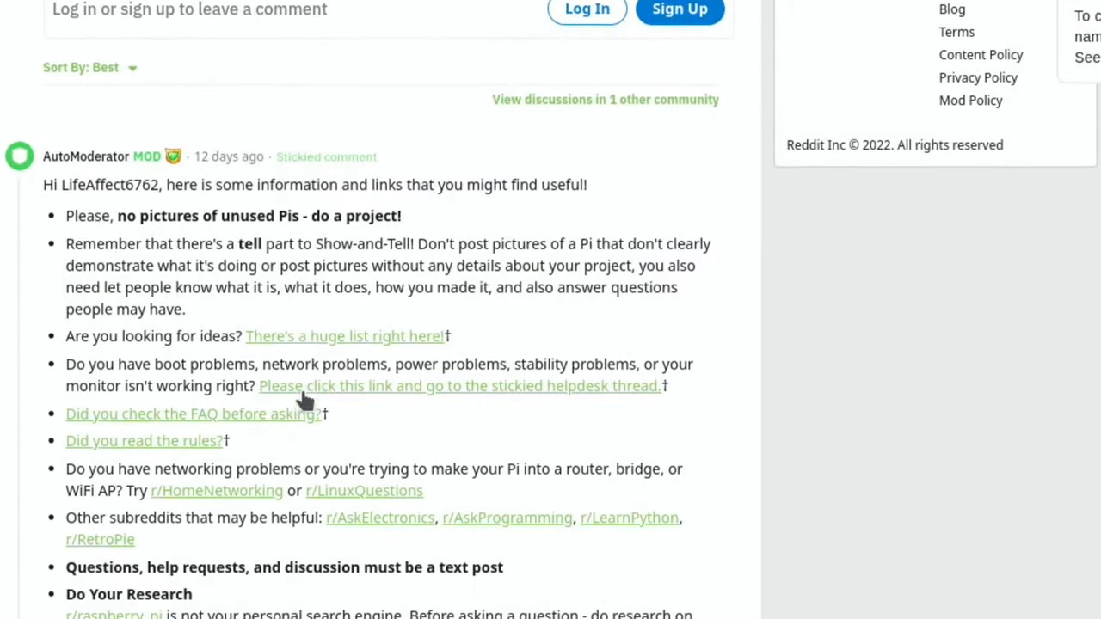
{"action": "scroll", "scroll_direction": "down", "scroll_amount": 3}
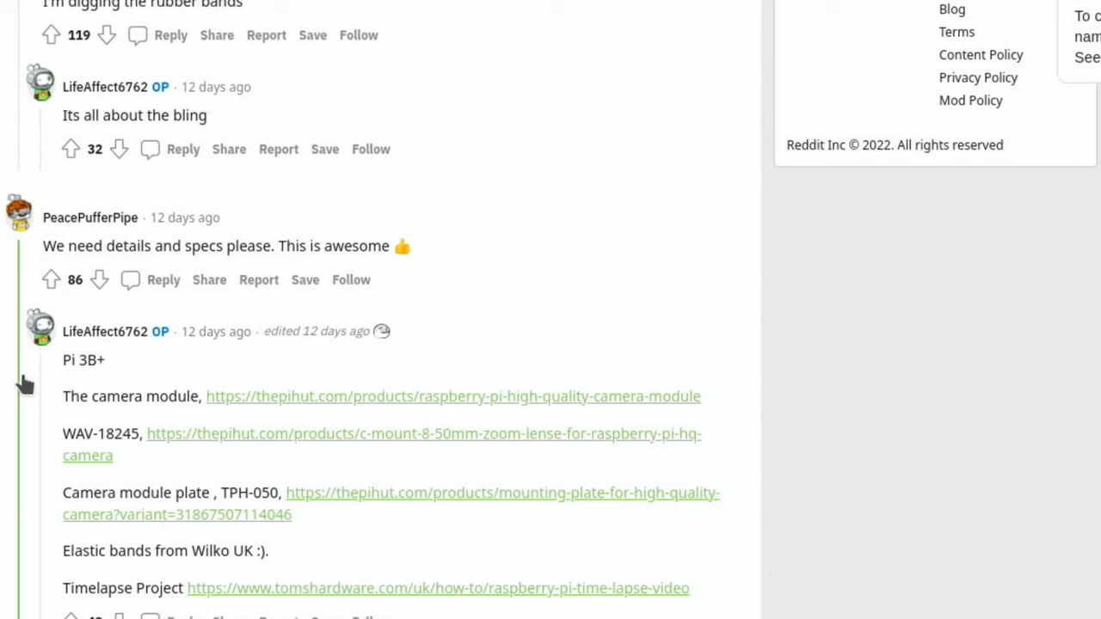
{"action": "scroll", "scroll_direction": "down", "scroll_amount": 3}
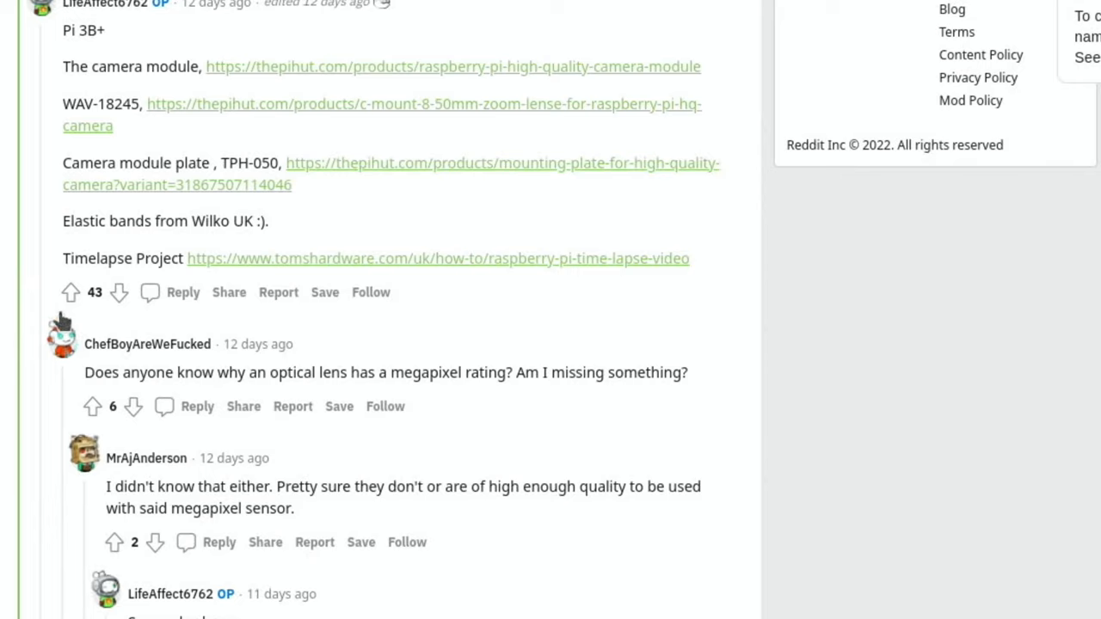
{"action": "mouse_move", "coordinate": [382, 385]}
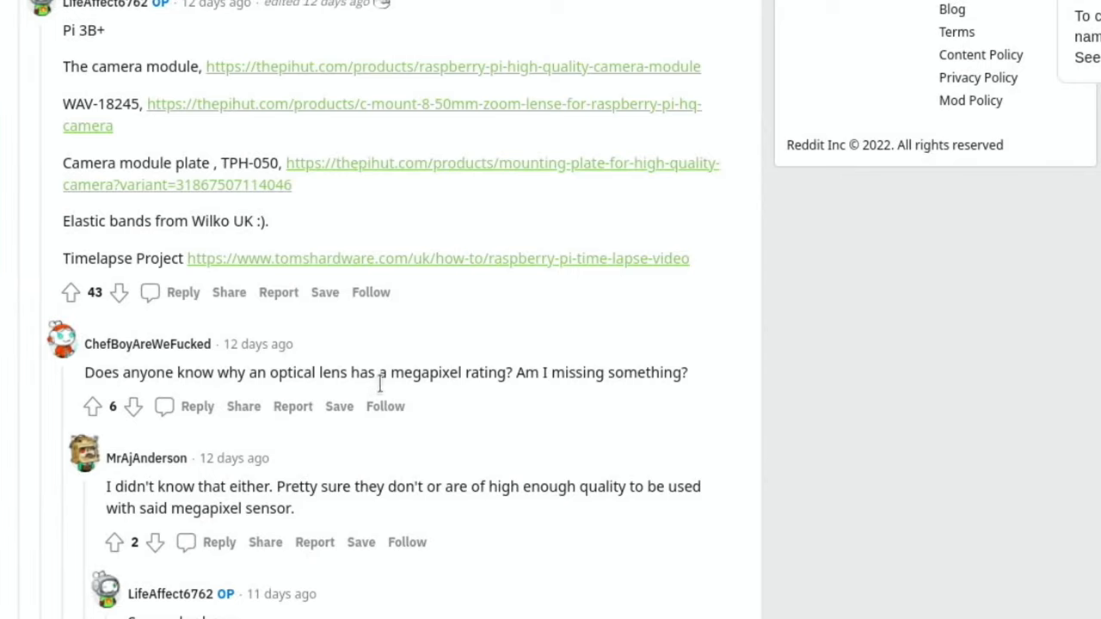
{"action": "mouse_move", "coordinate": [408, 399]}
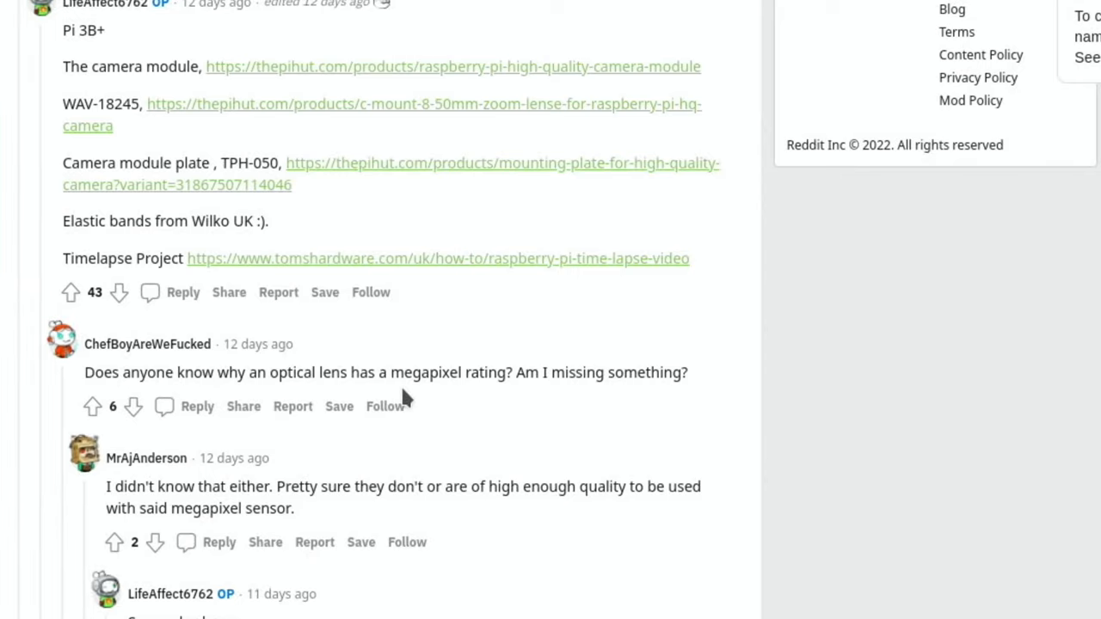
{"action": "scroll", "scroll_direction": "down", "scroll_amount": 3}
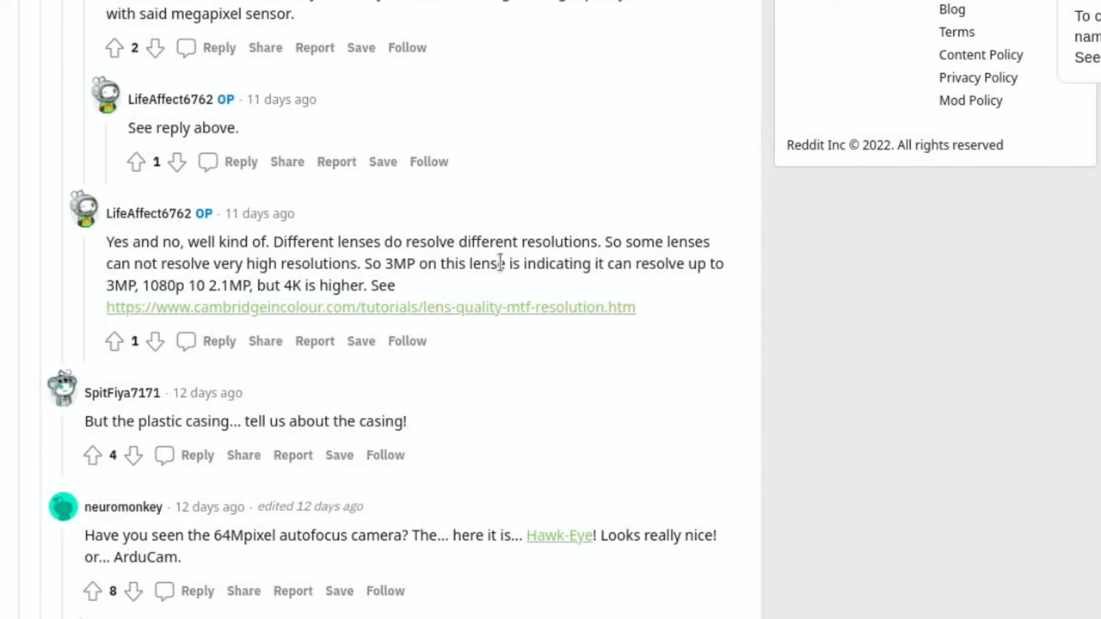
{"action": "mouse_move", "coordinate": [437, 296]}
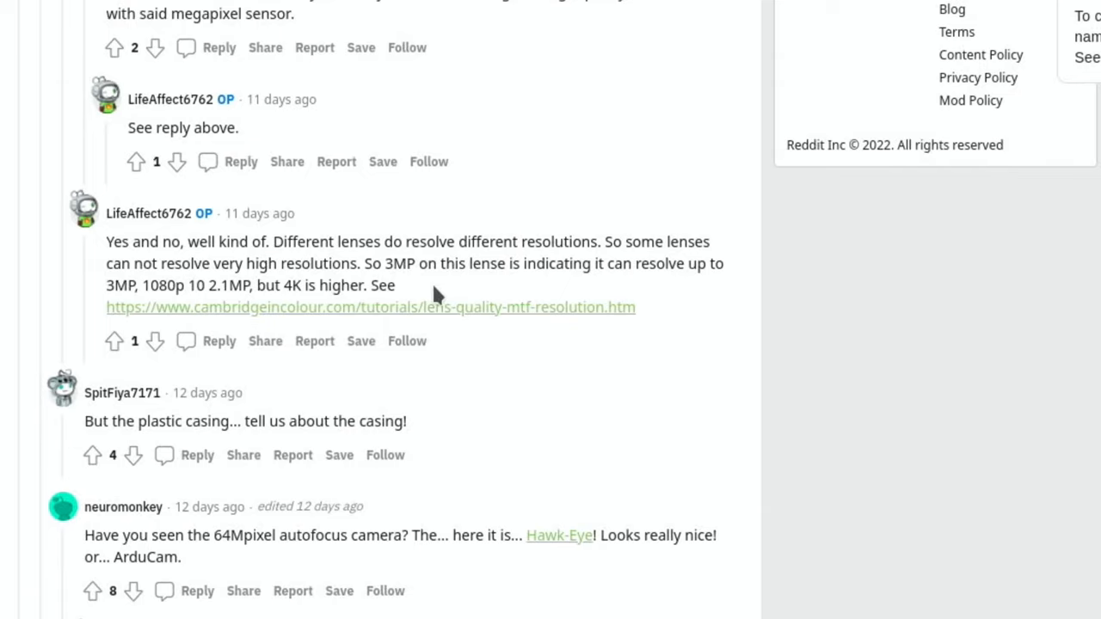
{"action": "mouse_move", "coordinate": [222, 306]}
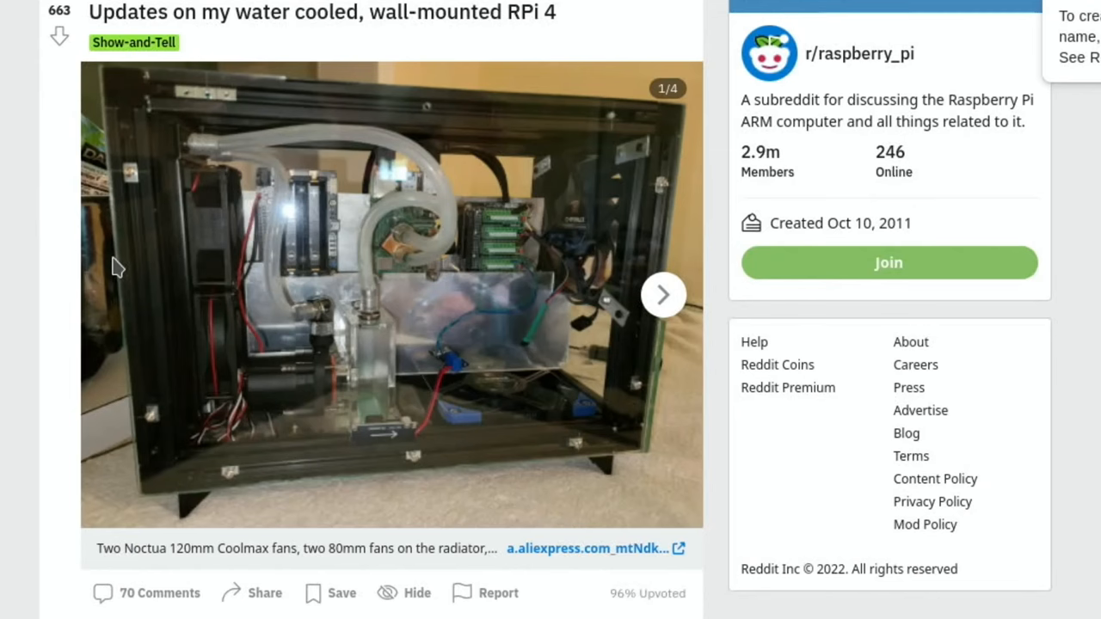
{"action": "mouse_move", "coordinate": [362, 210]}
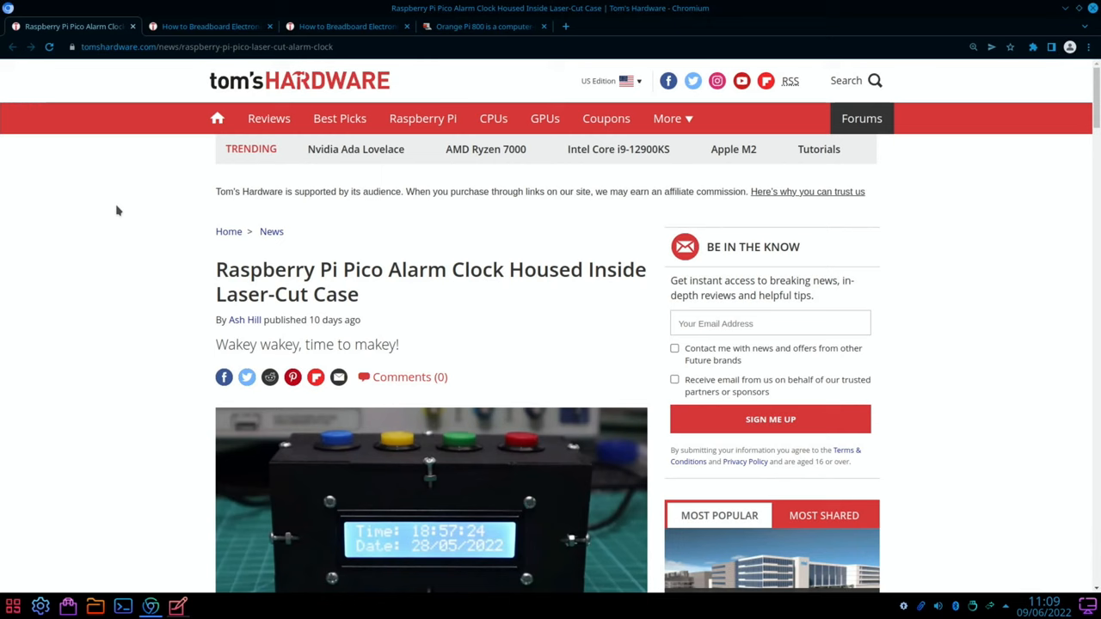
{"action": "mouse_move", "coordinate": [114, 224]}
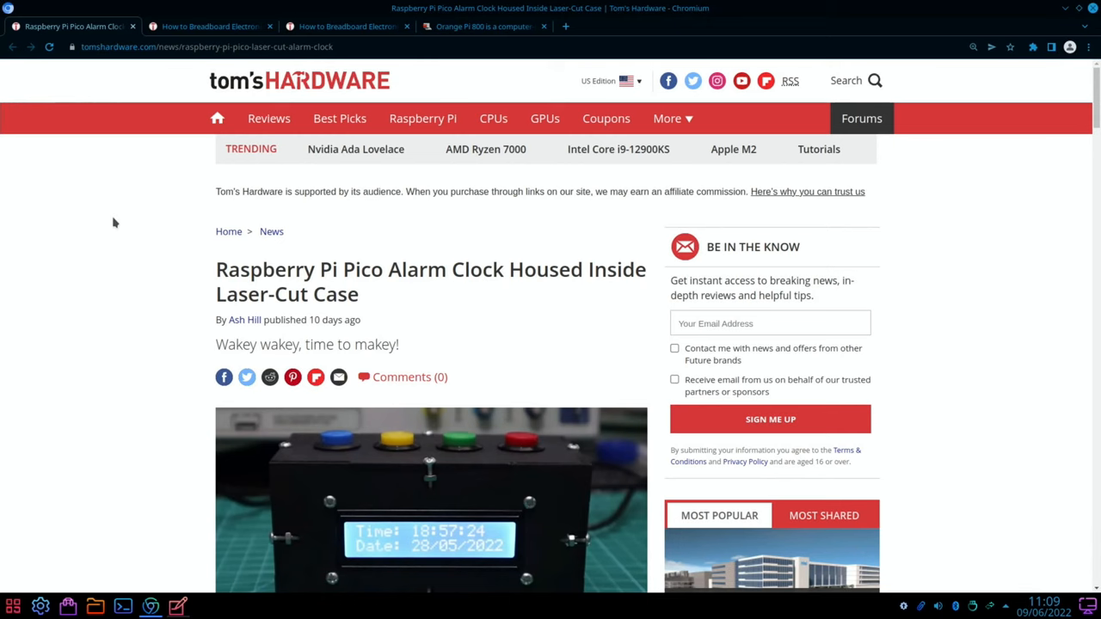
{"action": "scroll", "scroll_direction": "down", "scroll_amount": 3}
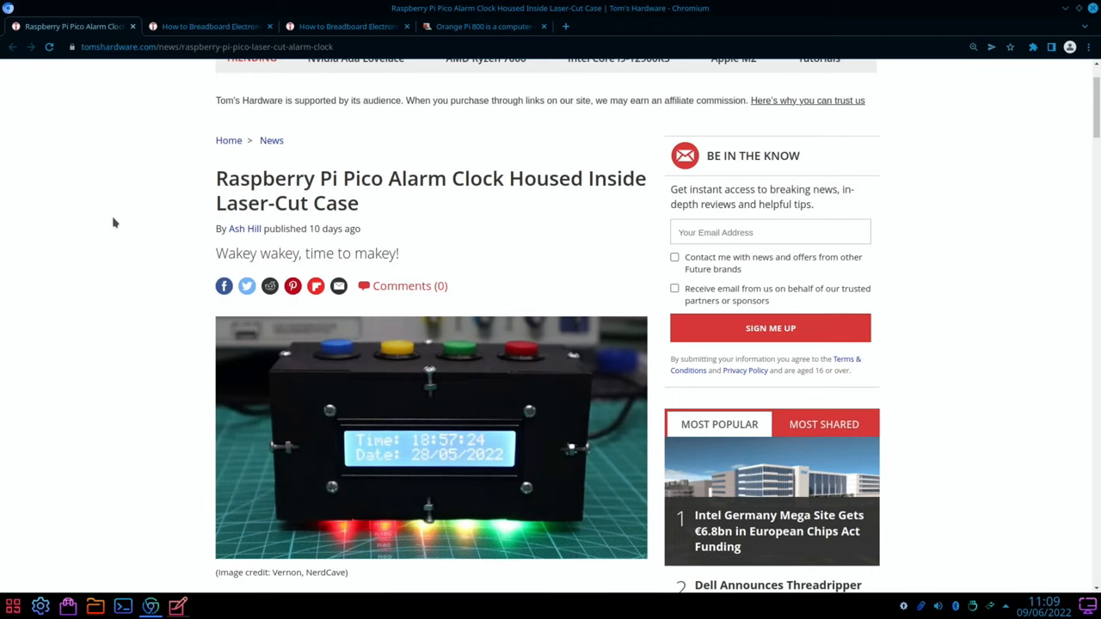
{"action": "scroll", "scroll_direction": "down", "scroll_amount": 3}
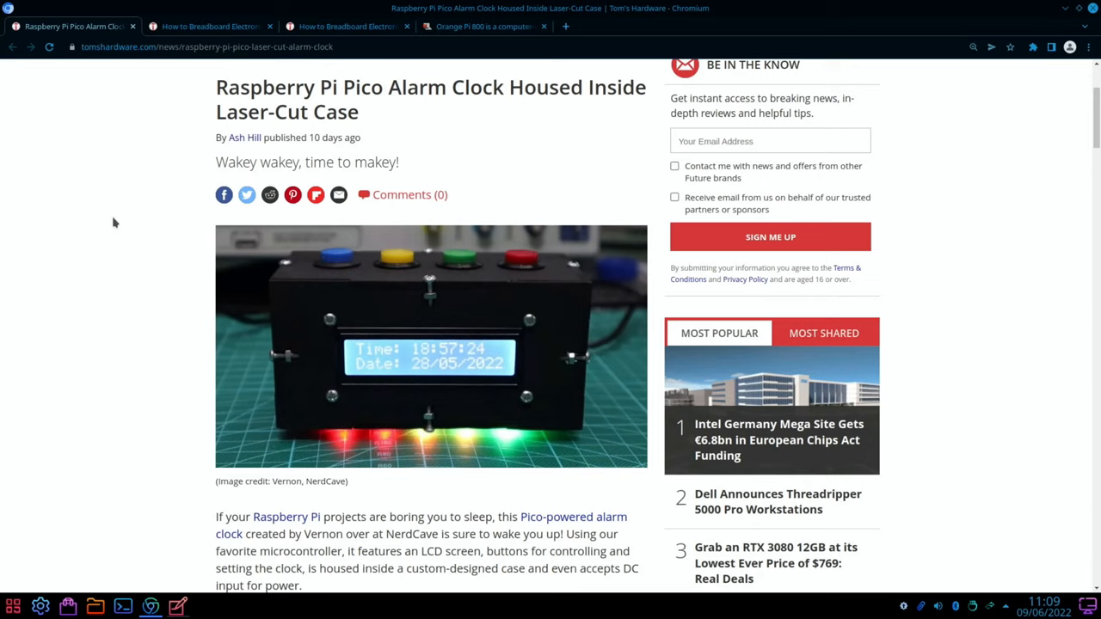
{"action": "mouse_move", "coordinate": [437, 392]}
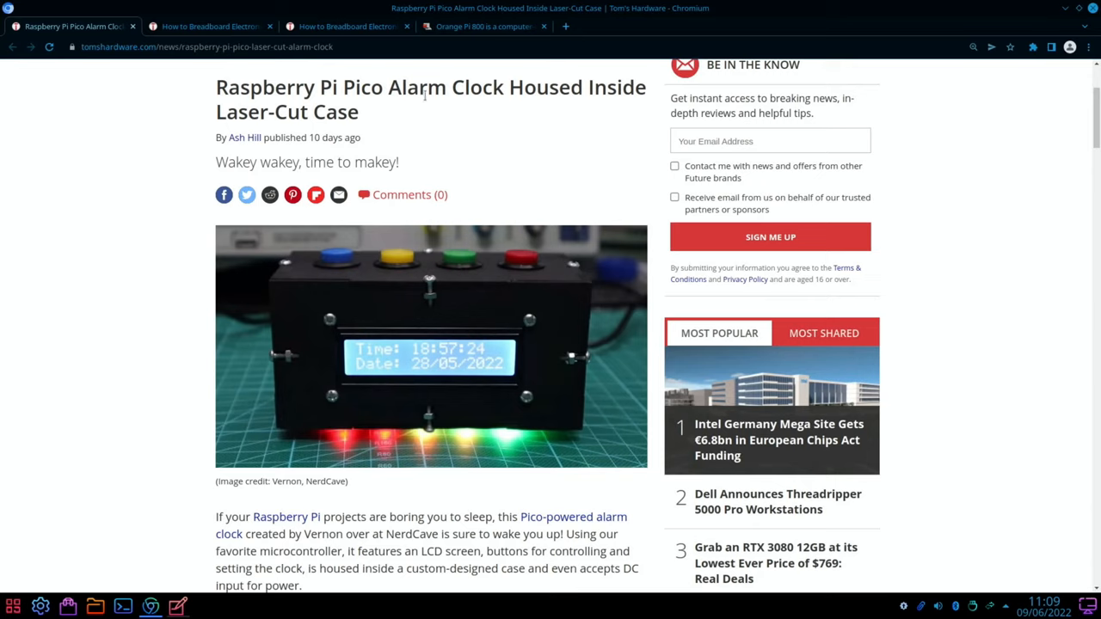
{"action": "mouse_move", "coordinate": [478, 114]}
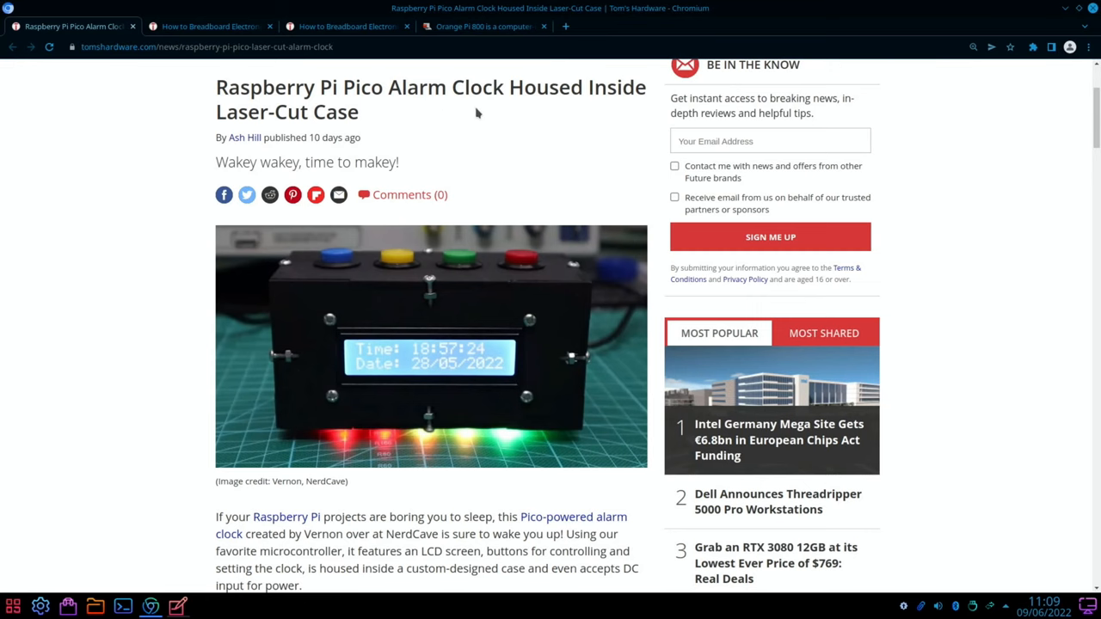
{"action": "scroll", "scroll_direction": "down", "scroll_amount": 3}
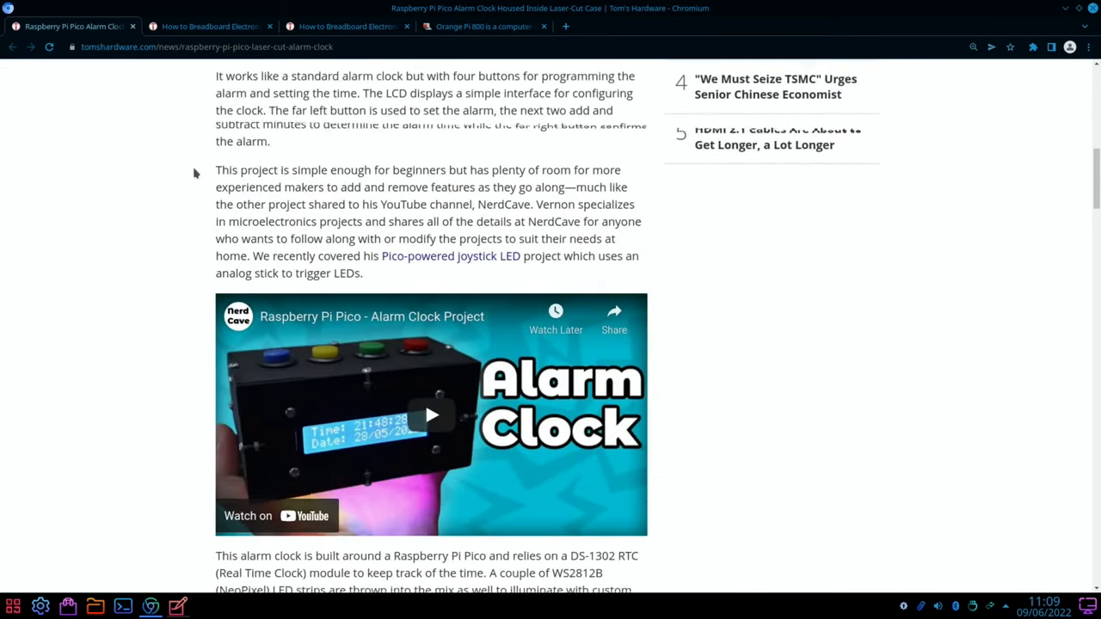
{"action": "scroll", "scroll_direction": "down", "scroll_amount": 3}
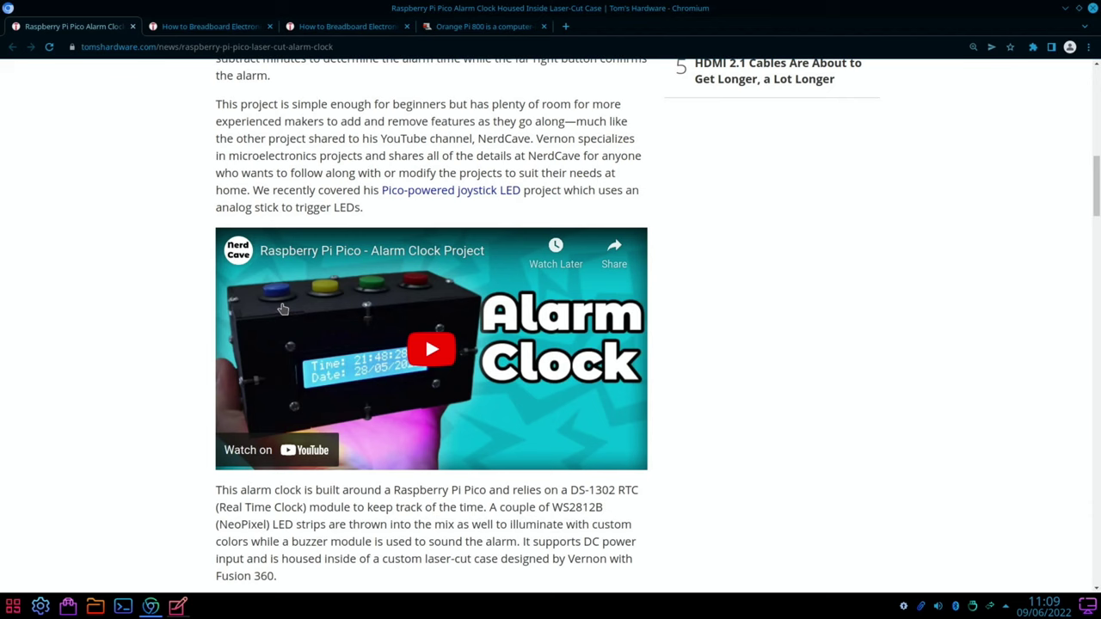
{"action": "mouse_move", "coordinate": [382, 396]}
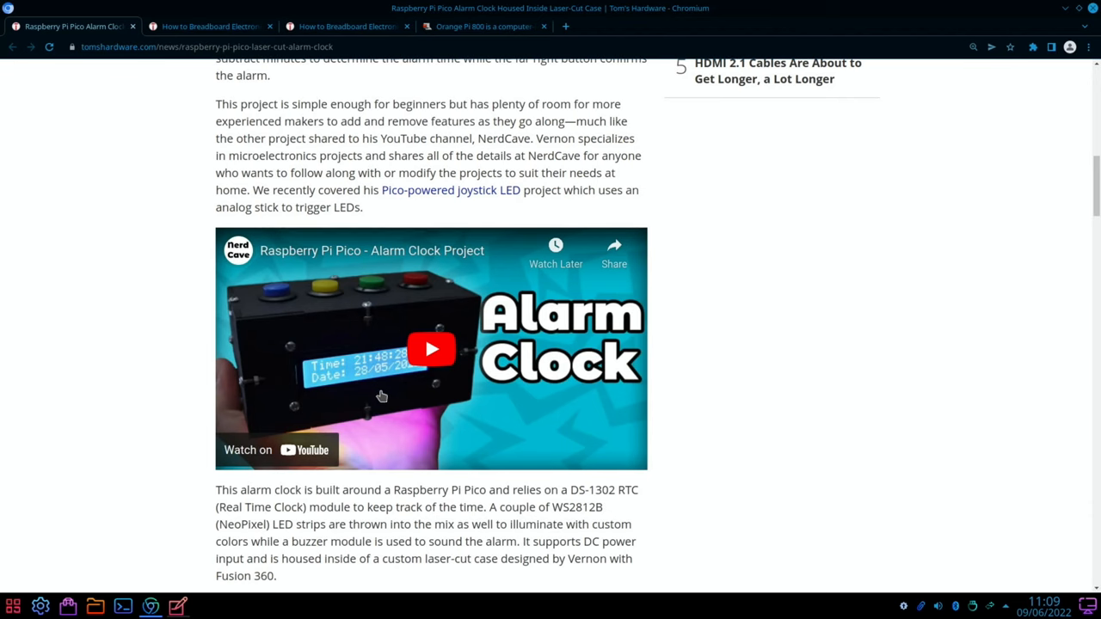
Close the Pico alarm clock tab and read down the Pico breadboard guide
{"action": "left_click", "coordinate": [72, 26]}
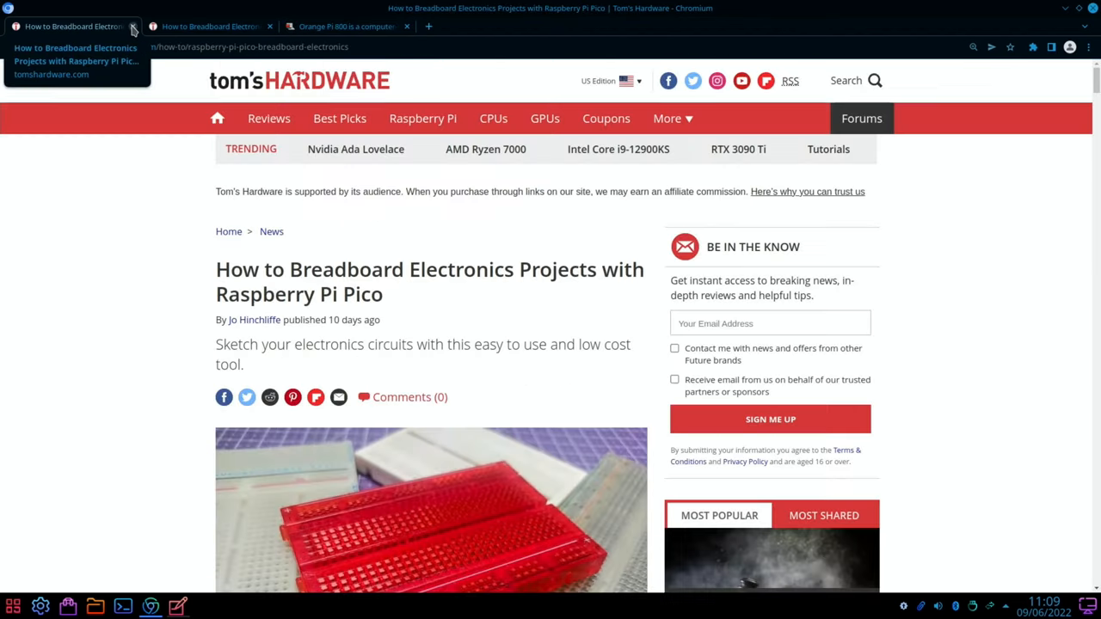
{"action": "mouse_move", "coordinate": [100, 189]}
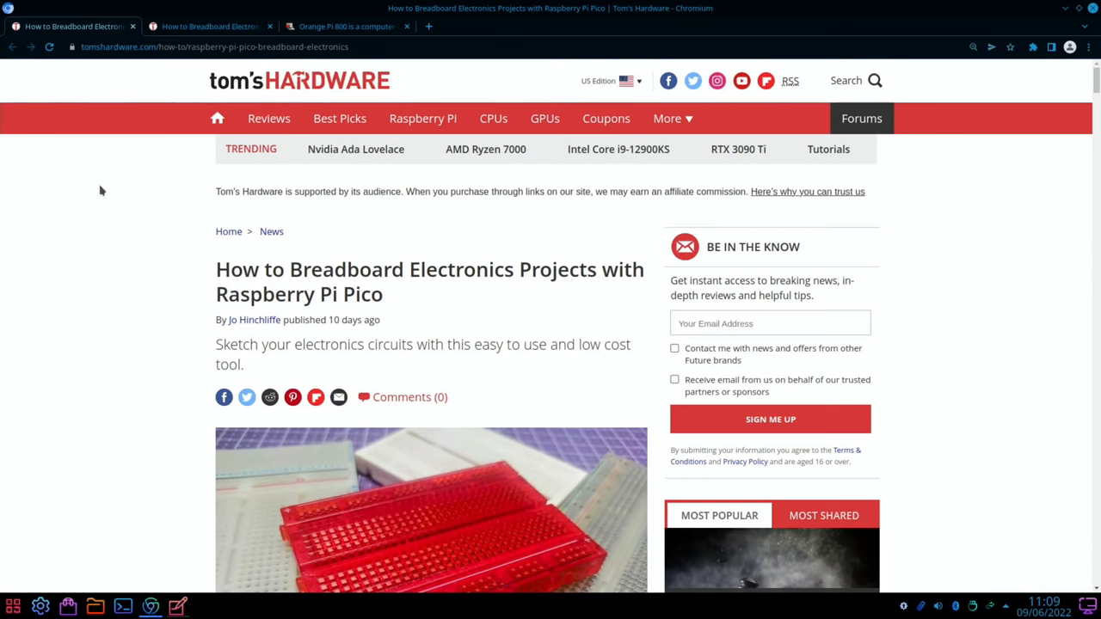
{"action": "scroll", "scroll_direction": "down", "scroll_amount": 3}
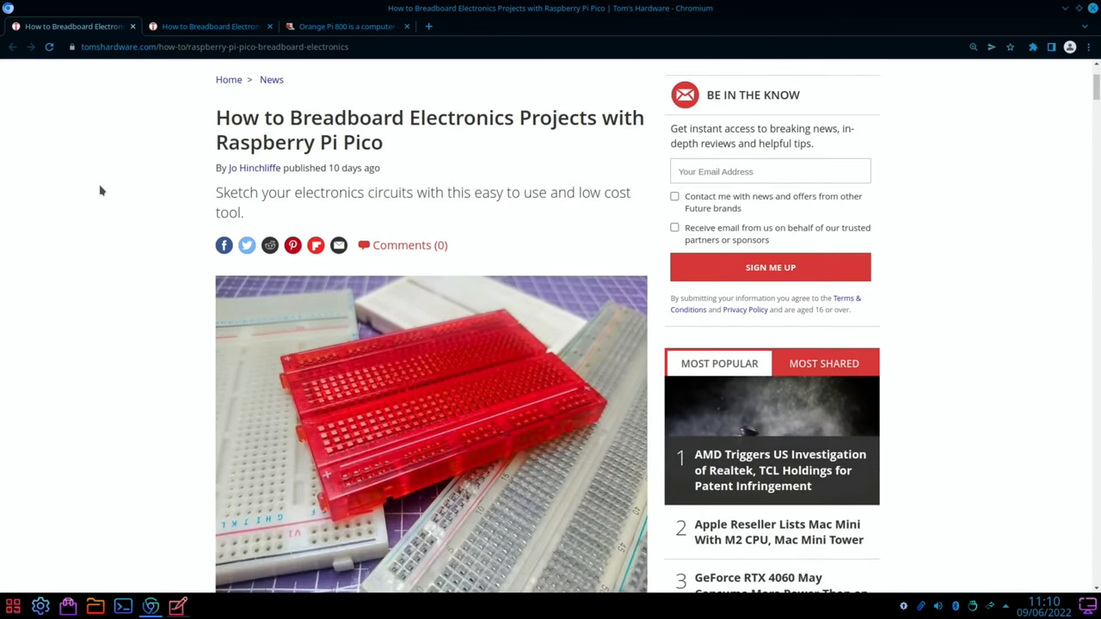
{"action": "scroll", "scroll_direction": "down", "scroll_amount": 3}
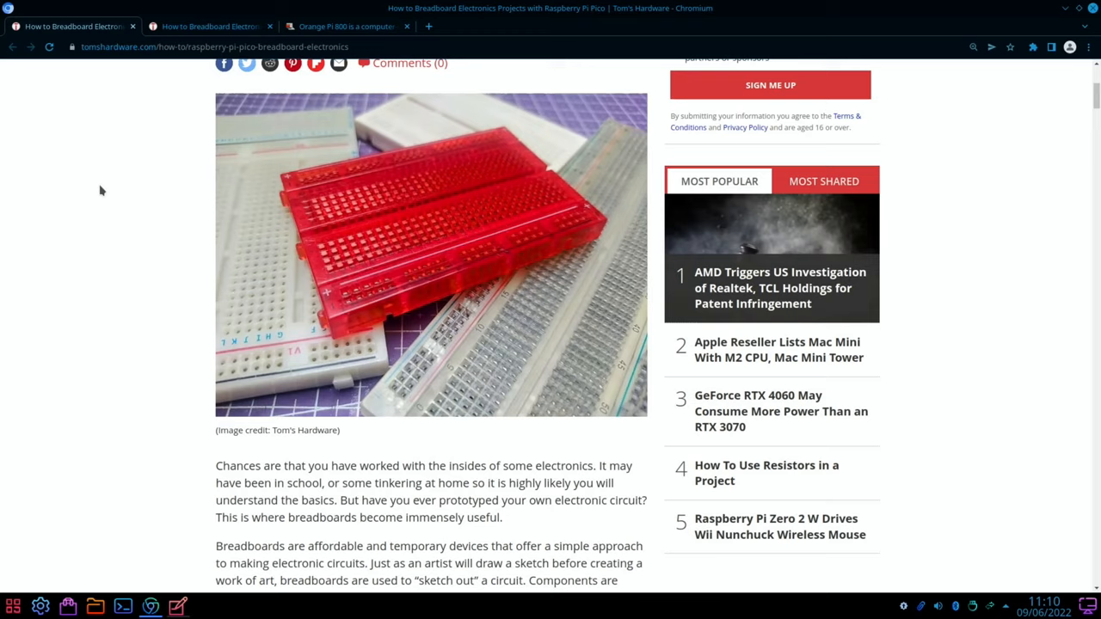
{"action": "scroll", "scroll_direction": "down", "scroll_amount": 3}
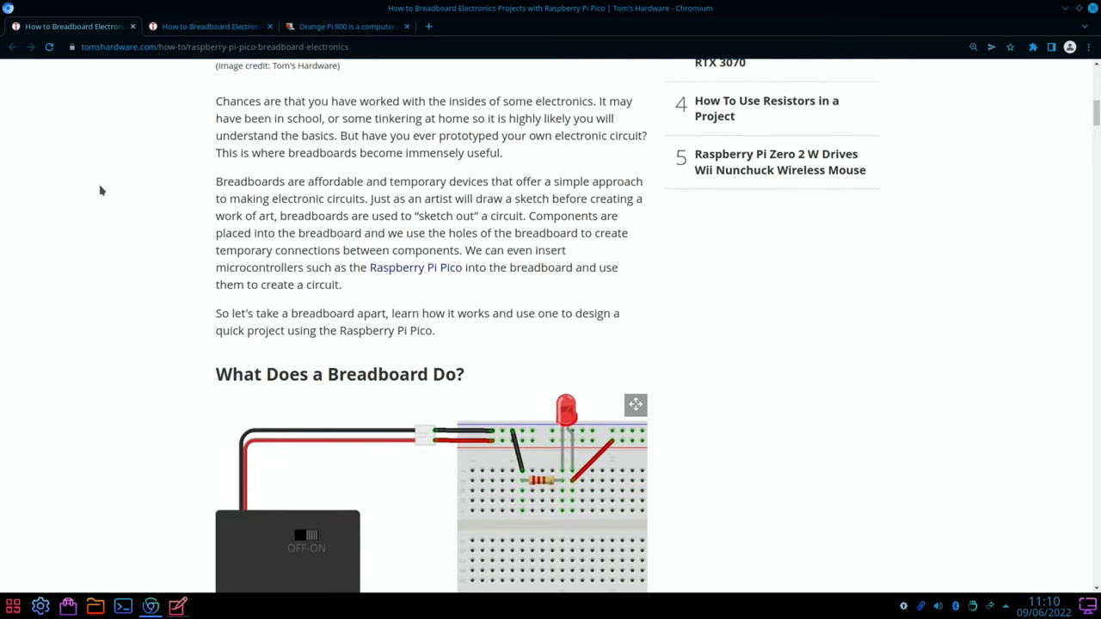
{"action": "scroll", "scroll_direction": "down", "scroll_amount": 3}
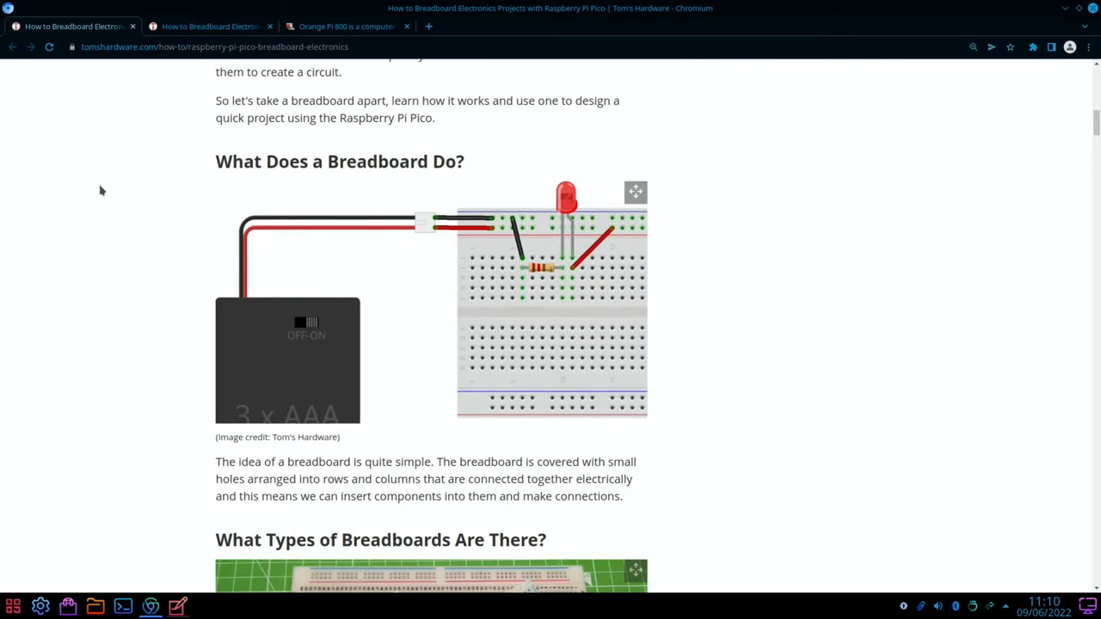
{"action": "scroll", "scroll_direction": "down", "scroll_amount": 3}
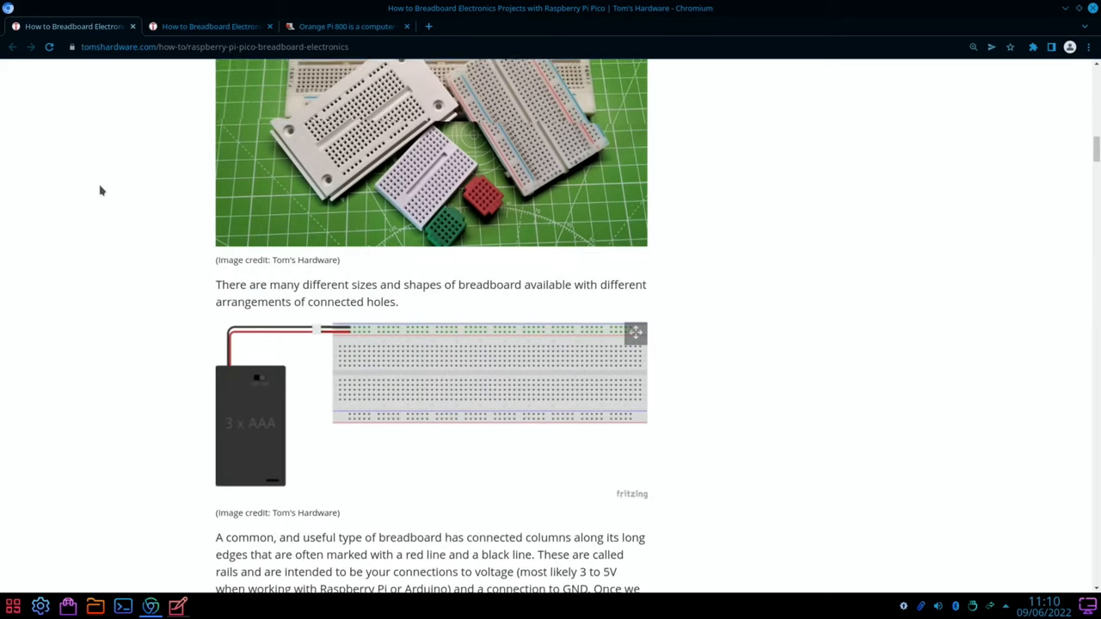
Continue scrolling through the rest of the breadboard guide to its end
{"action": "scroll", "scroll_direction": "down", "scroll_amount": 3}
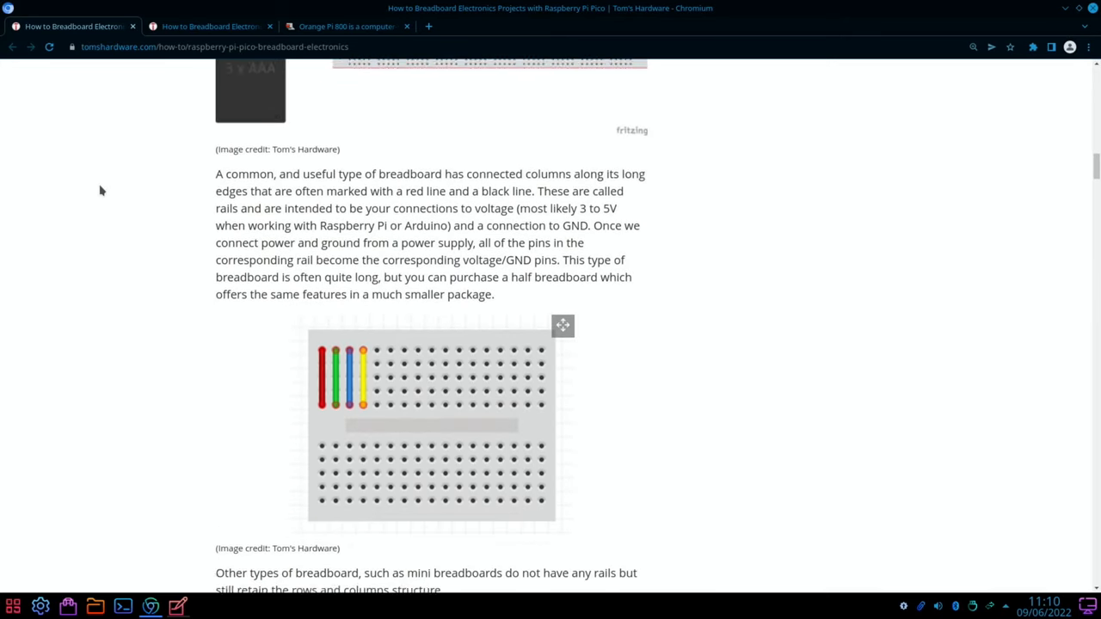
{"action": "scroll", "scroll_direction": "down", "scroll_amount": 3}
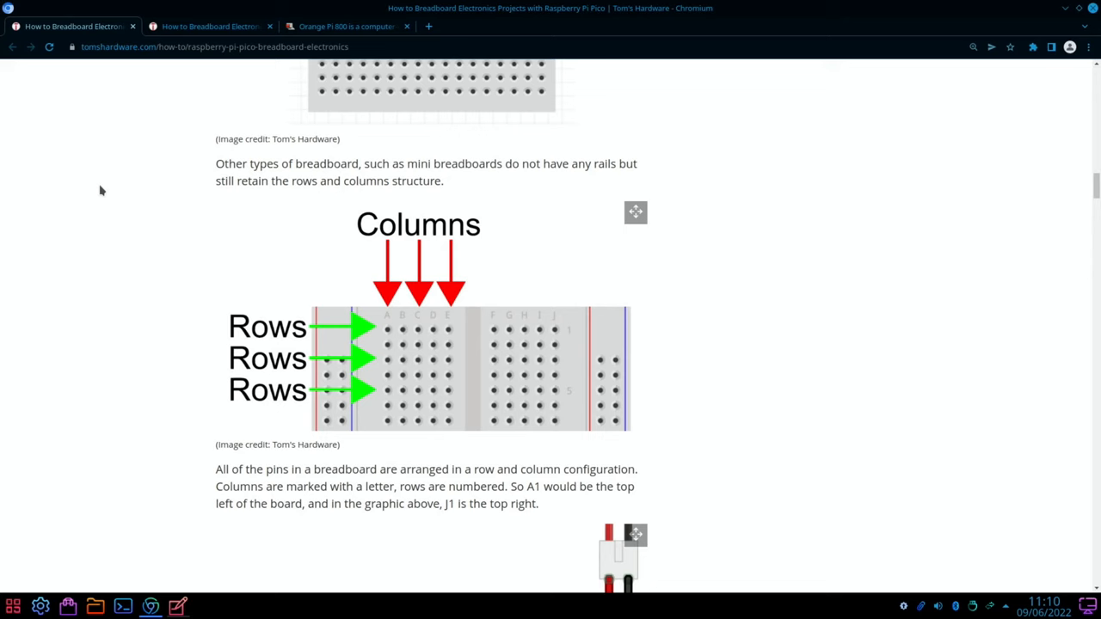
{"action": "scroll", "scroll_direction": "down", "scroll_amount": 3}
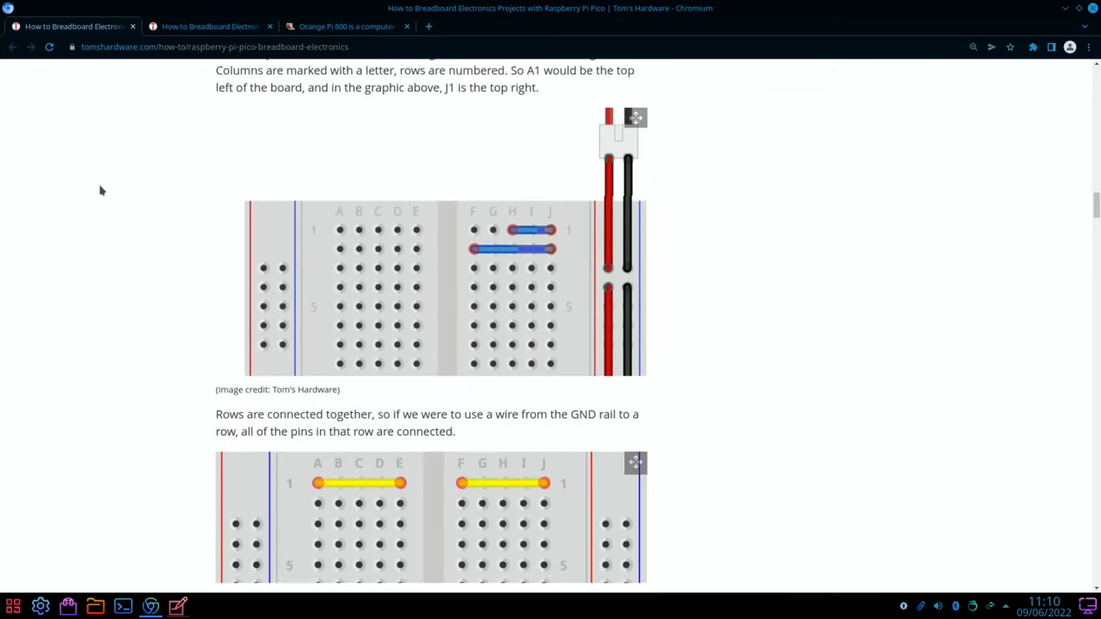
{"action": "scroll", "scroll_direction": "down", "scroll_amount": 3}
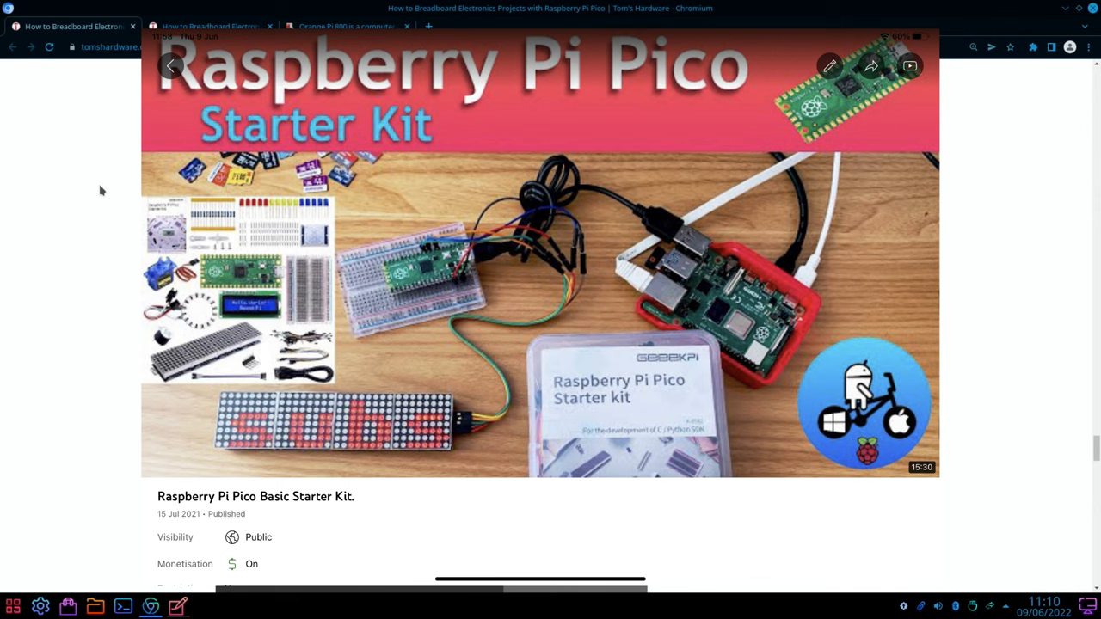
{"action": "scroll", "scroll_direction": "down", "scroll_amount": 3}
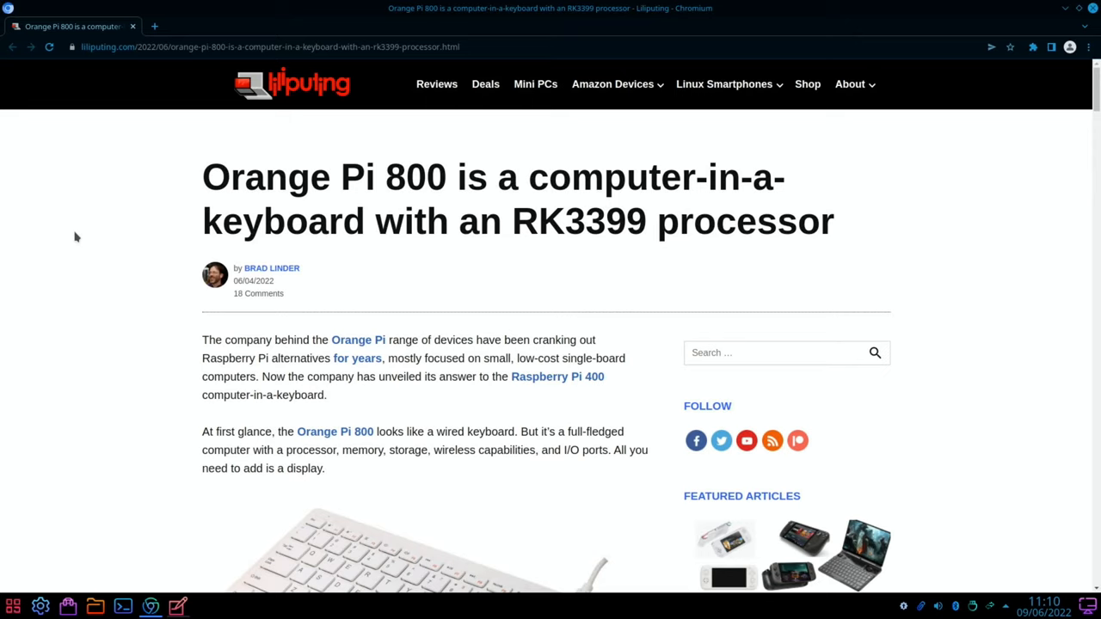
{"action": "mouse_move", "coordinate": [343, 289]}
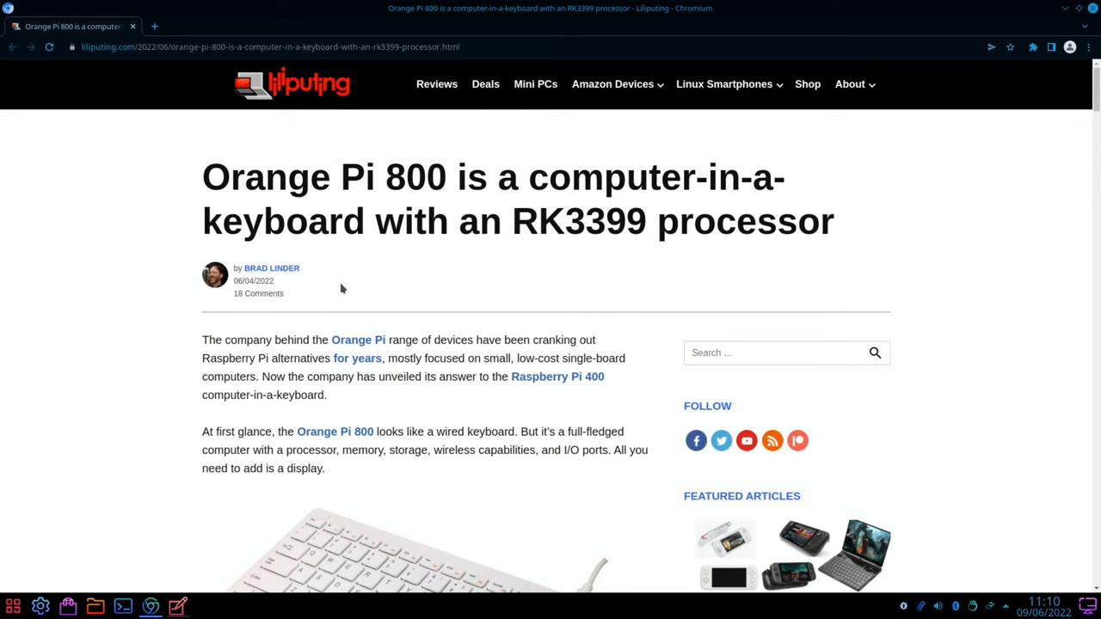
{"action": "mouse_move", "coordinate": [536, 234]}
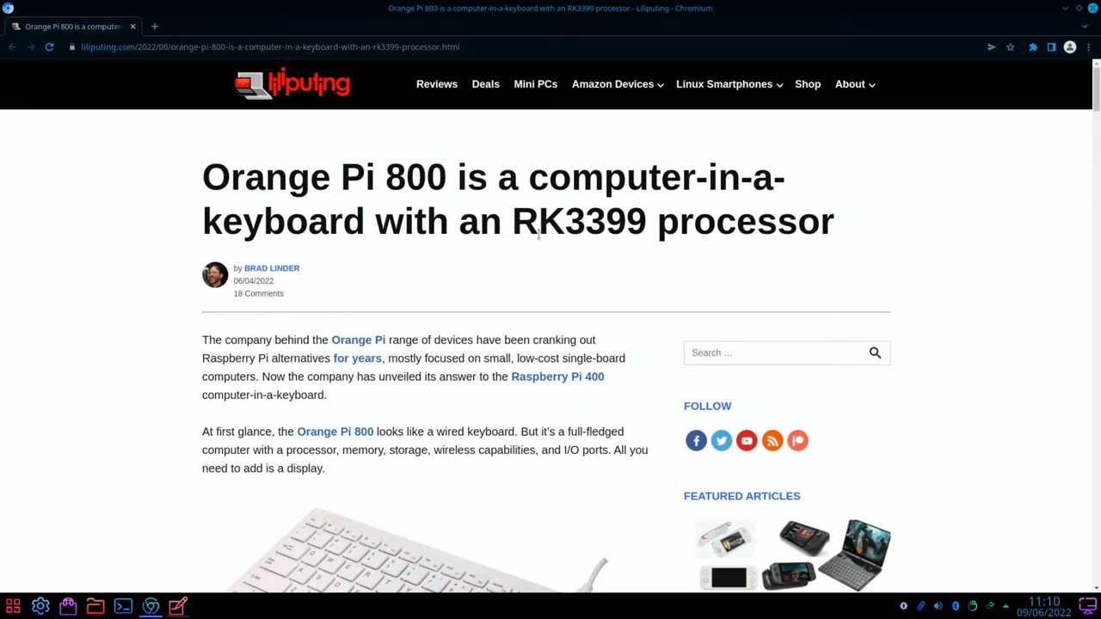
{"action": "mouse_move", "coordinate": [612, 234]}
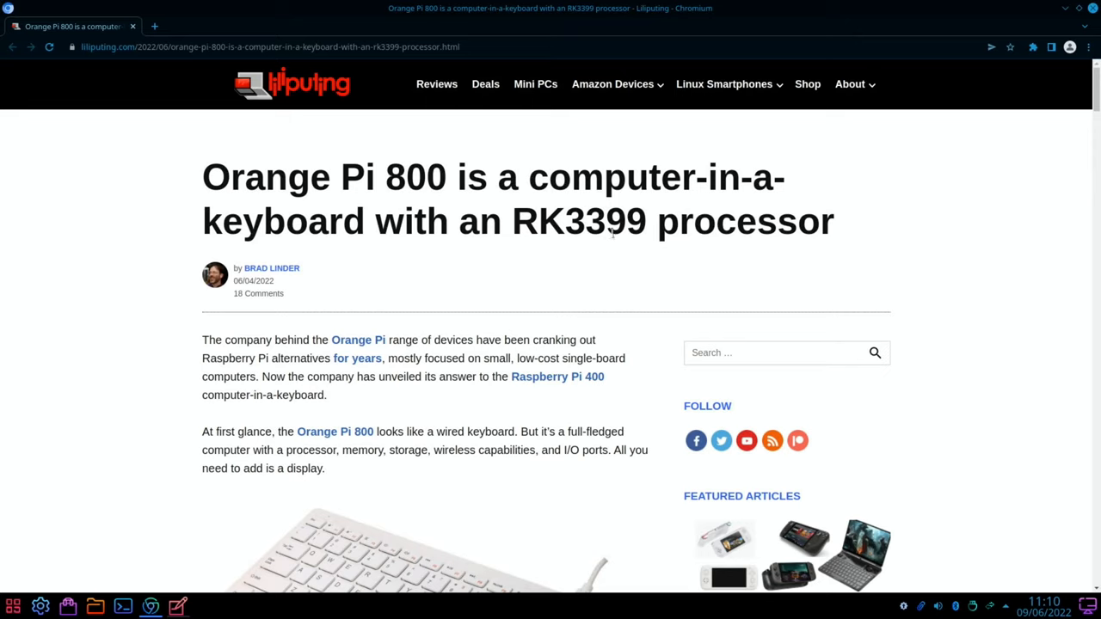
{"action": "mouse_move", "coordinate": [428, 275]}
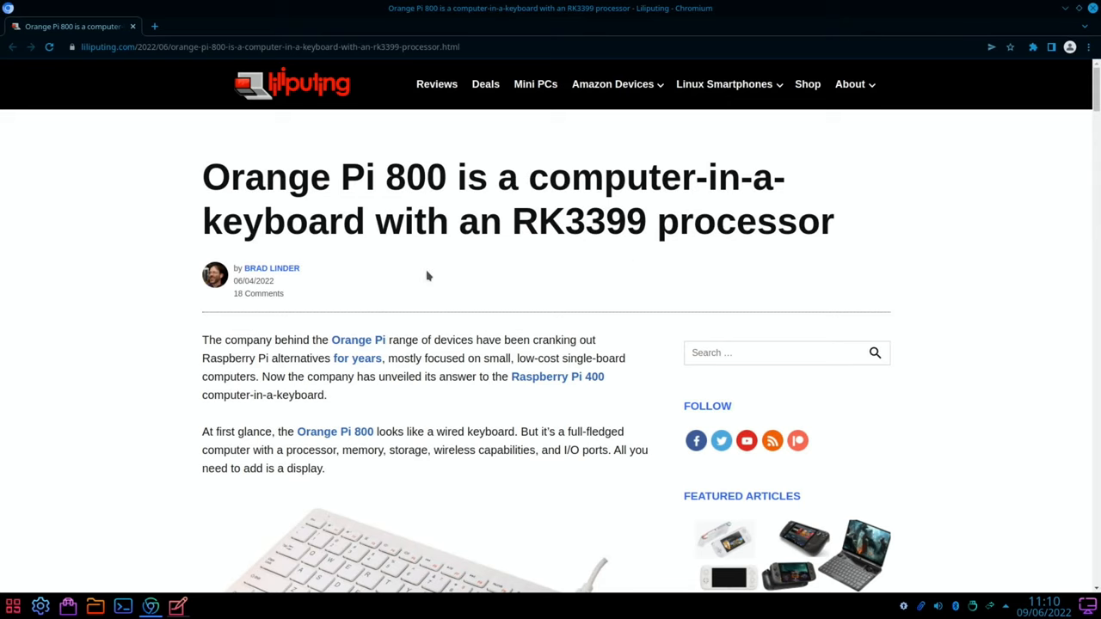
{"action": "mouse_move", "coordinate": [75, 193]}
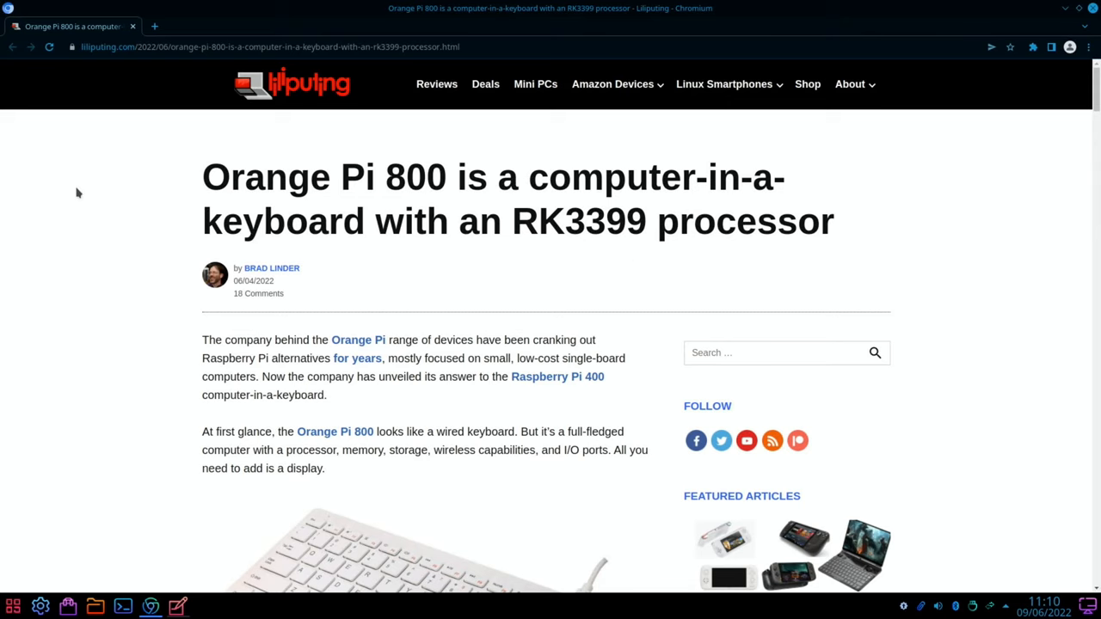
Scroll the Orange Pi 800 article to the RK3399 processor description and bring up Chromium's three-dot menu
{"action": "scroll", "scroll_direction": "down", "scroll_amount": 3}
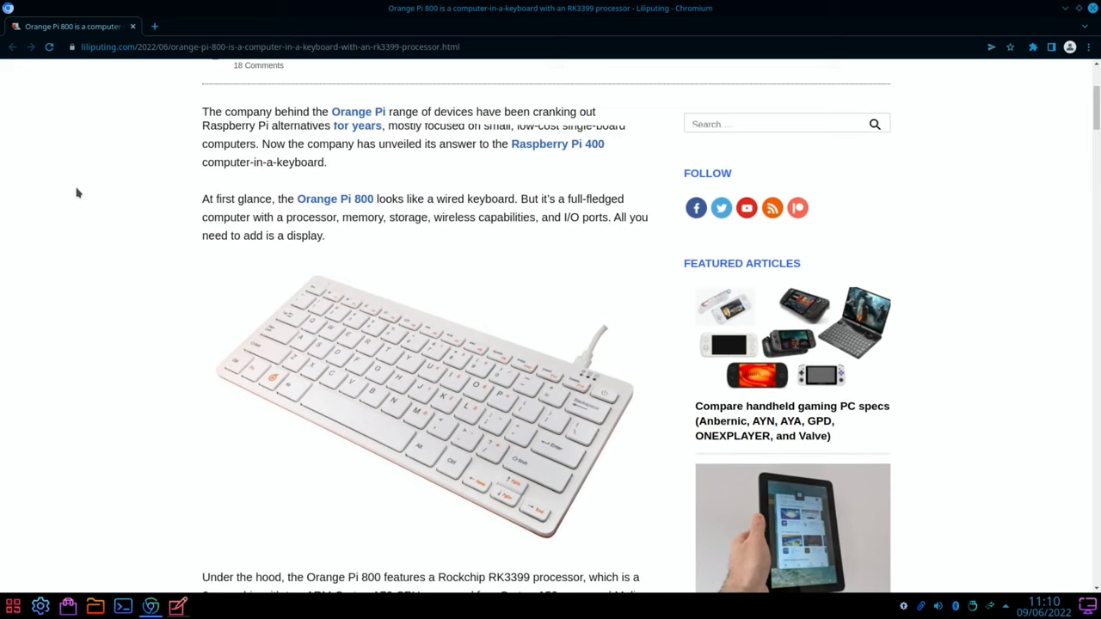
{"action": "scroll", "scroll_direction": "down", "scroll_amount": 3}
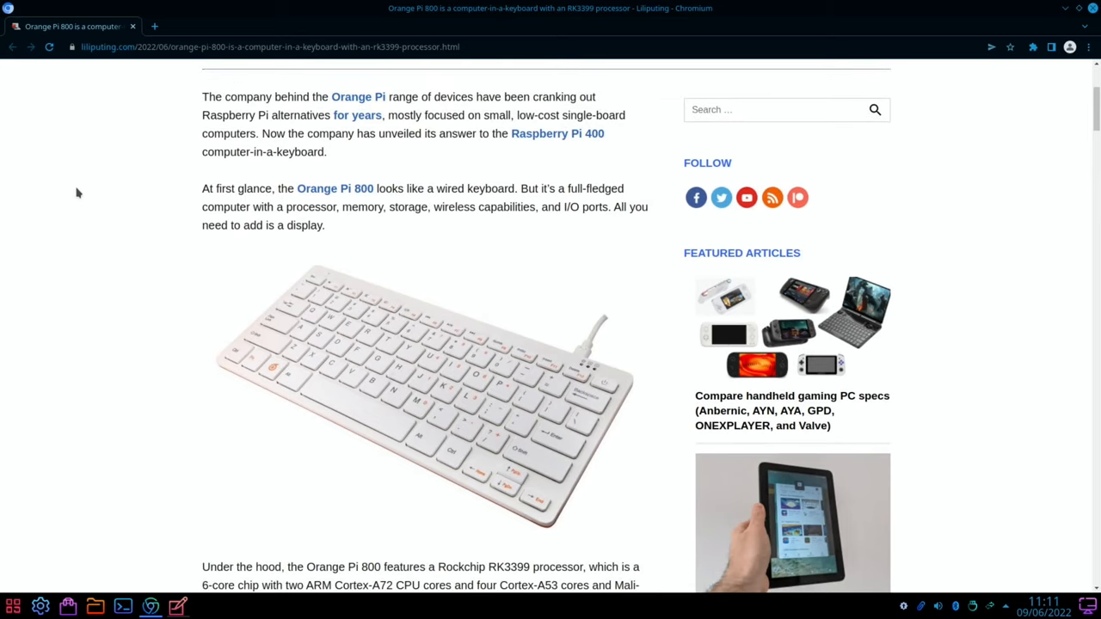
{"action": "scroll", "scroll_direction": "down", "scroll_amount": 3}
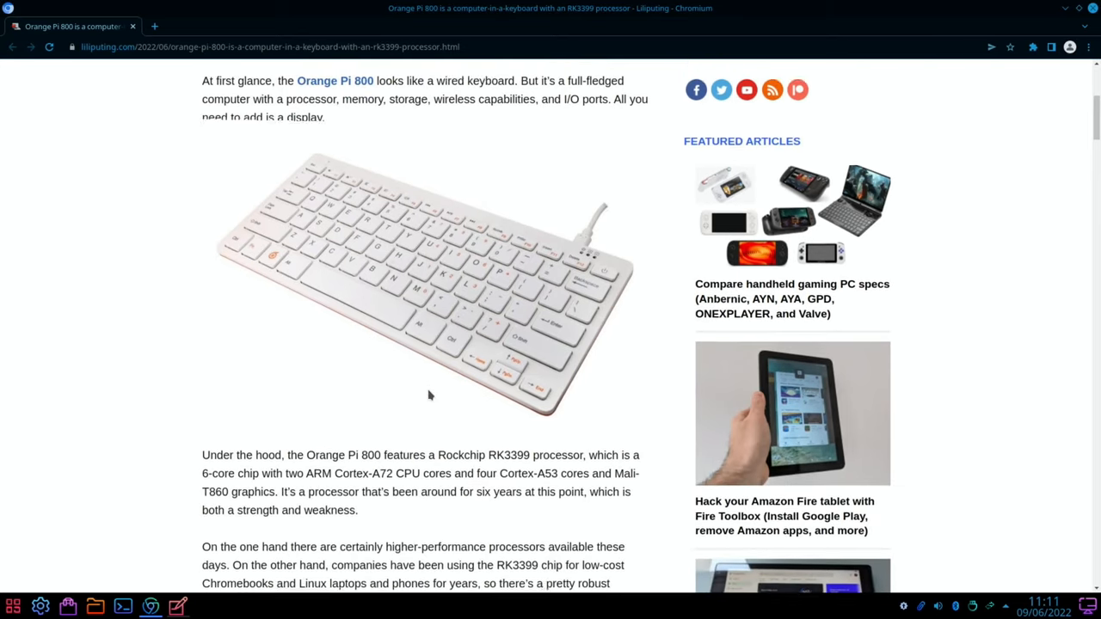
{"action": "scroll", "scroll_direction": "down", "scroll_amount": 3}
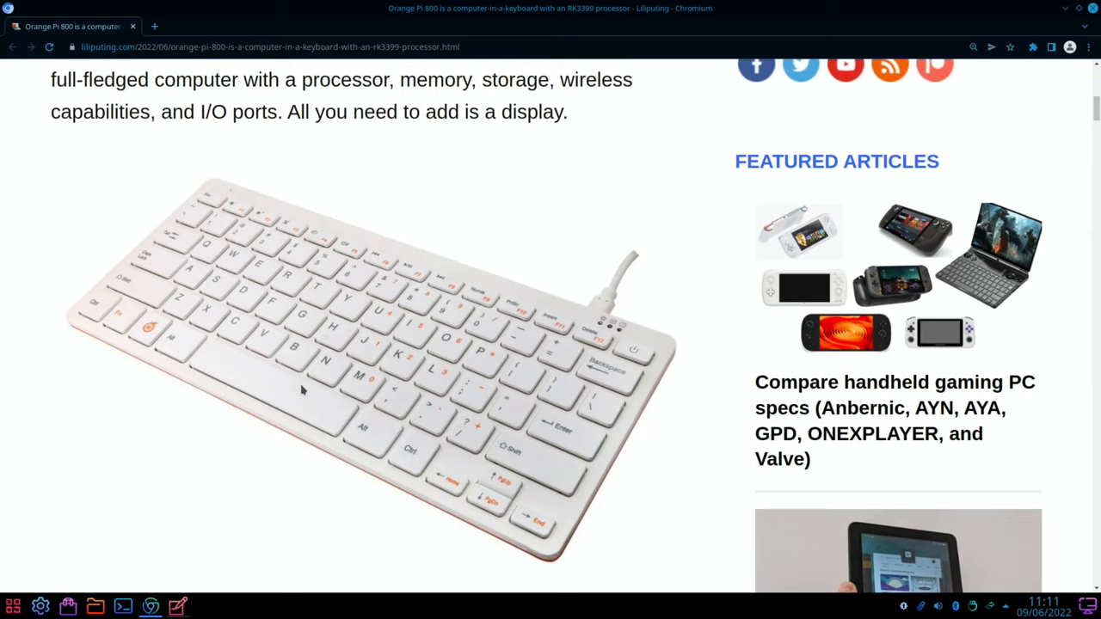
{"action": "mouse_move", "coordinate": [499, 399]}
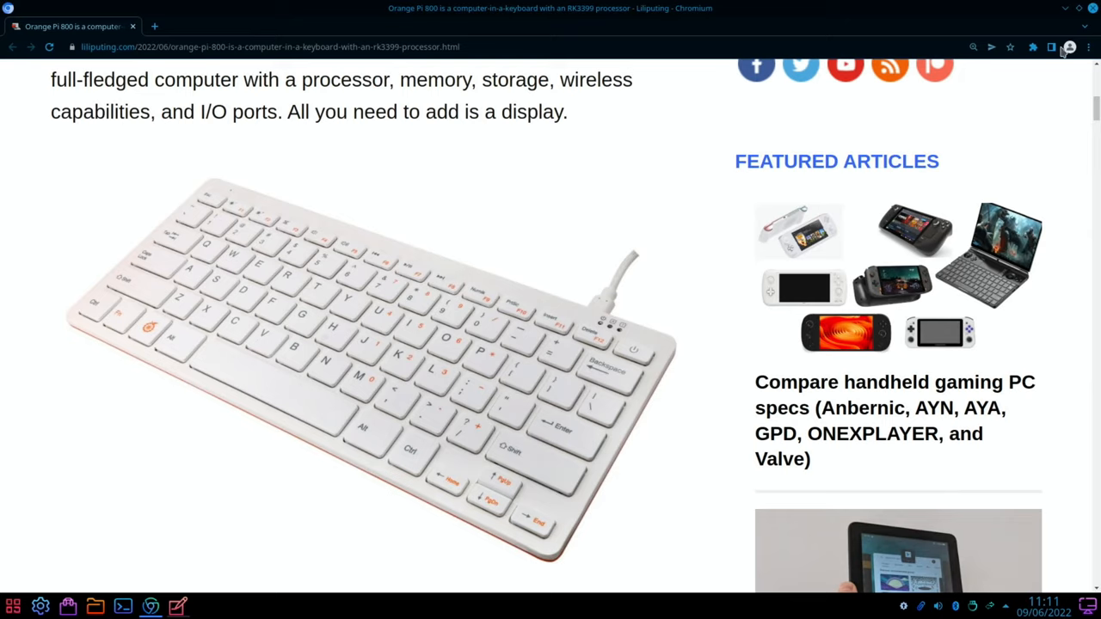
{"action": "left_click", "coordinate": [1086, 47]}
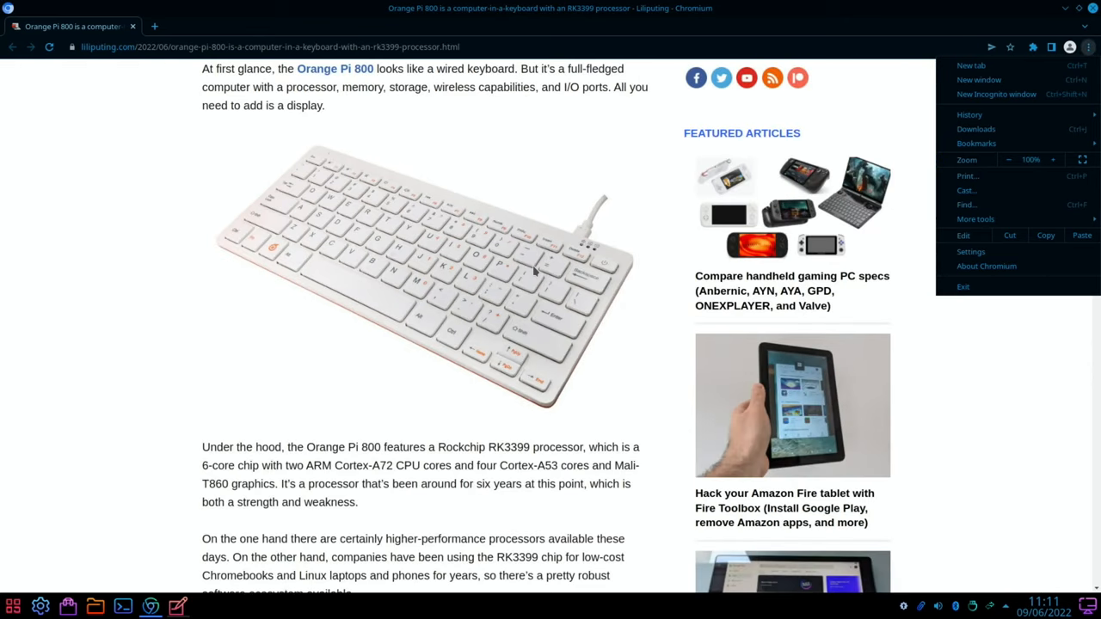
{"action": "mouse_move", "coordinate": [428, 227]}
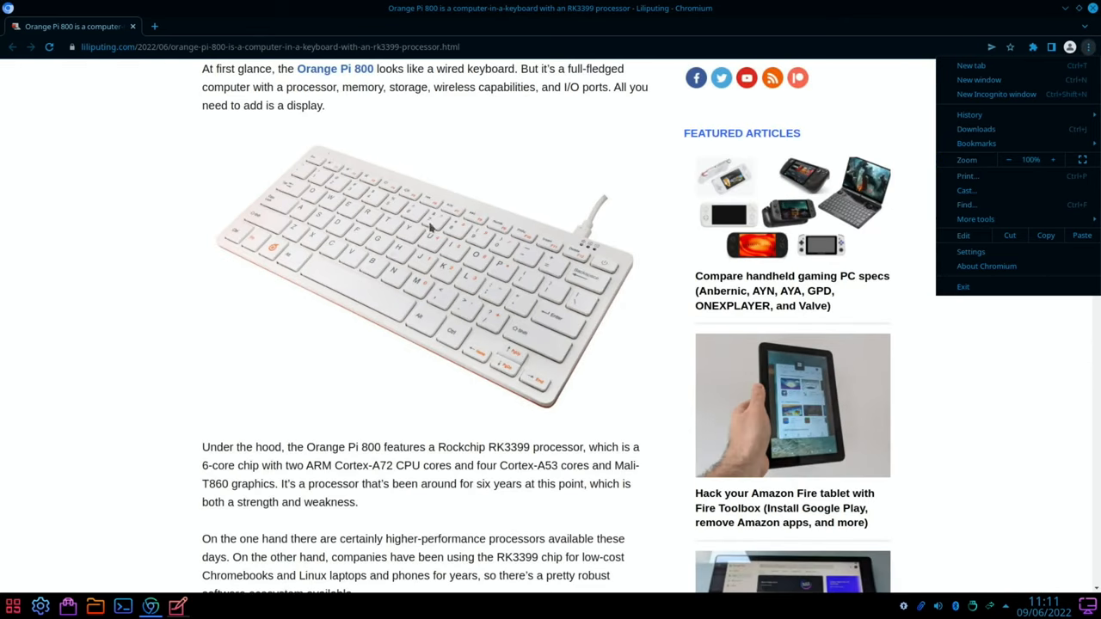